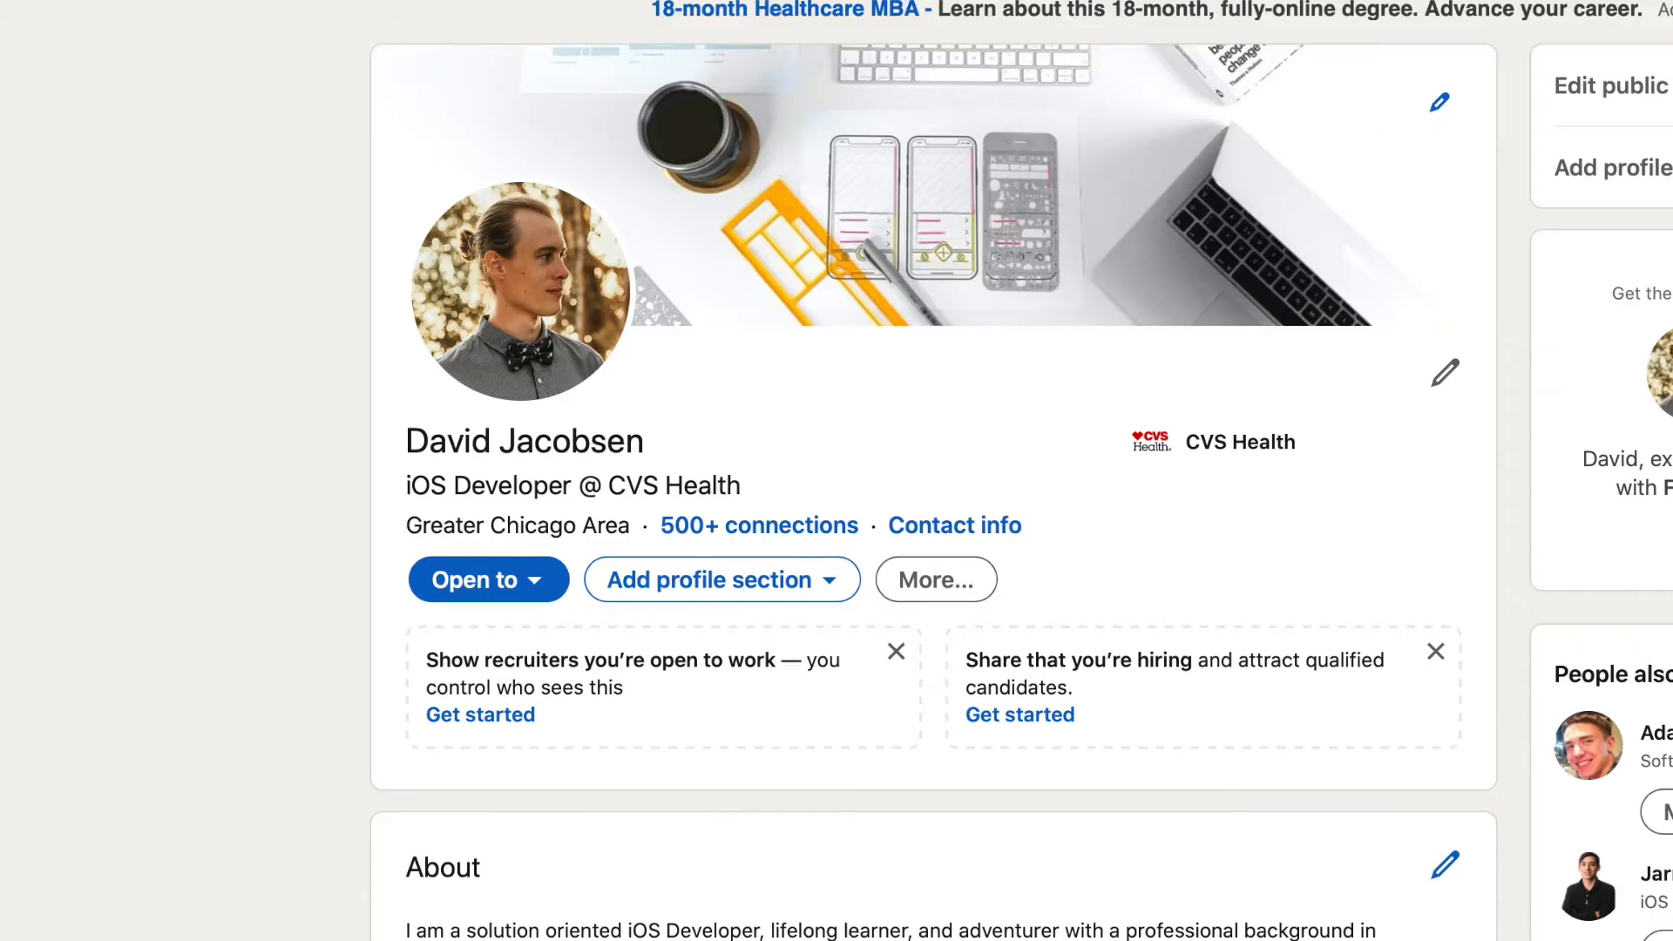
{"action": "mouse_move", "coordinate": [516, 501]}
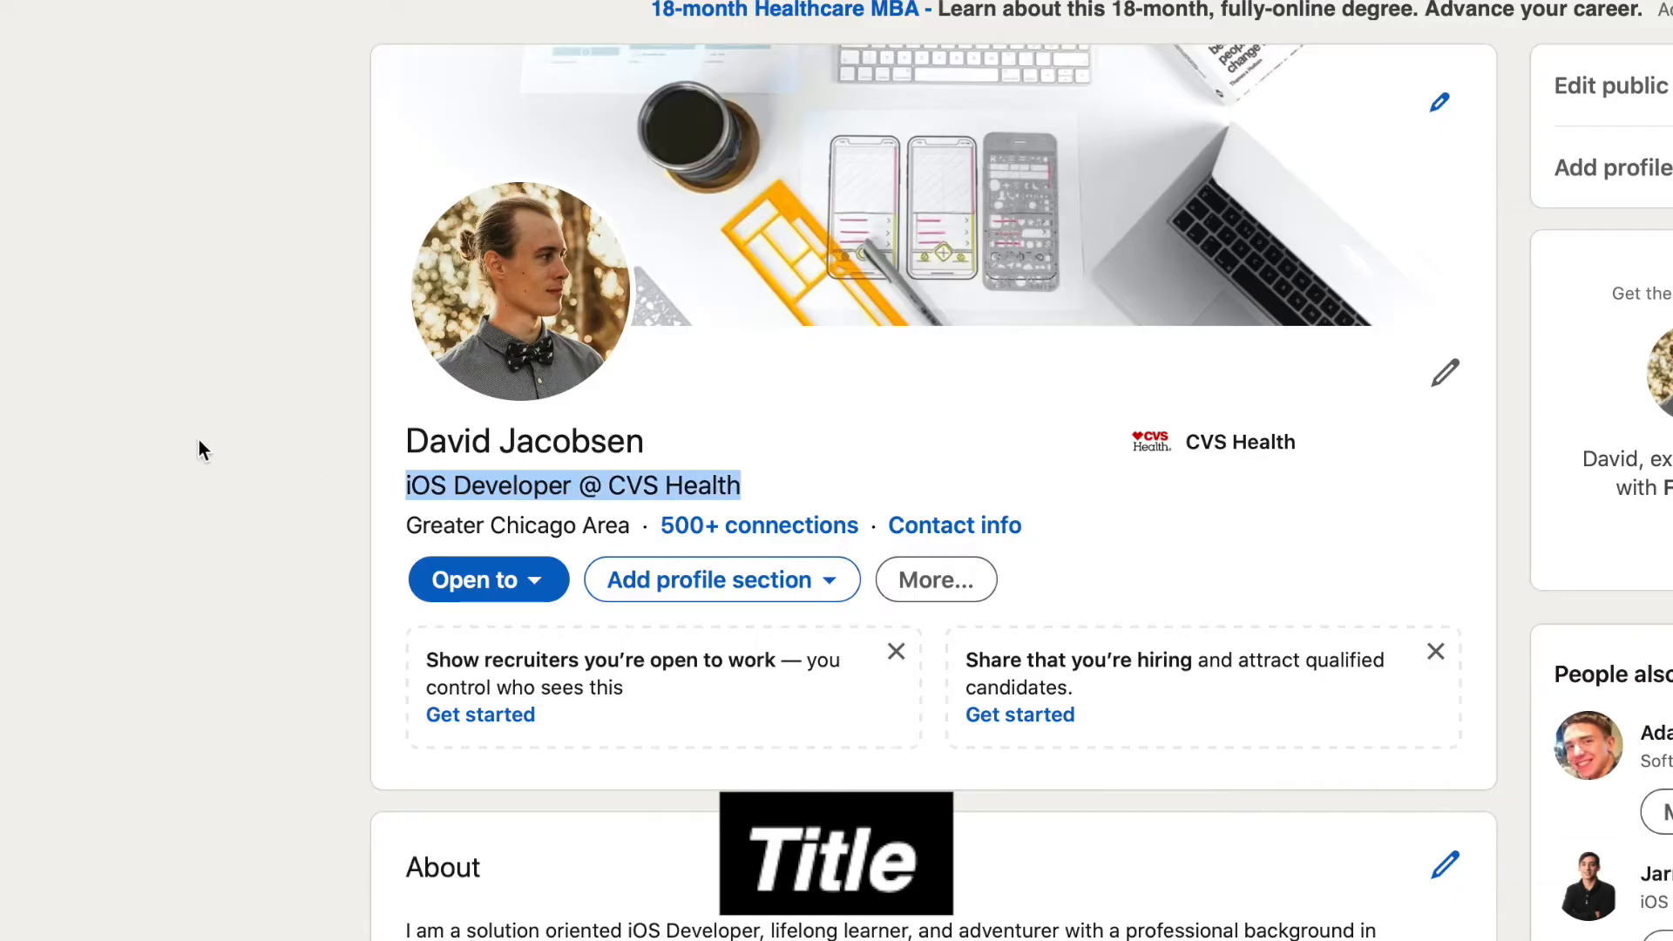
{"action": "mouse_move", "coordinate": [184, 440]}
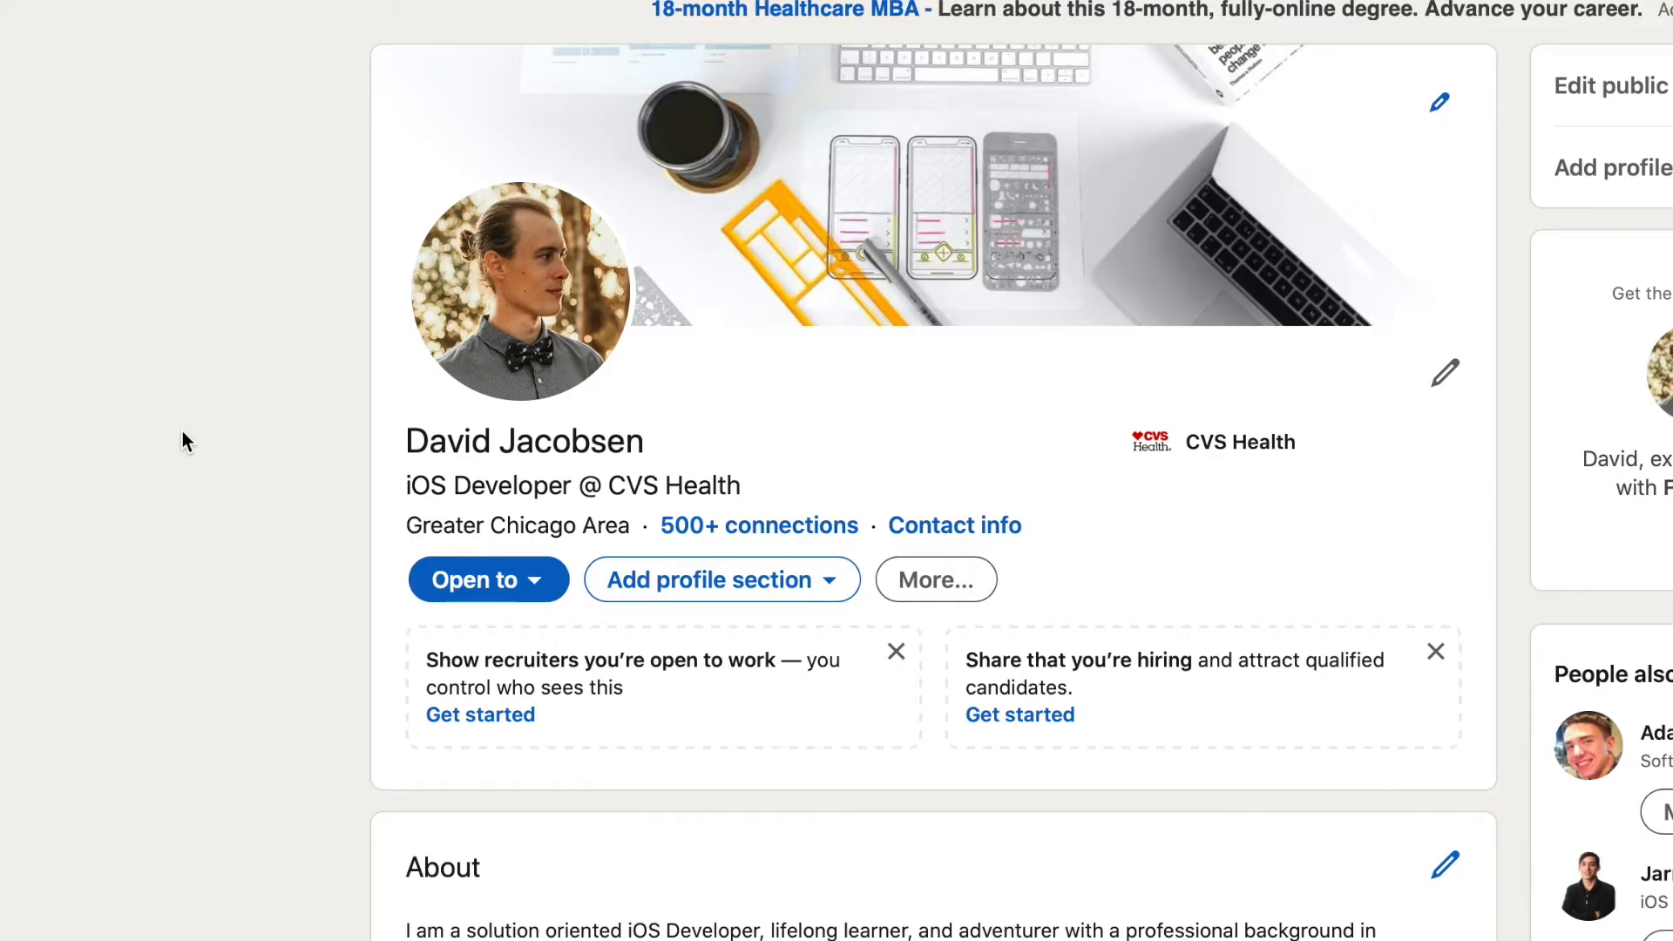
{"action": "mouse_move", "coordinate": [298, 334]}
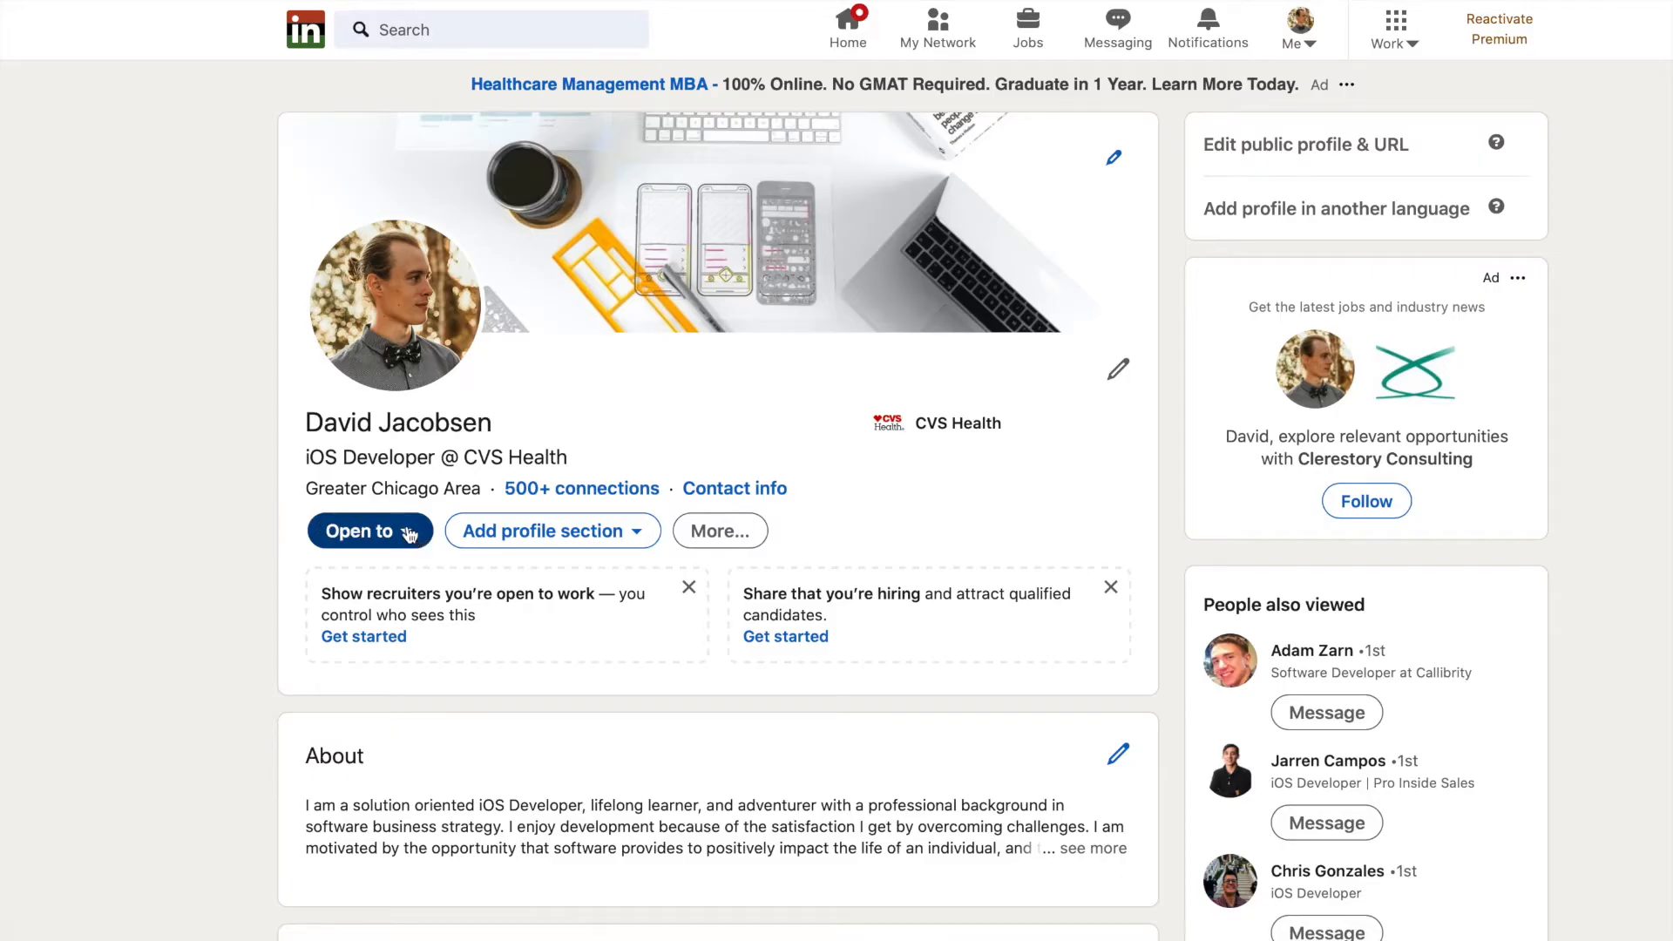
- Review the open-to-work options, job-search preferences and who can see that status
{"action": "left_click", "coordinate": [360, 530]}
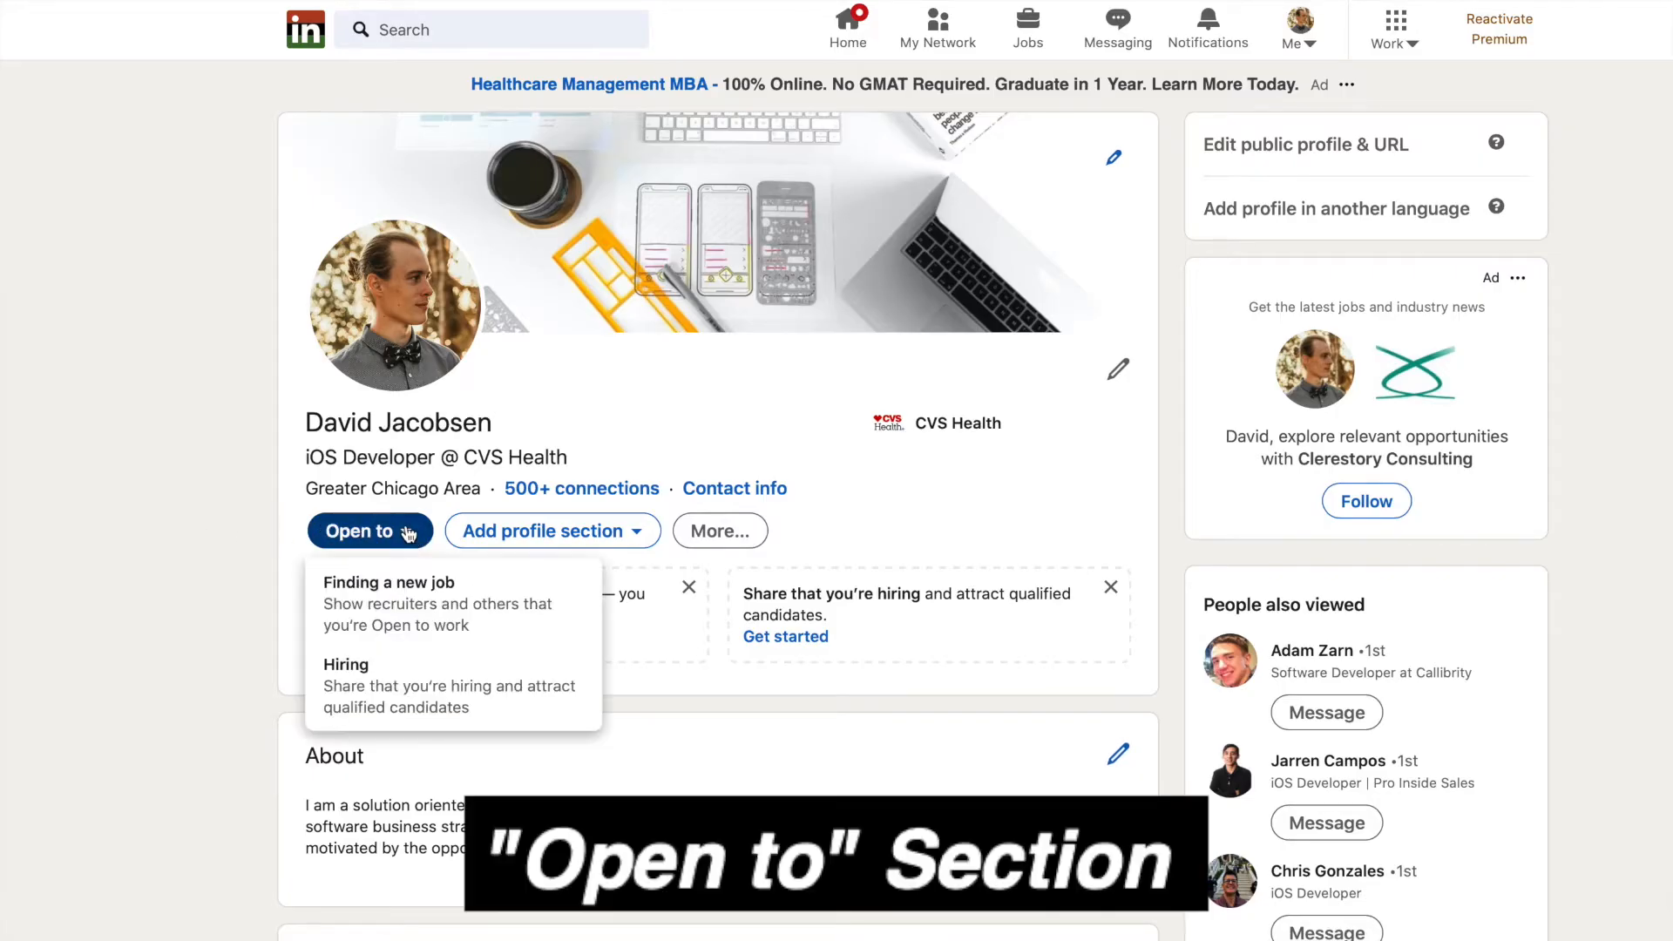
{"action": "mouse_move", "coordinate": [526, 606]}
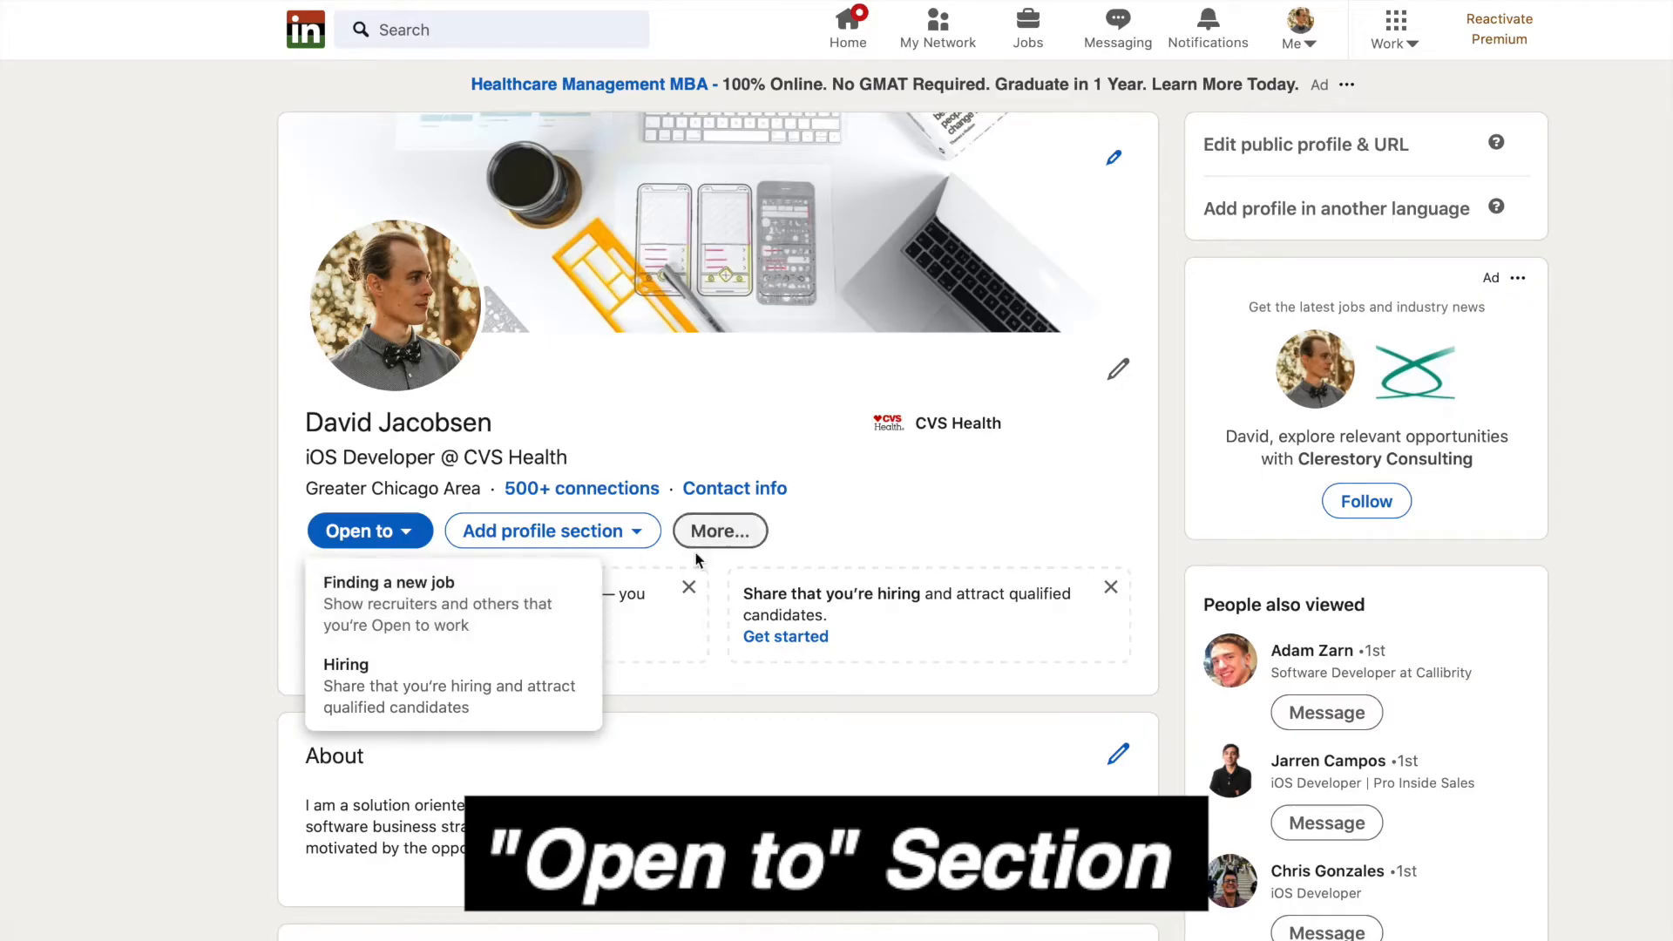
{"action": "left_click", "coordinate": [388, 582]}
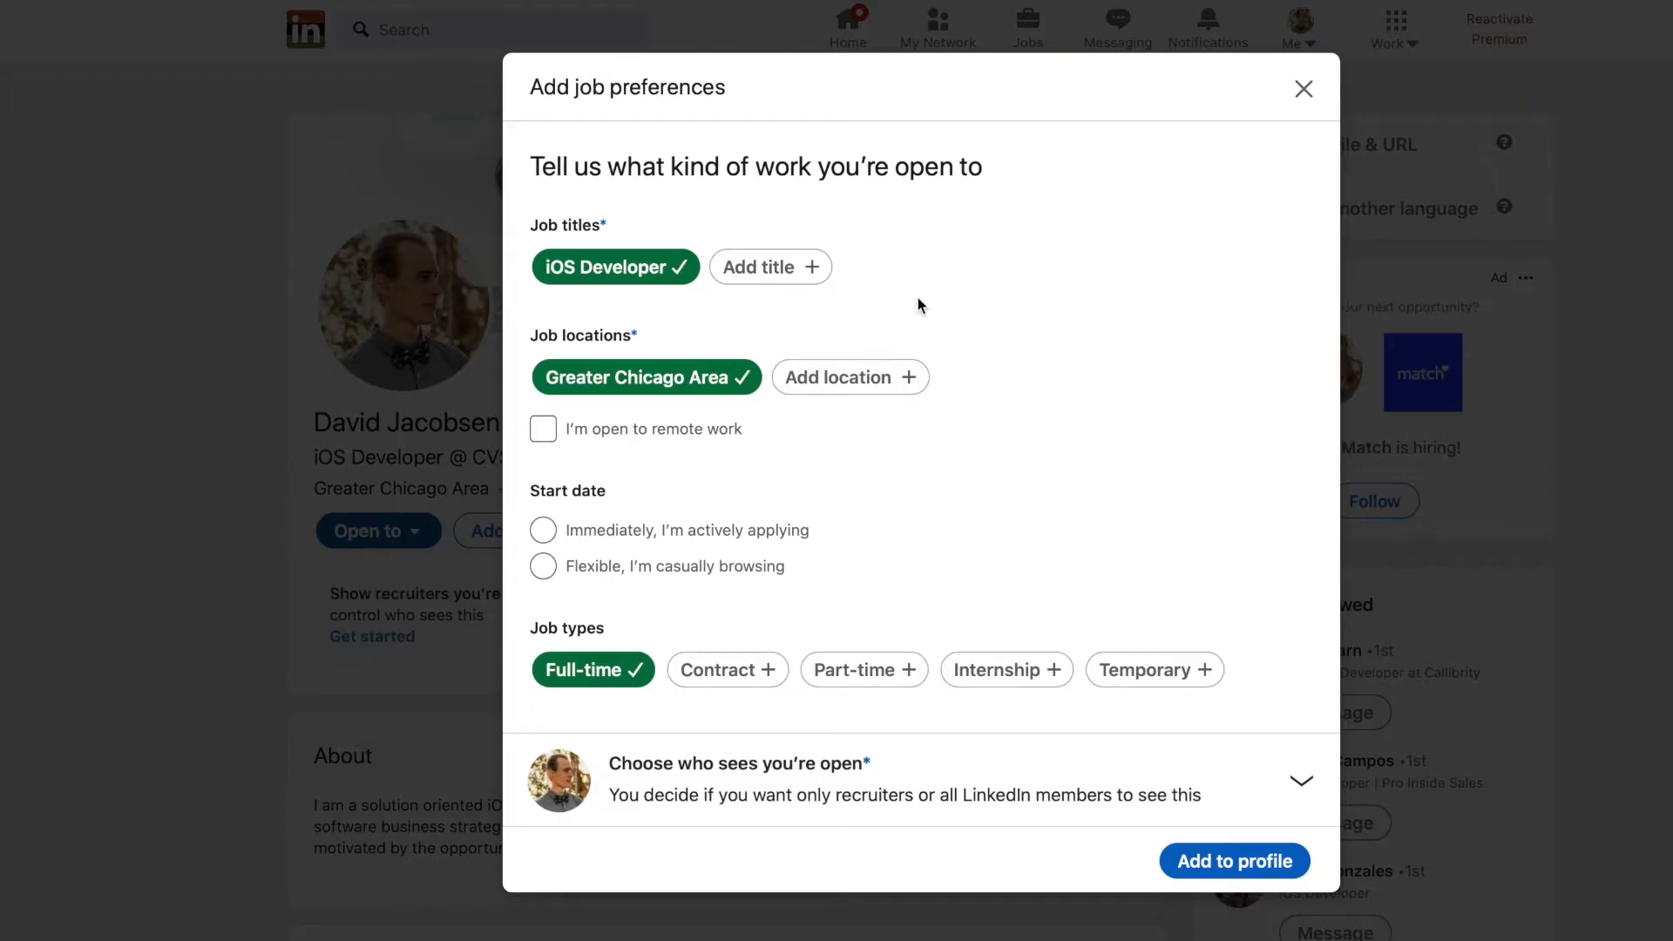
{"action": "mouse_move", "coordinate": [649, 325]}
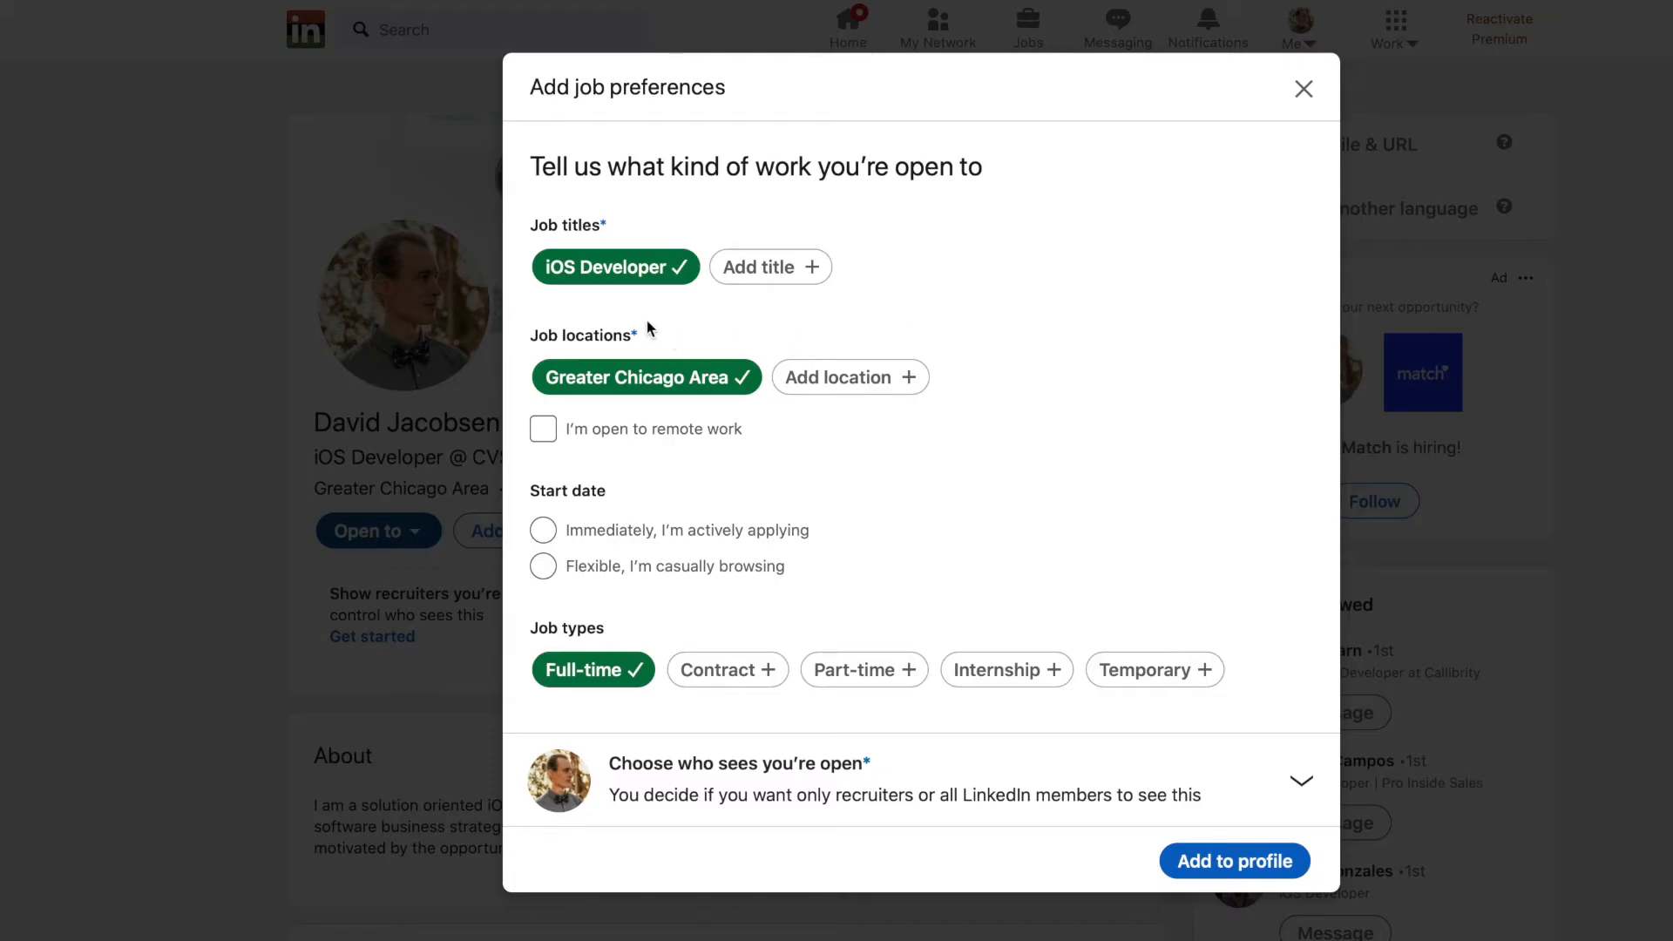
{"action": "mouse_move", "coordinate": [903, 539]}
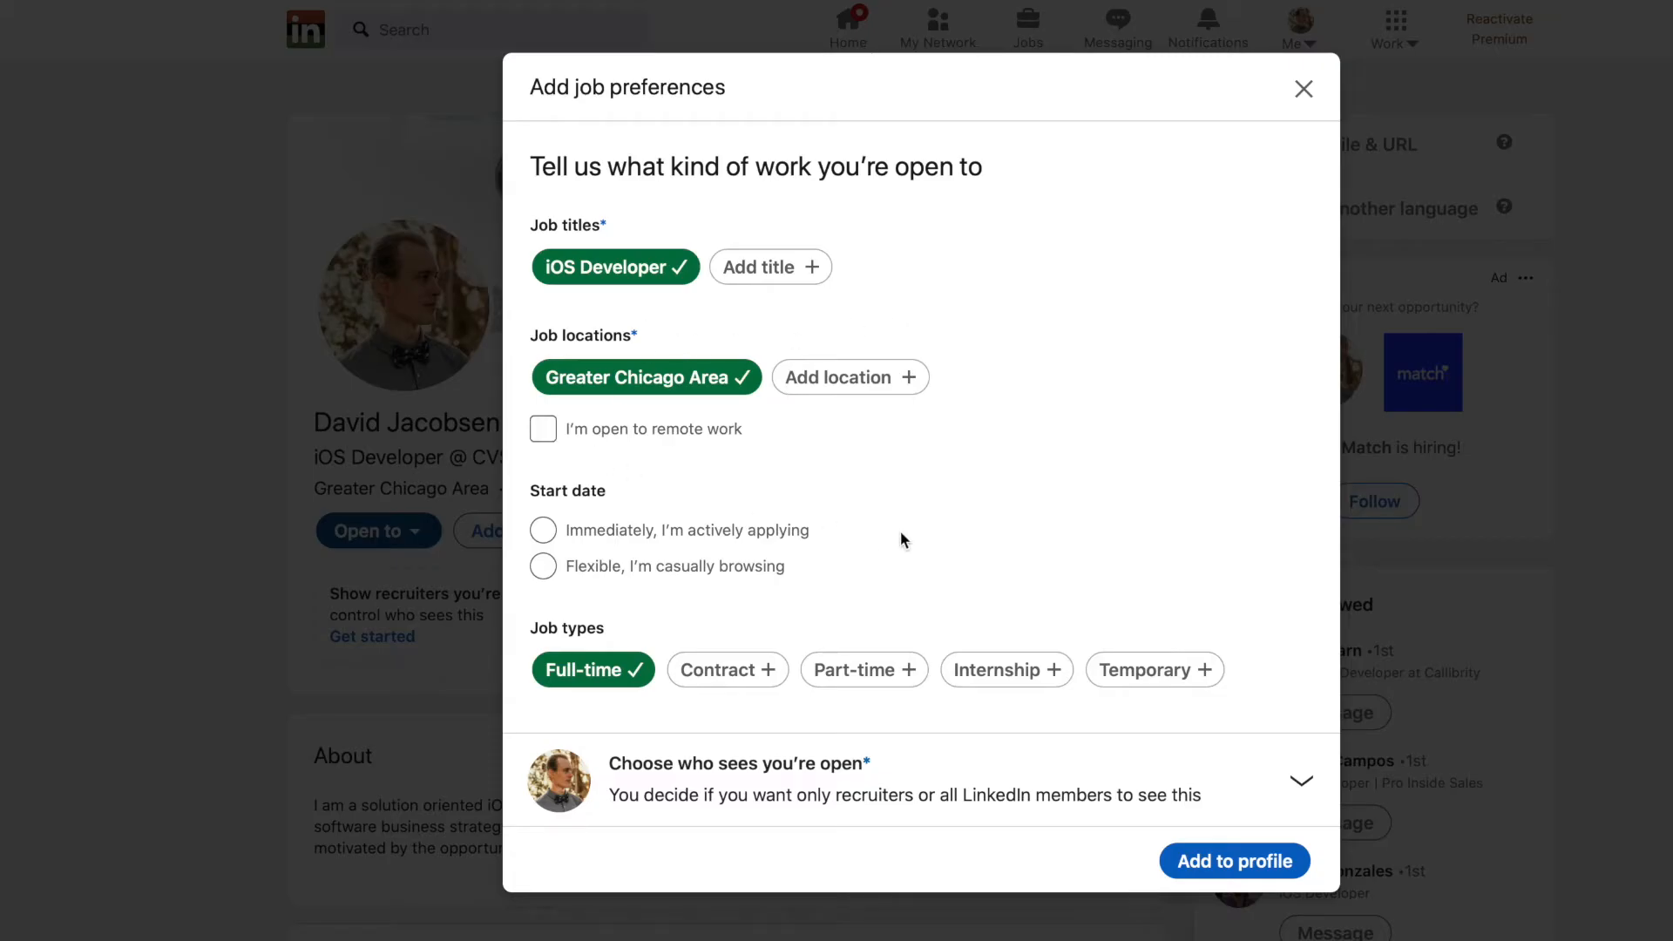
{"action": "mouse_move", "coordinate": [1146, 483]}
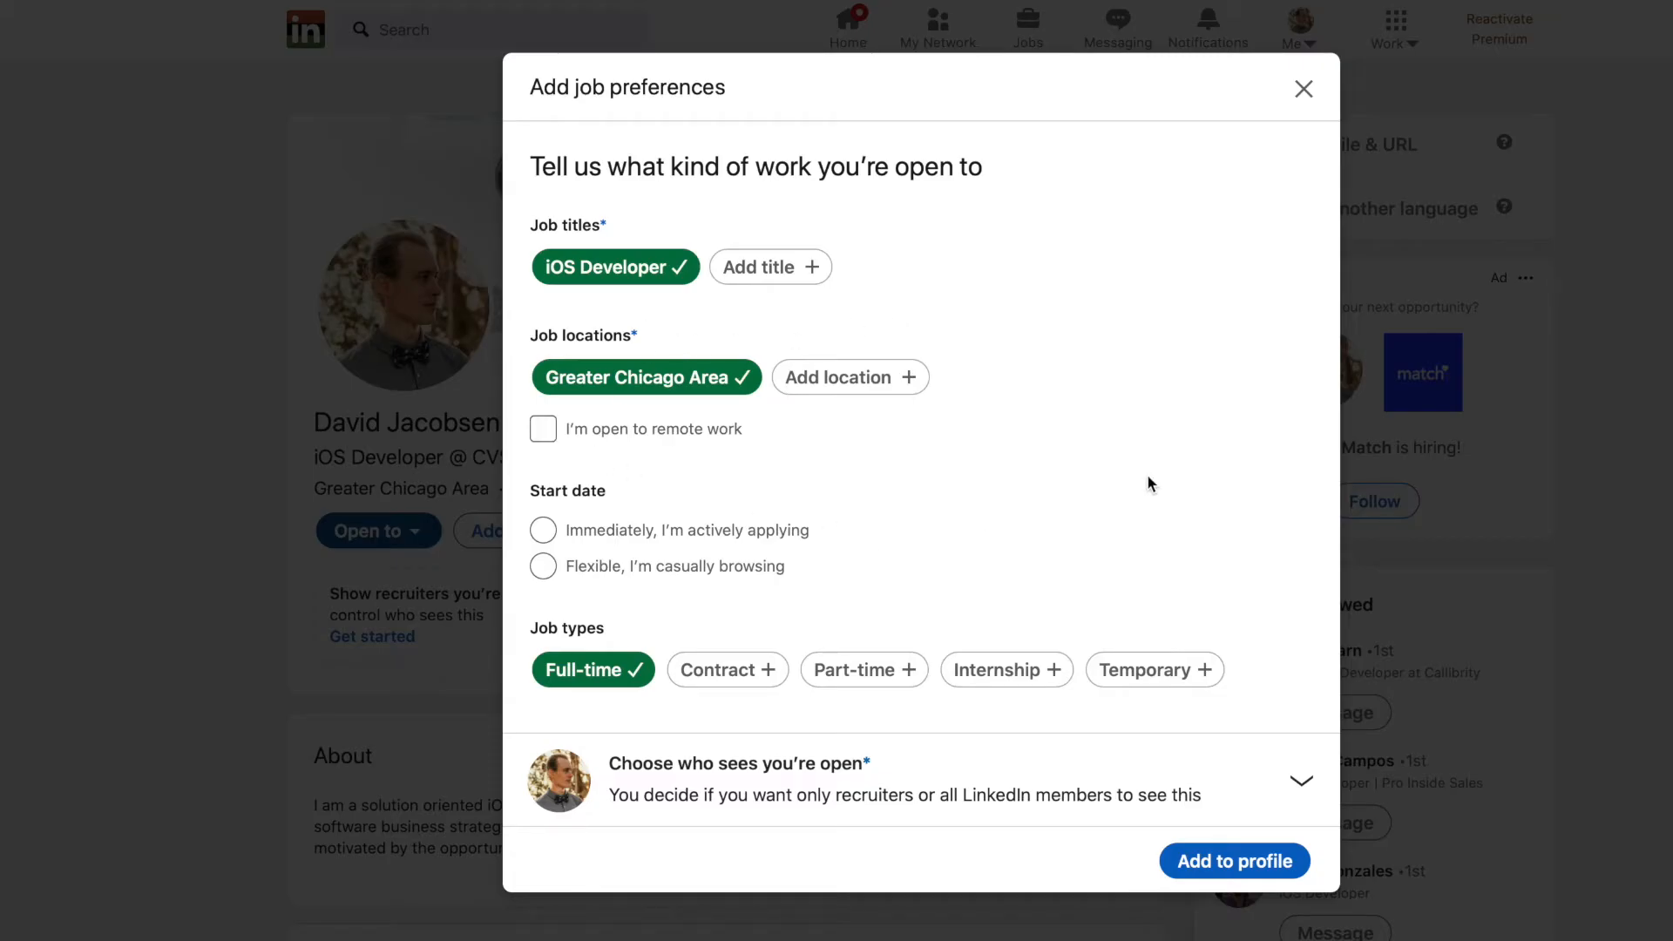
{"action": "left_click", "coordinate": [1301, 780]}
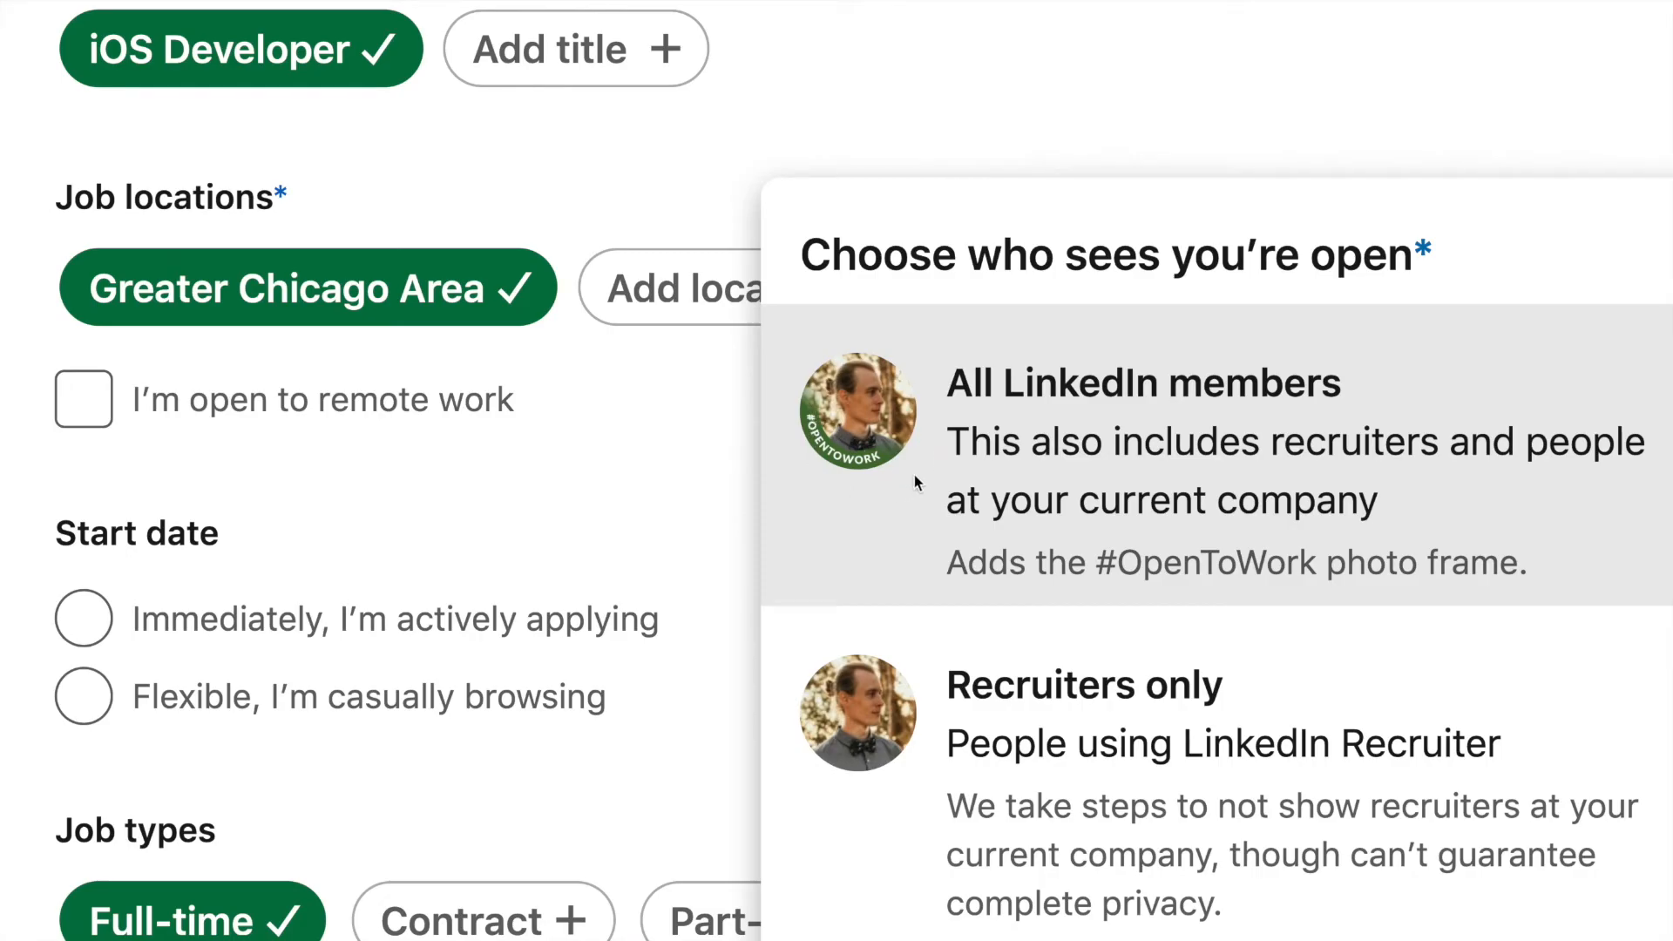
{"action": "mouse_move", "coordinate": [955, 498]}
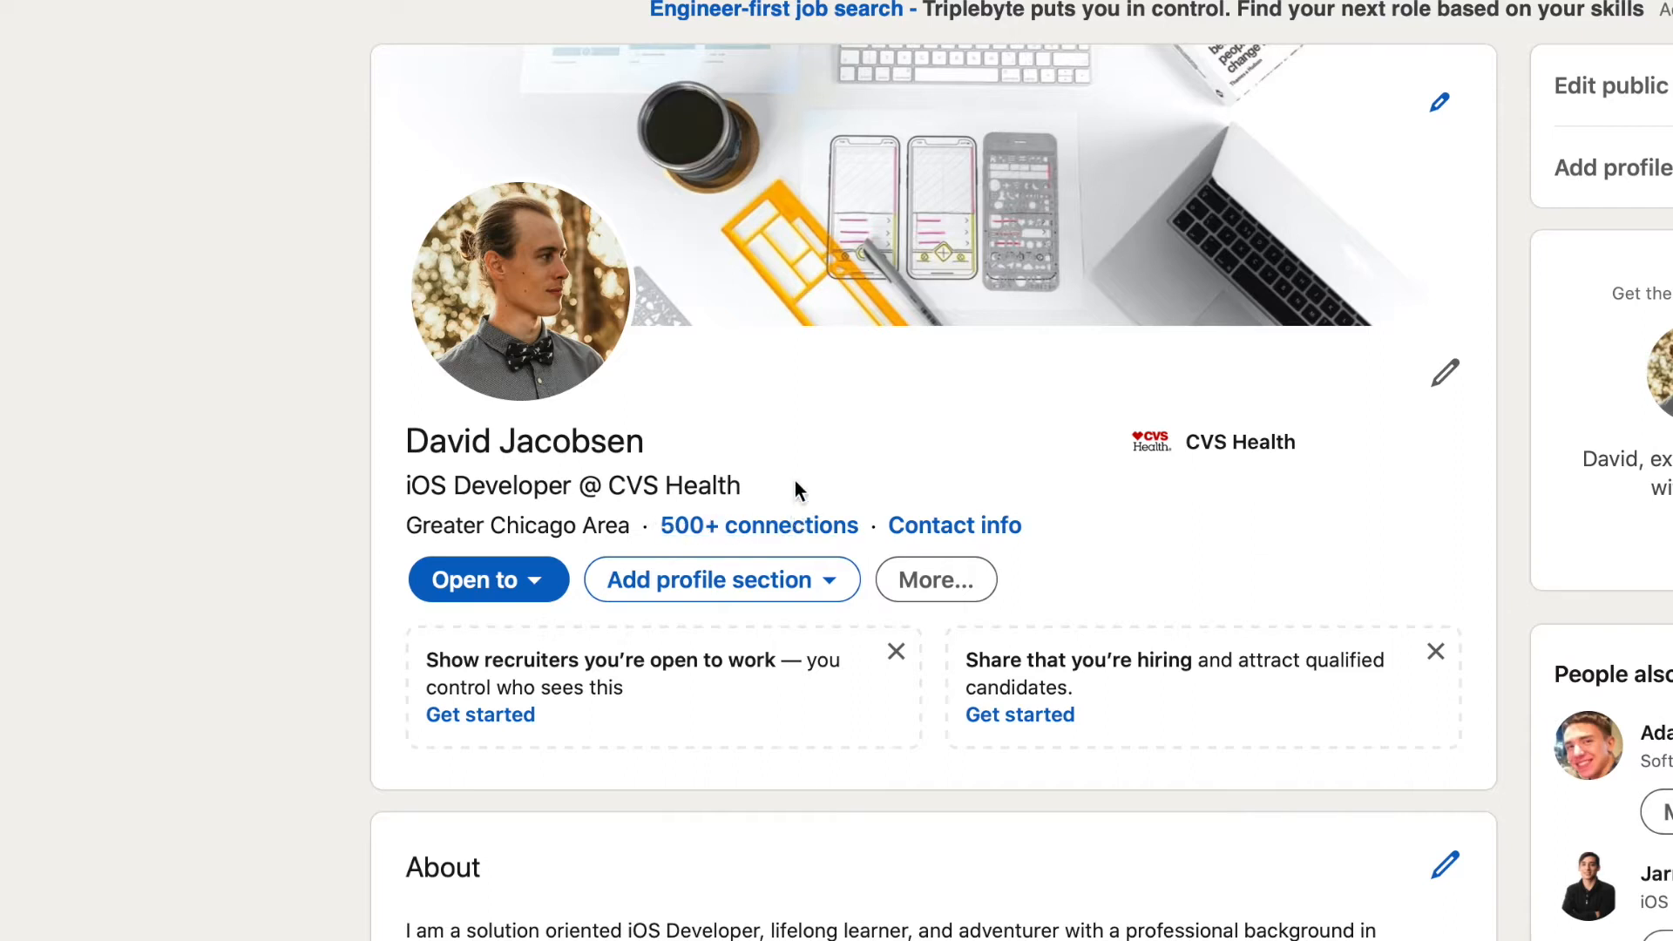
{"action": "mouse_move", "coordinate": [750, 495]}
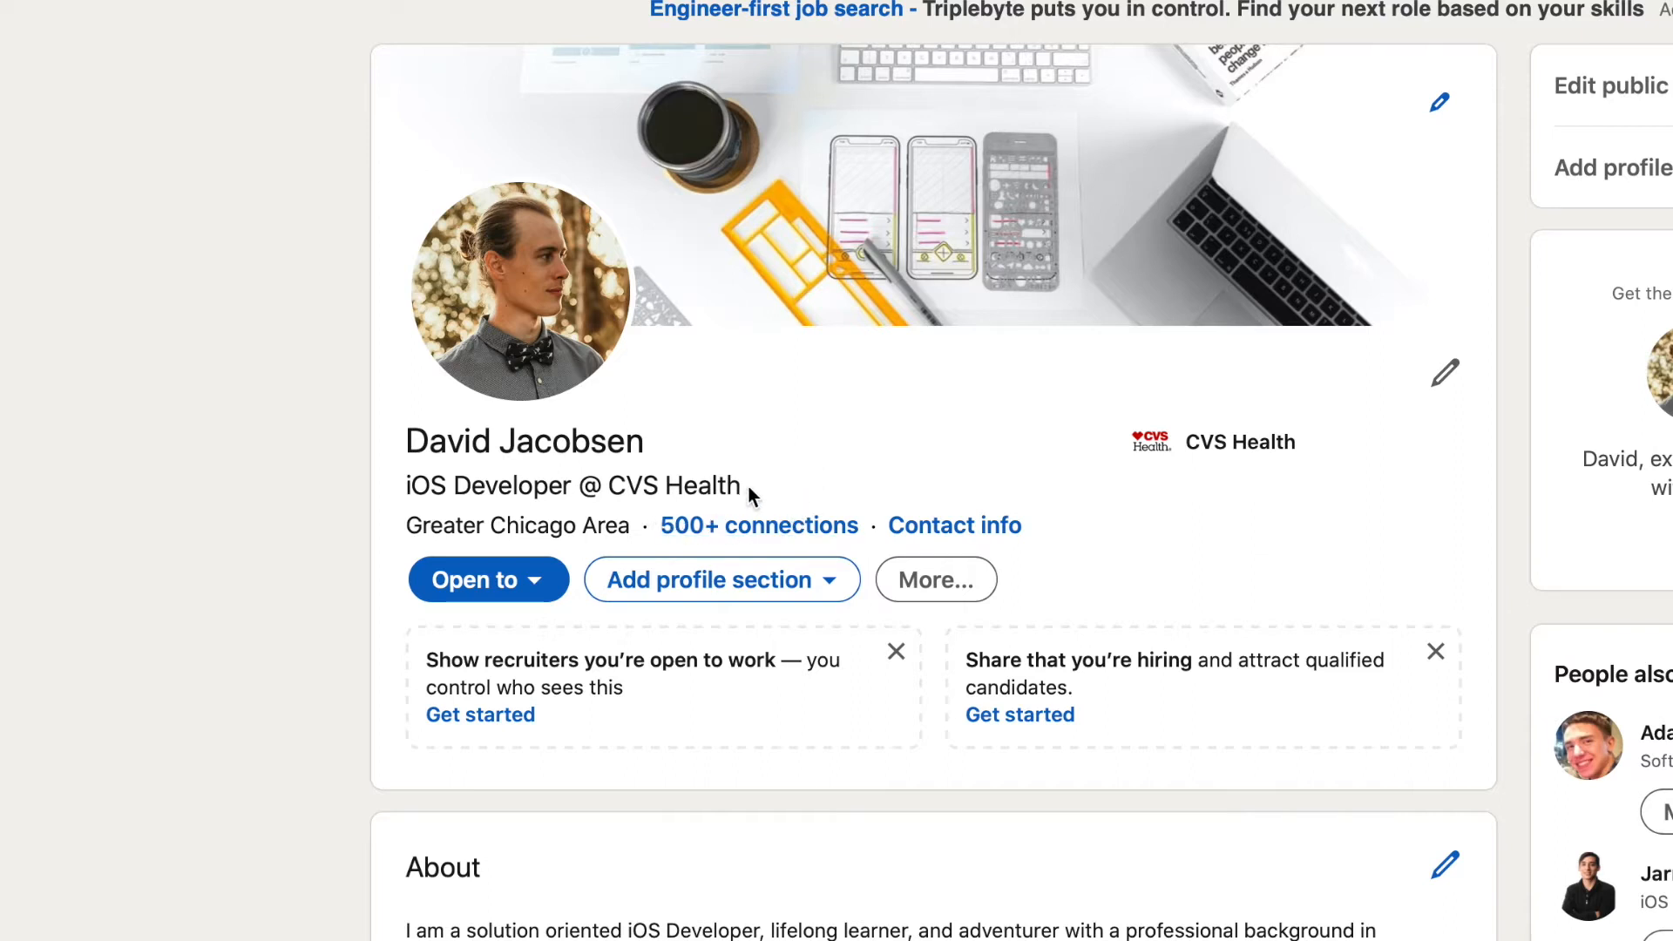
{"action": "mouse_move", "coordinate": [650, 516]}
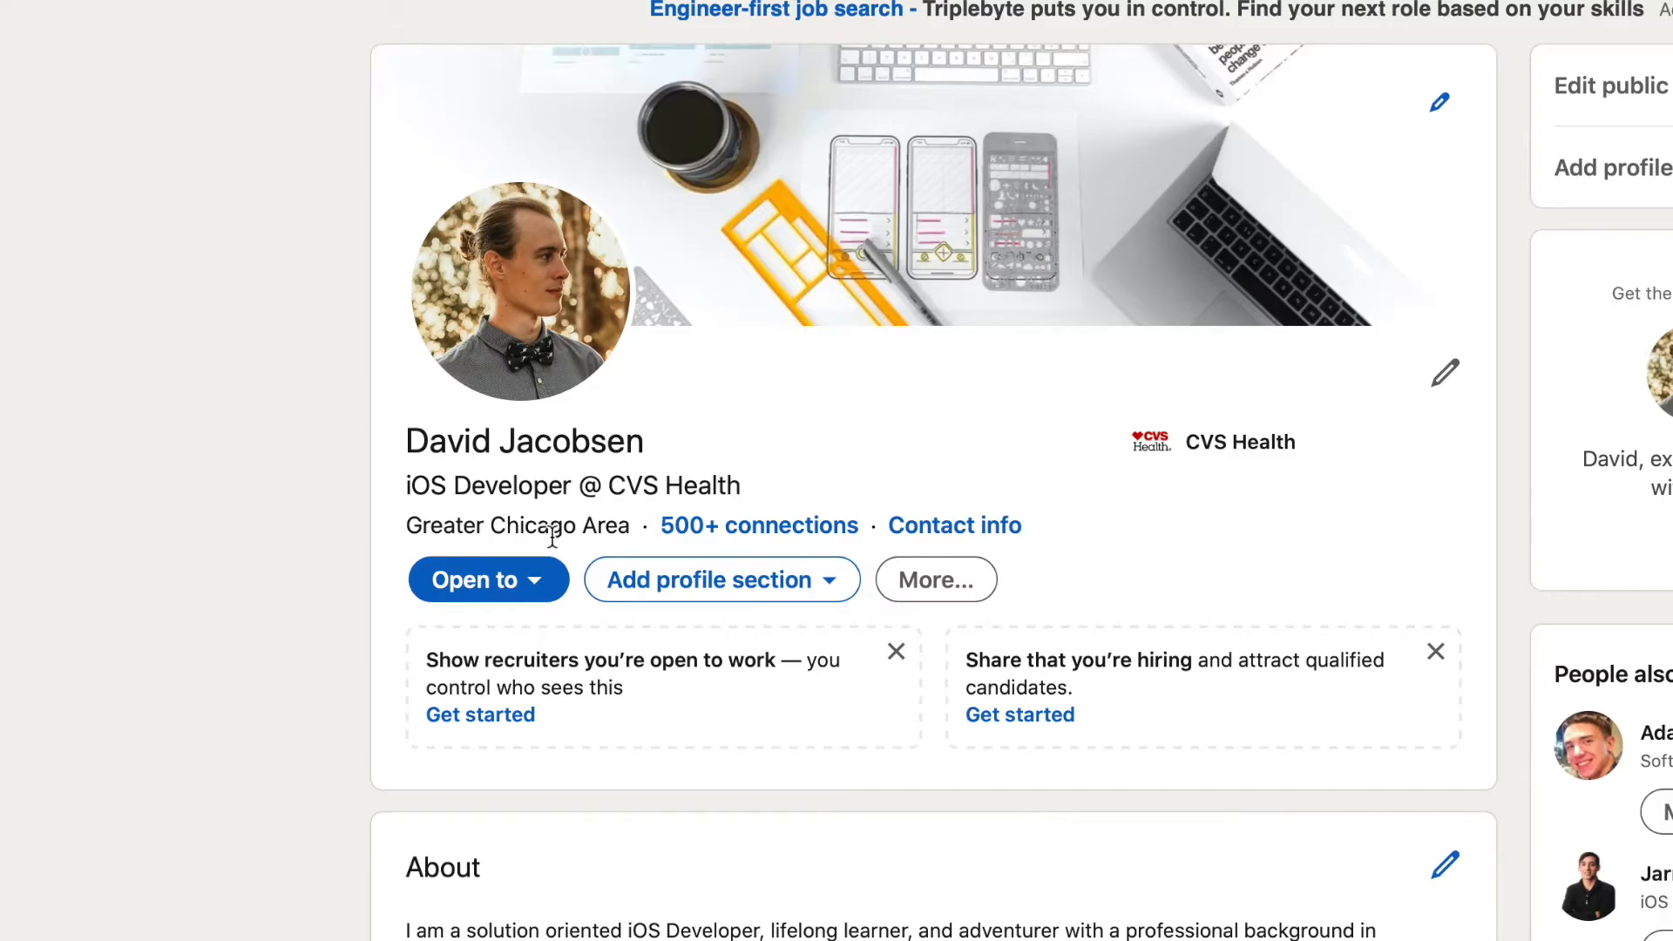
{"action": "mouse_move", "coordinate": [410, 573]}
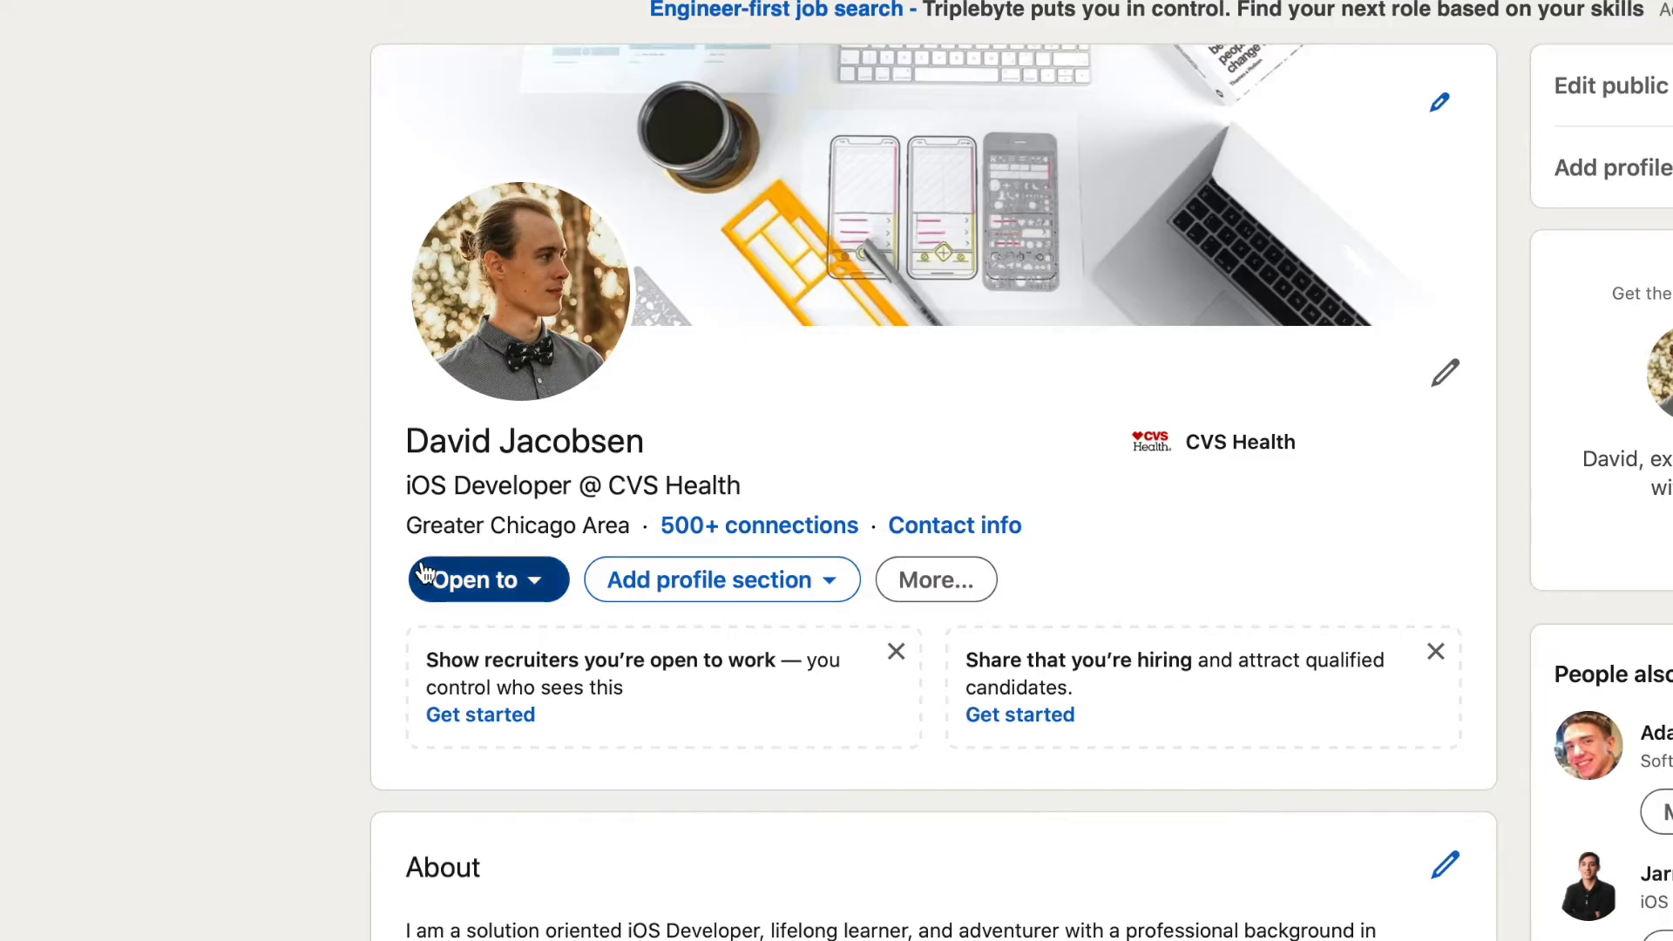
{"action": "mouse_move", "coordinate": [426, 571]}
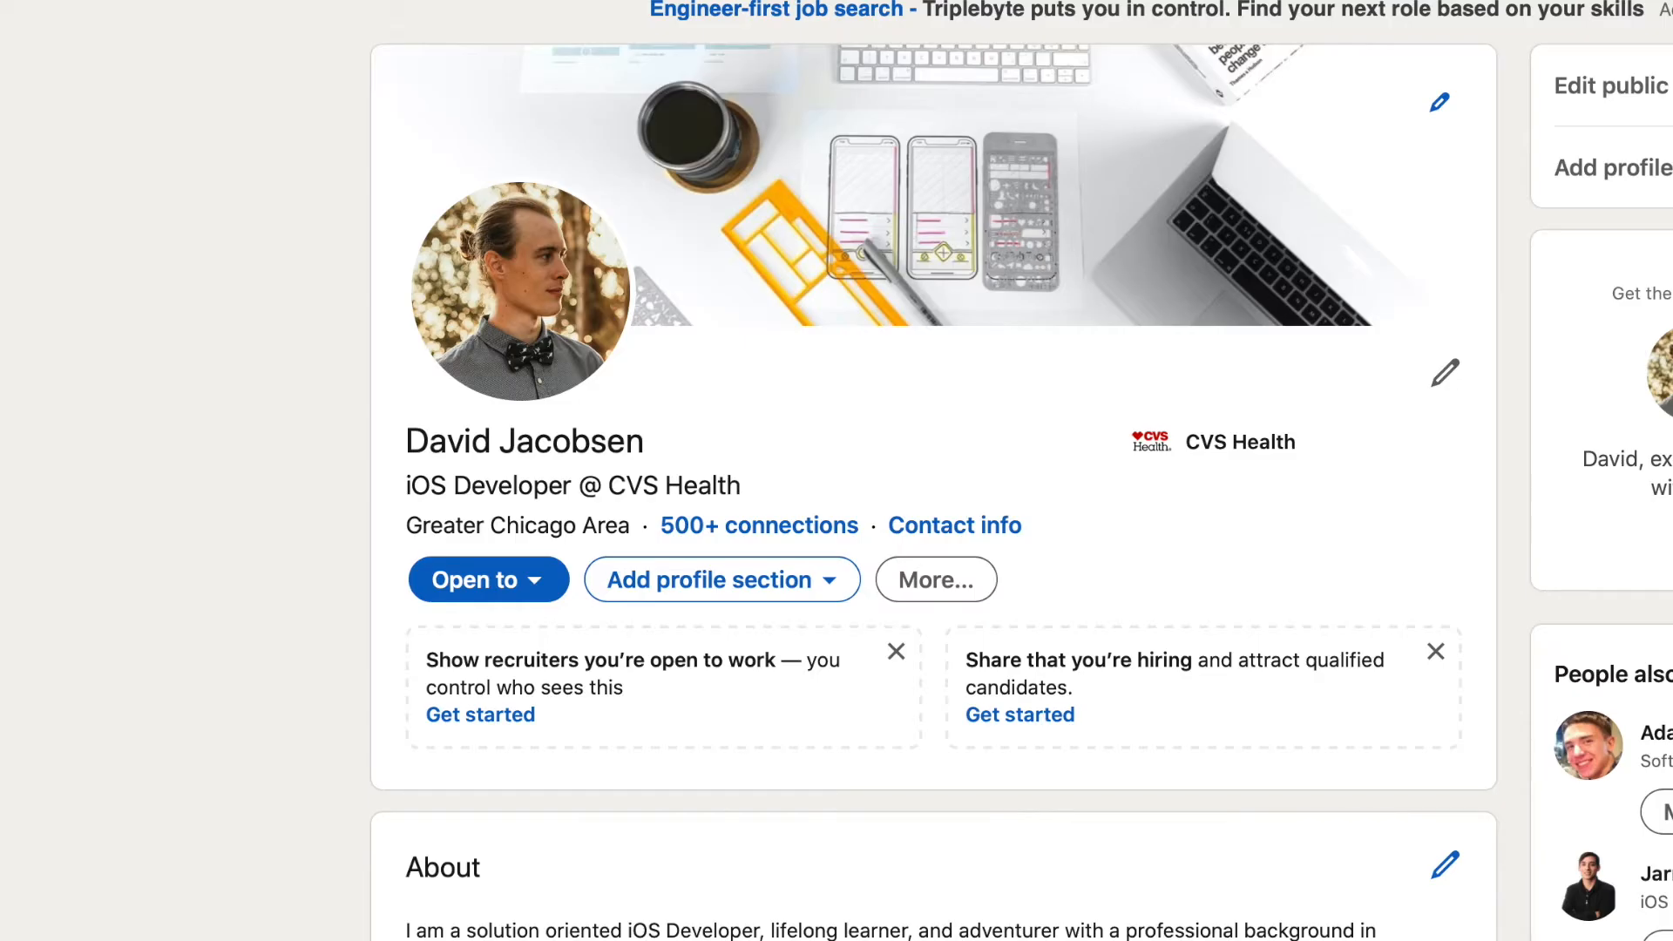
- Scroll down to reveal the full About section with skills and personal links
{"action": "scroll", "scroll_direction": "down", "scroll_amount": 3}
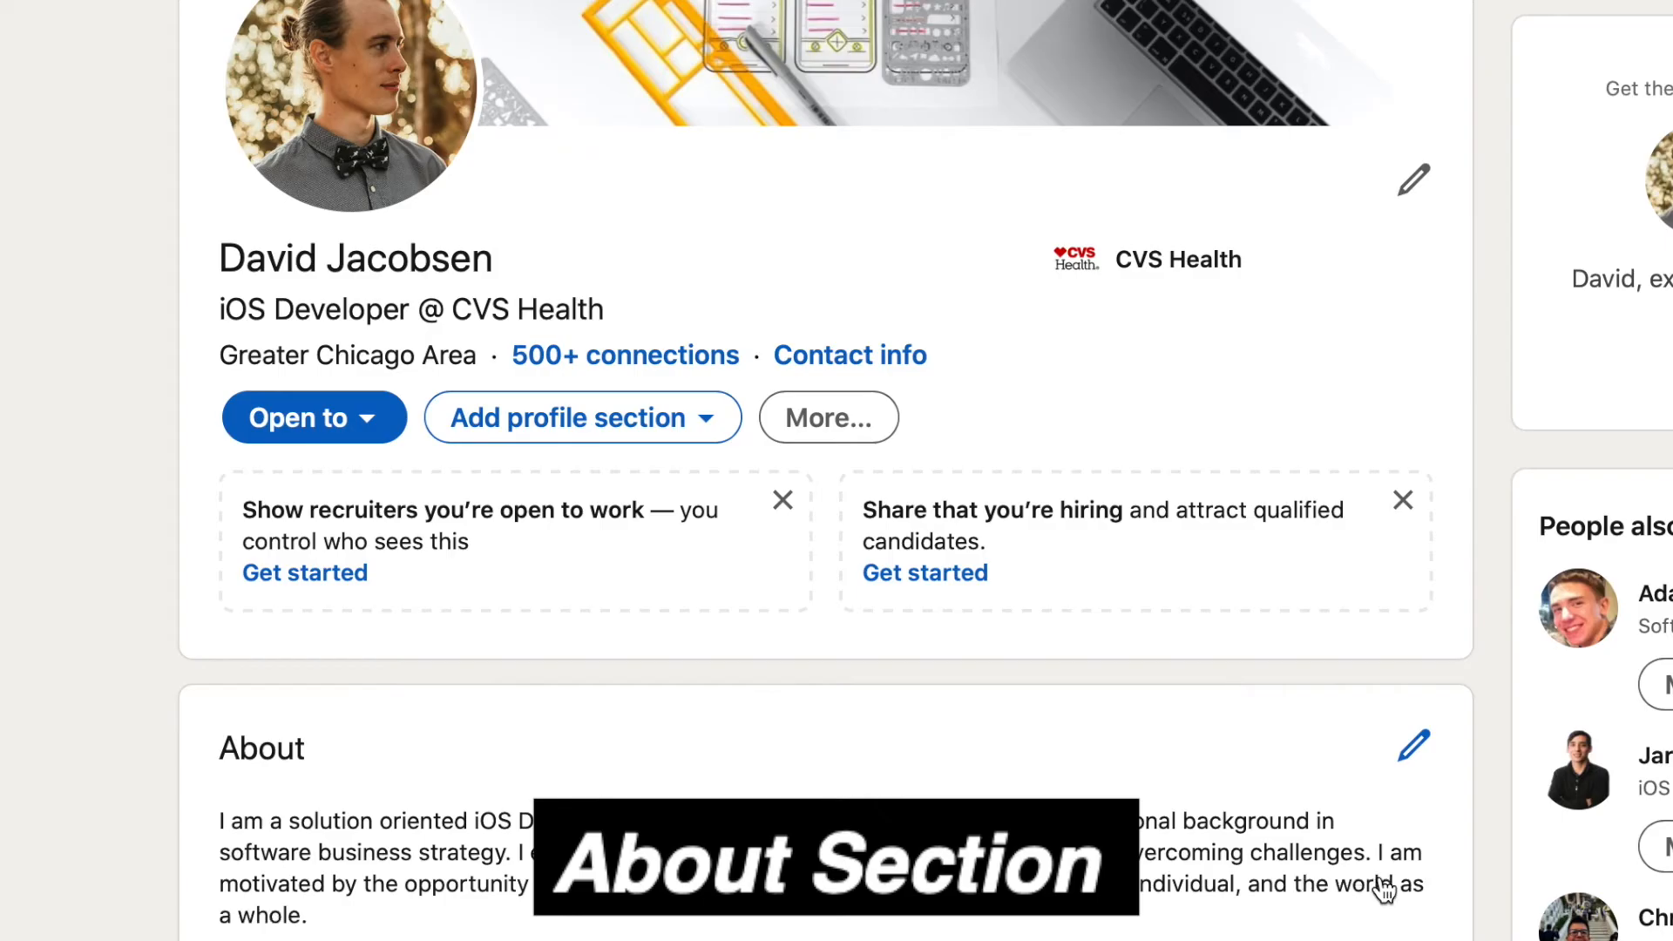
{"action": "scroll", "scroll_direction": "down", "scroll_amount": 3}
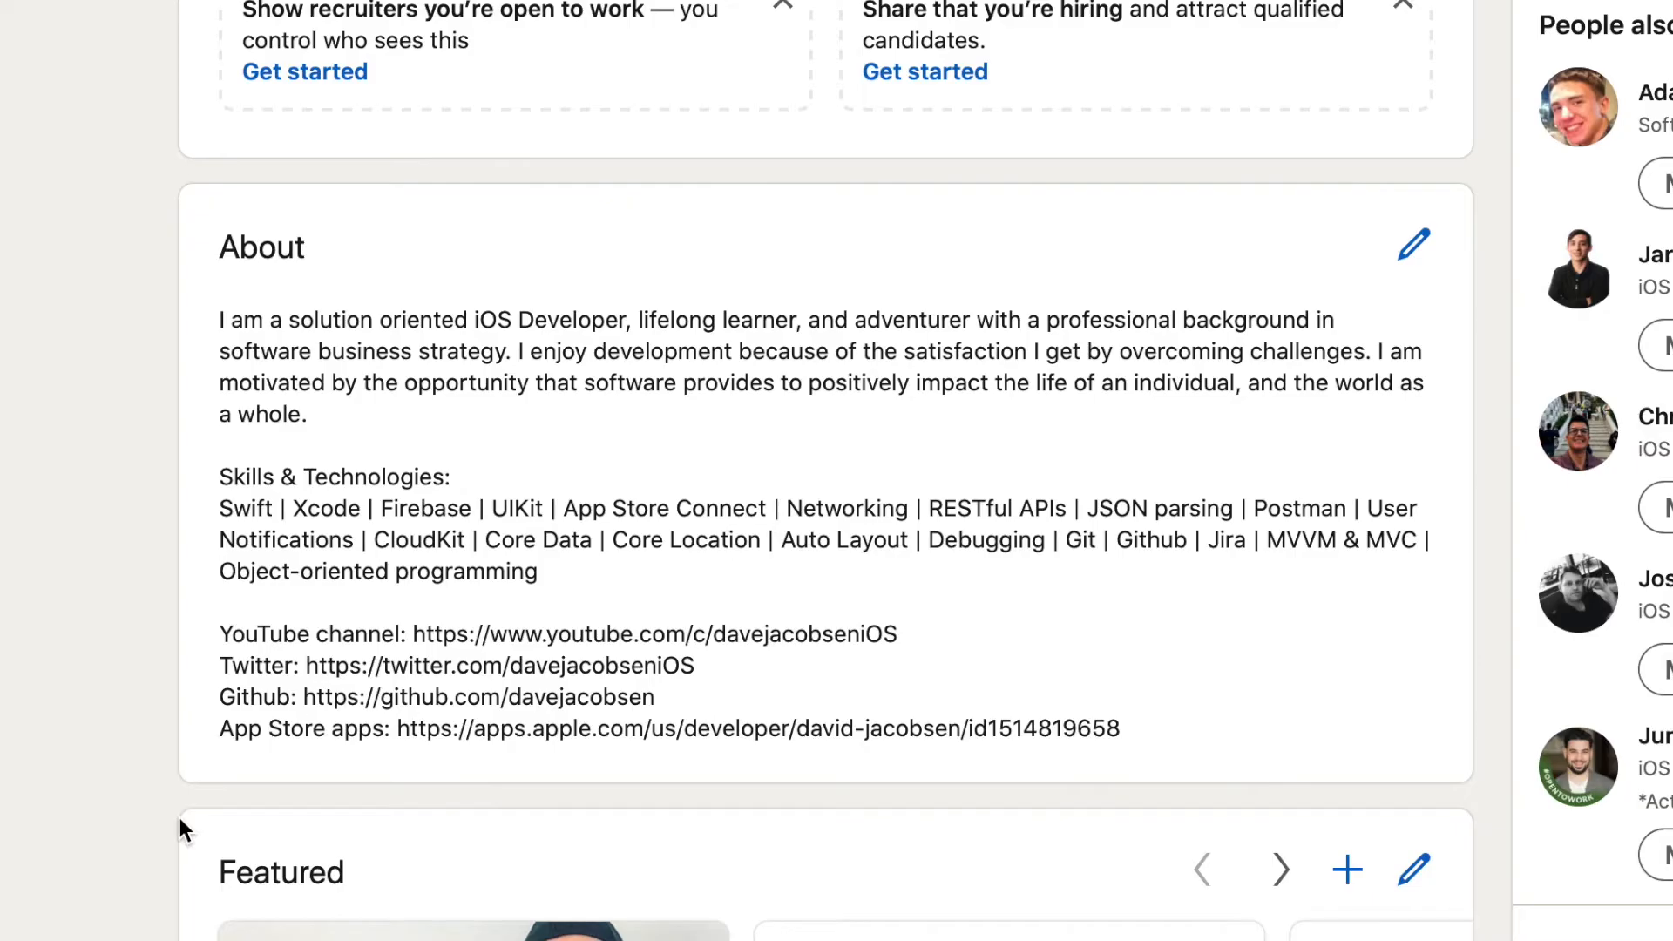
{"action": "mouse_move", "coordinate": [412, 192]}
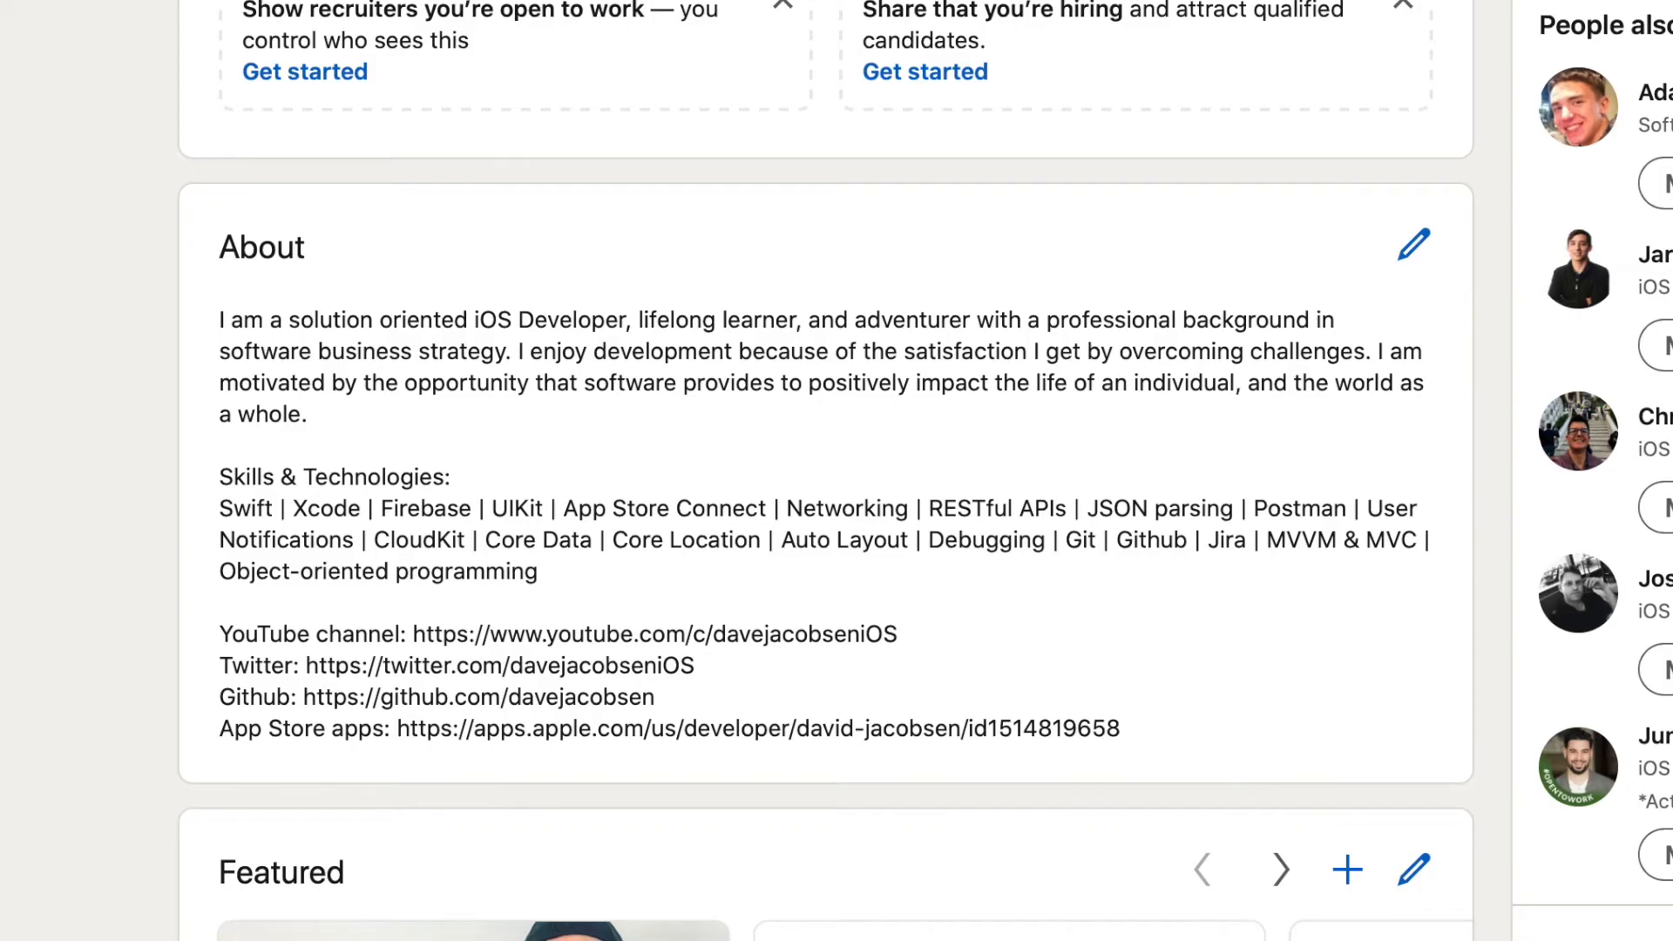
{"action": "scroll", "scroll_direction": "down", "scroll_amount": 3}
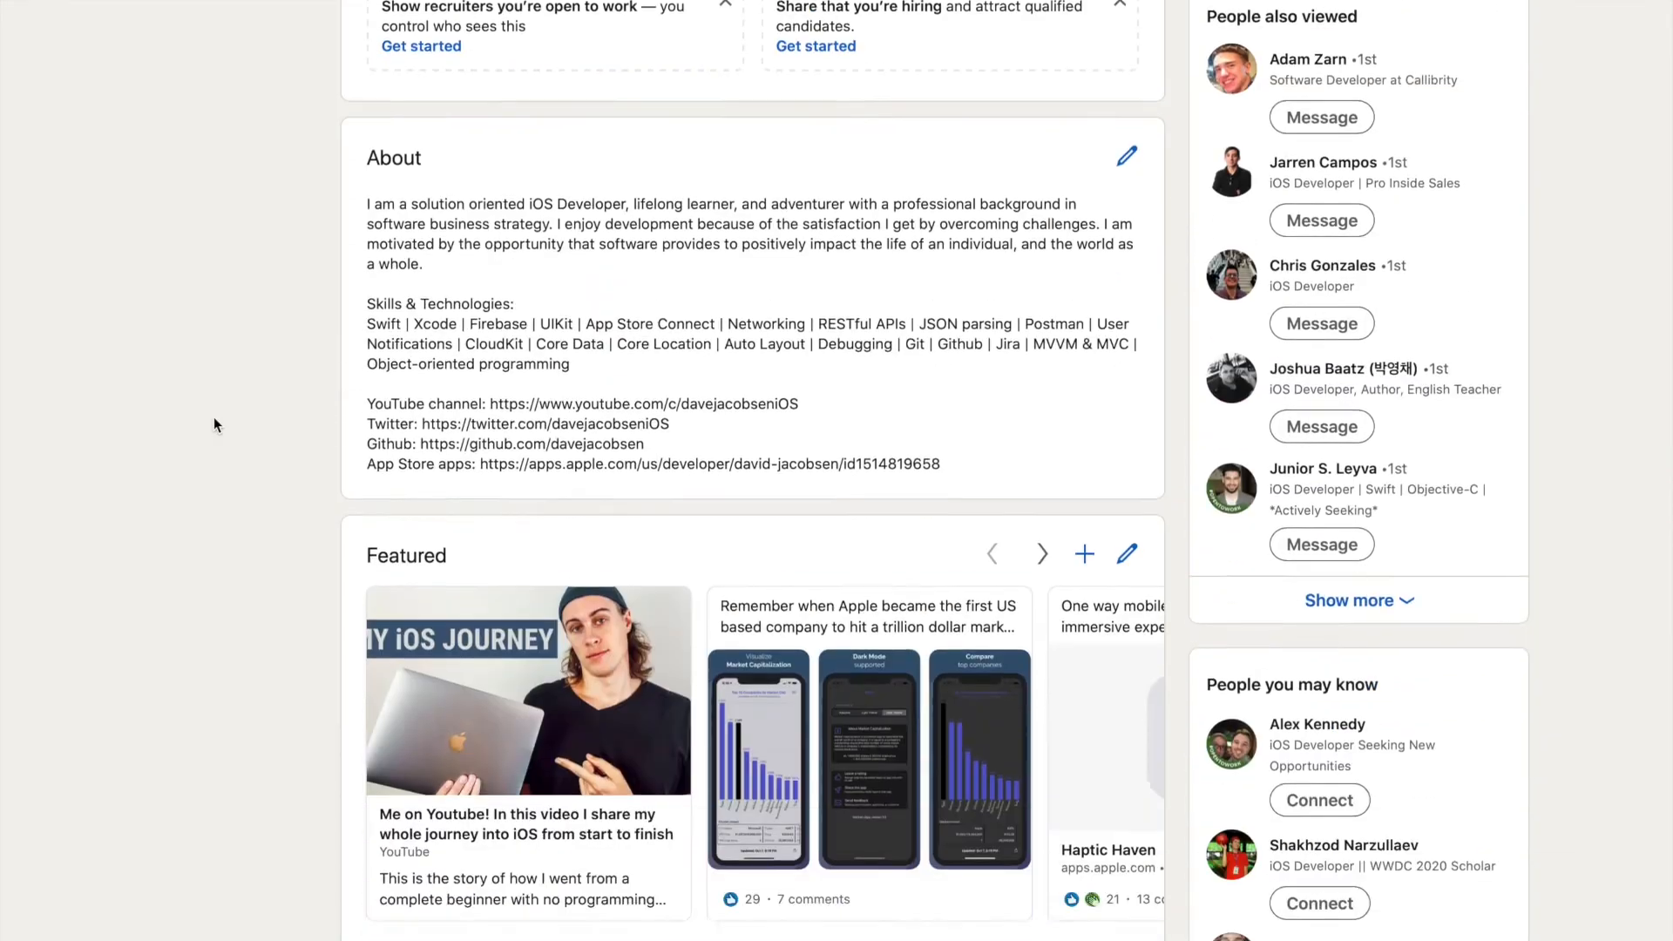
- Scroll past Featured to the CVS Health, independent app and Ziplyne Experience entries
{"action": "scroll", "scroll_direction": "down", "scroll_amount": 3}
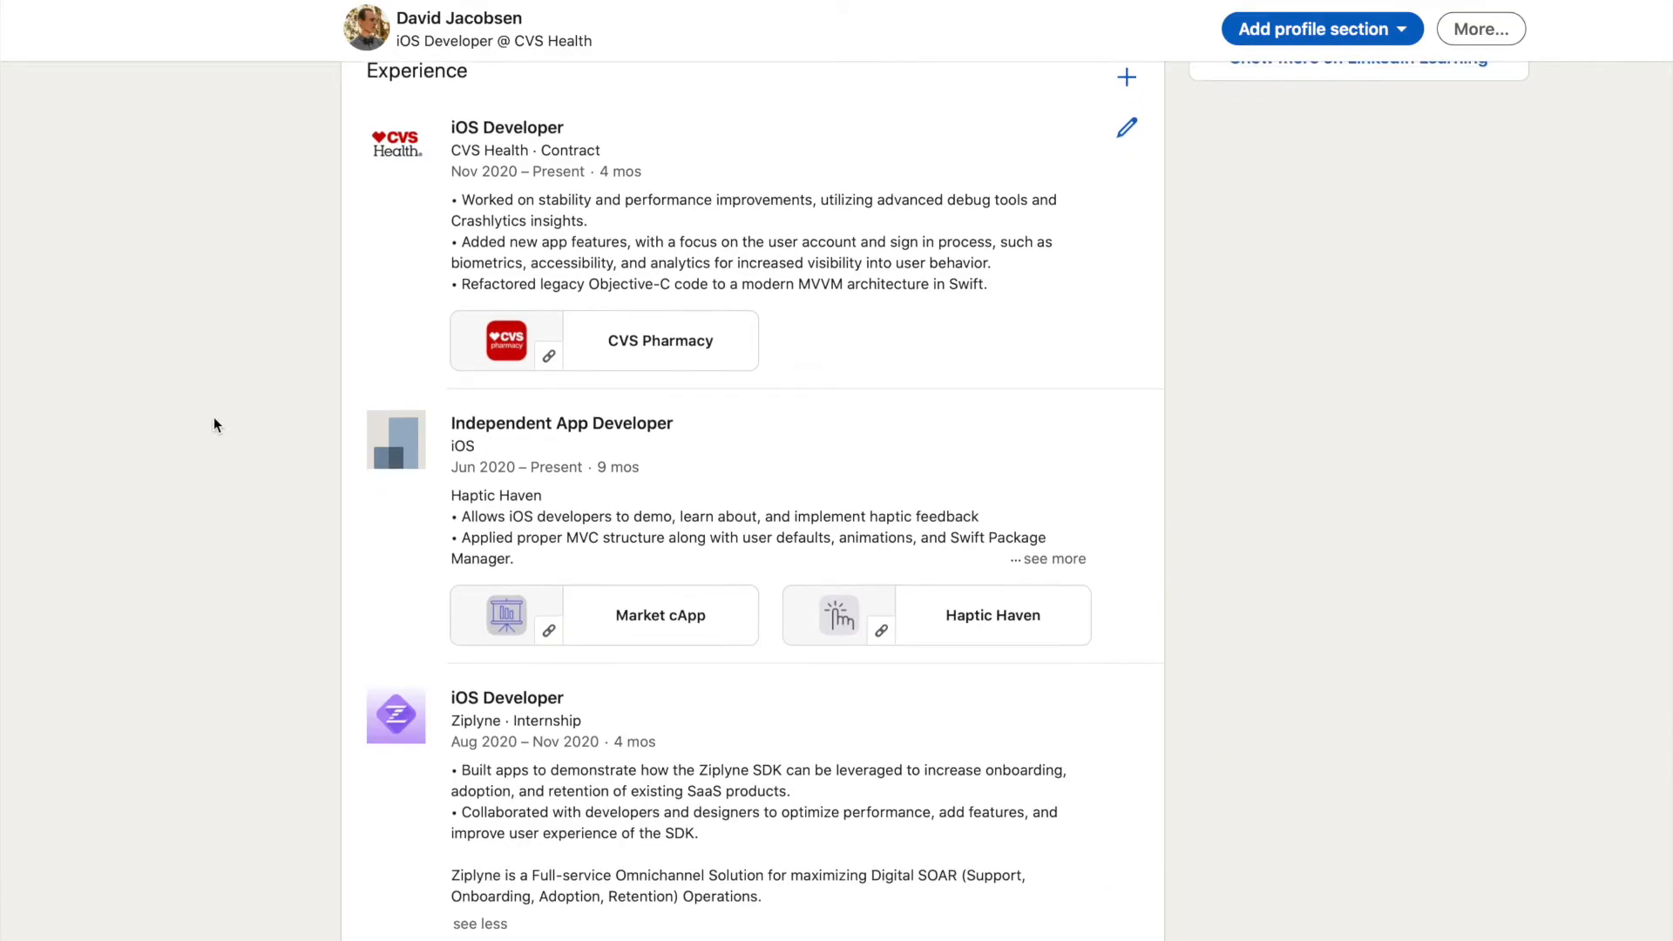
{"action": "scroll", "scroll_direction": "down", "scroll_amount": 3}
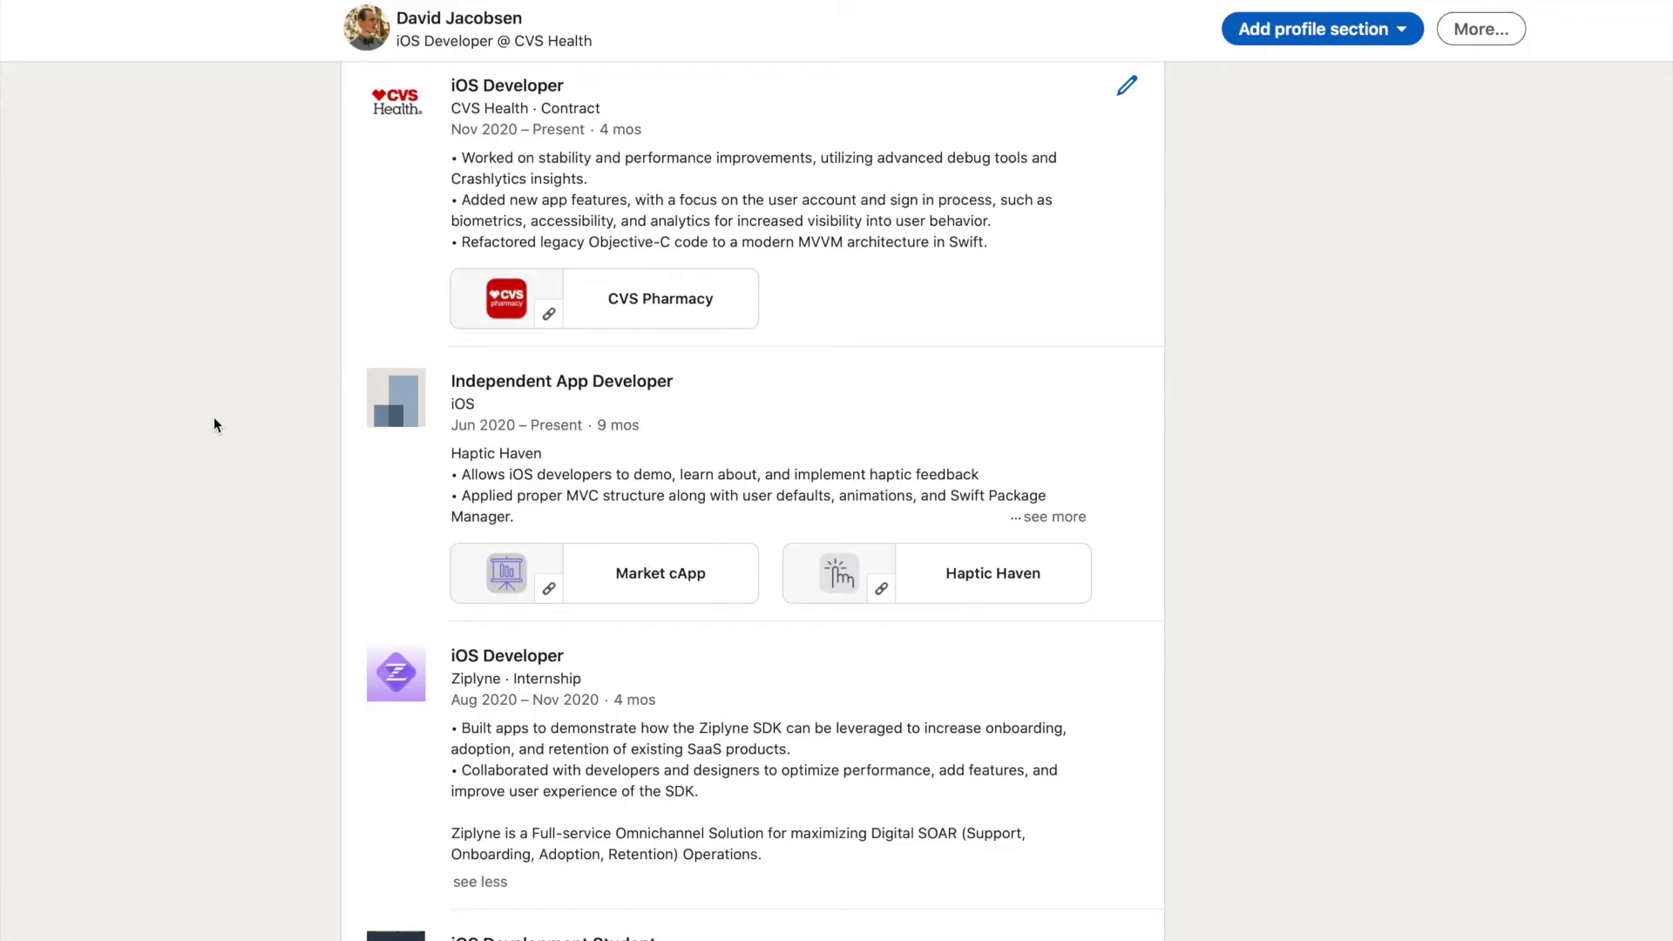
{"action": "mouse_move", "coordinate": [203, 236]}
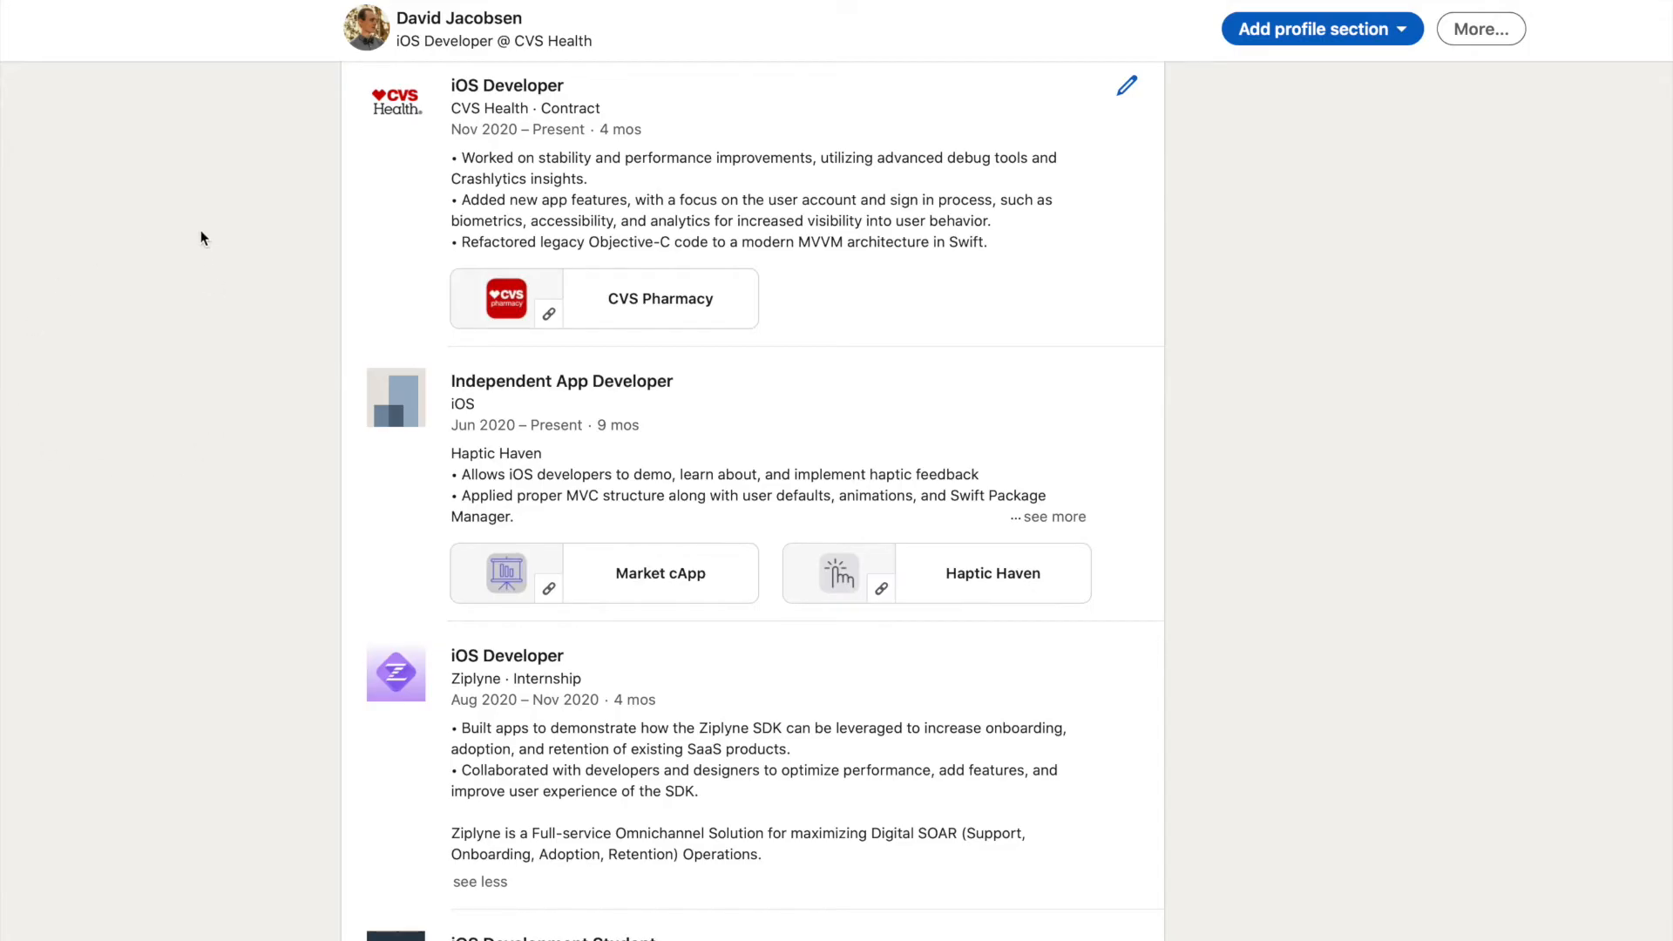
{"action": "scroll", "scroll_direction": "down", "scroll_amount": 3}
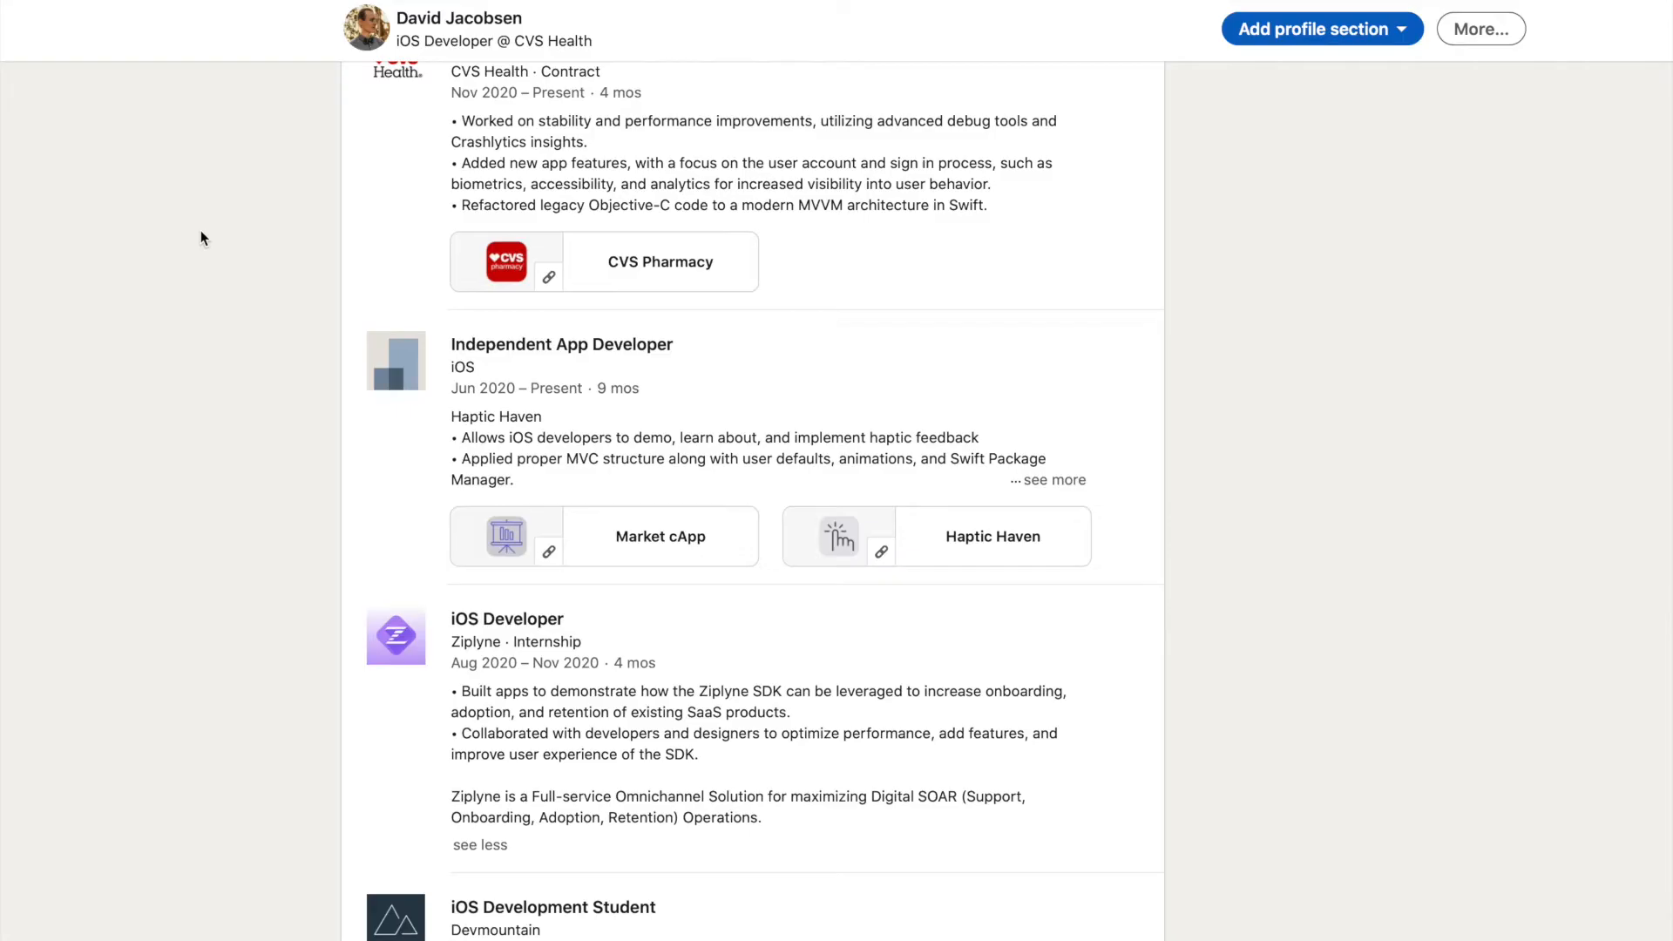
{"action": "scroll", "scroll_direction": "down", "scroll_amount": 3}
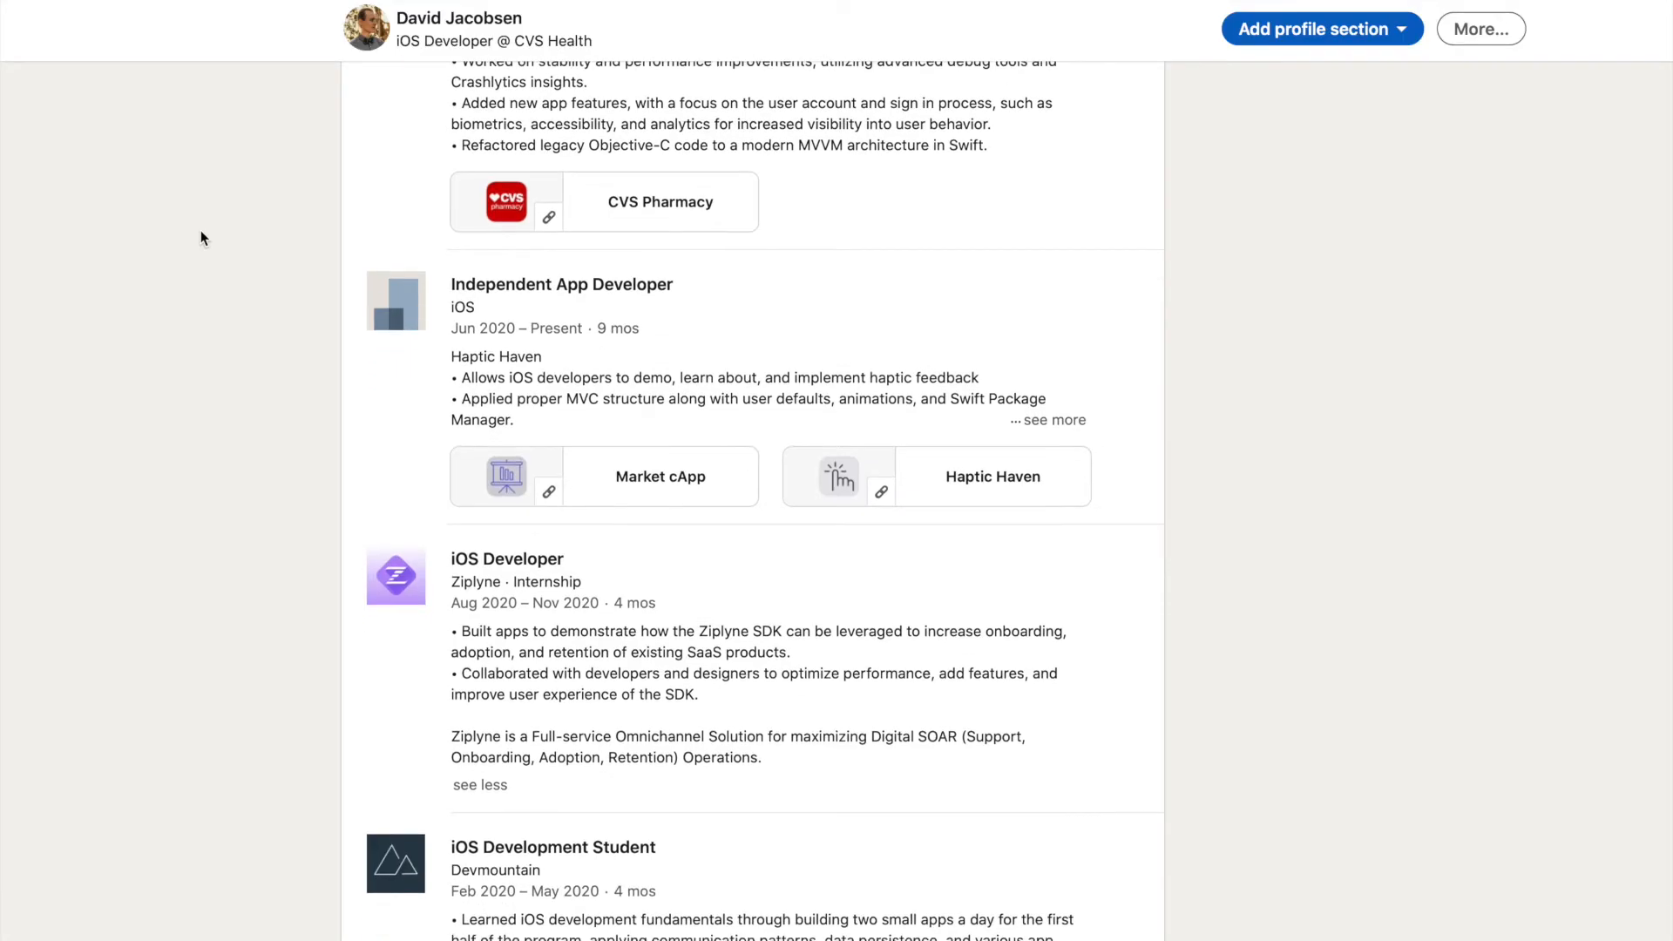
{"action": "scroll", "scroll_direction": "down", "scroll_amount": 3}
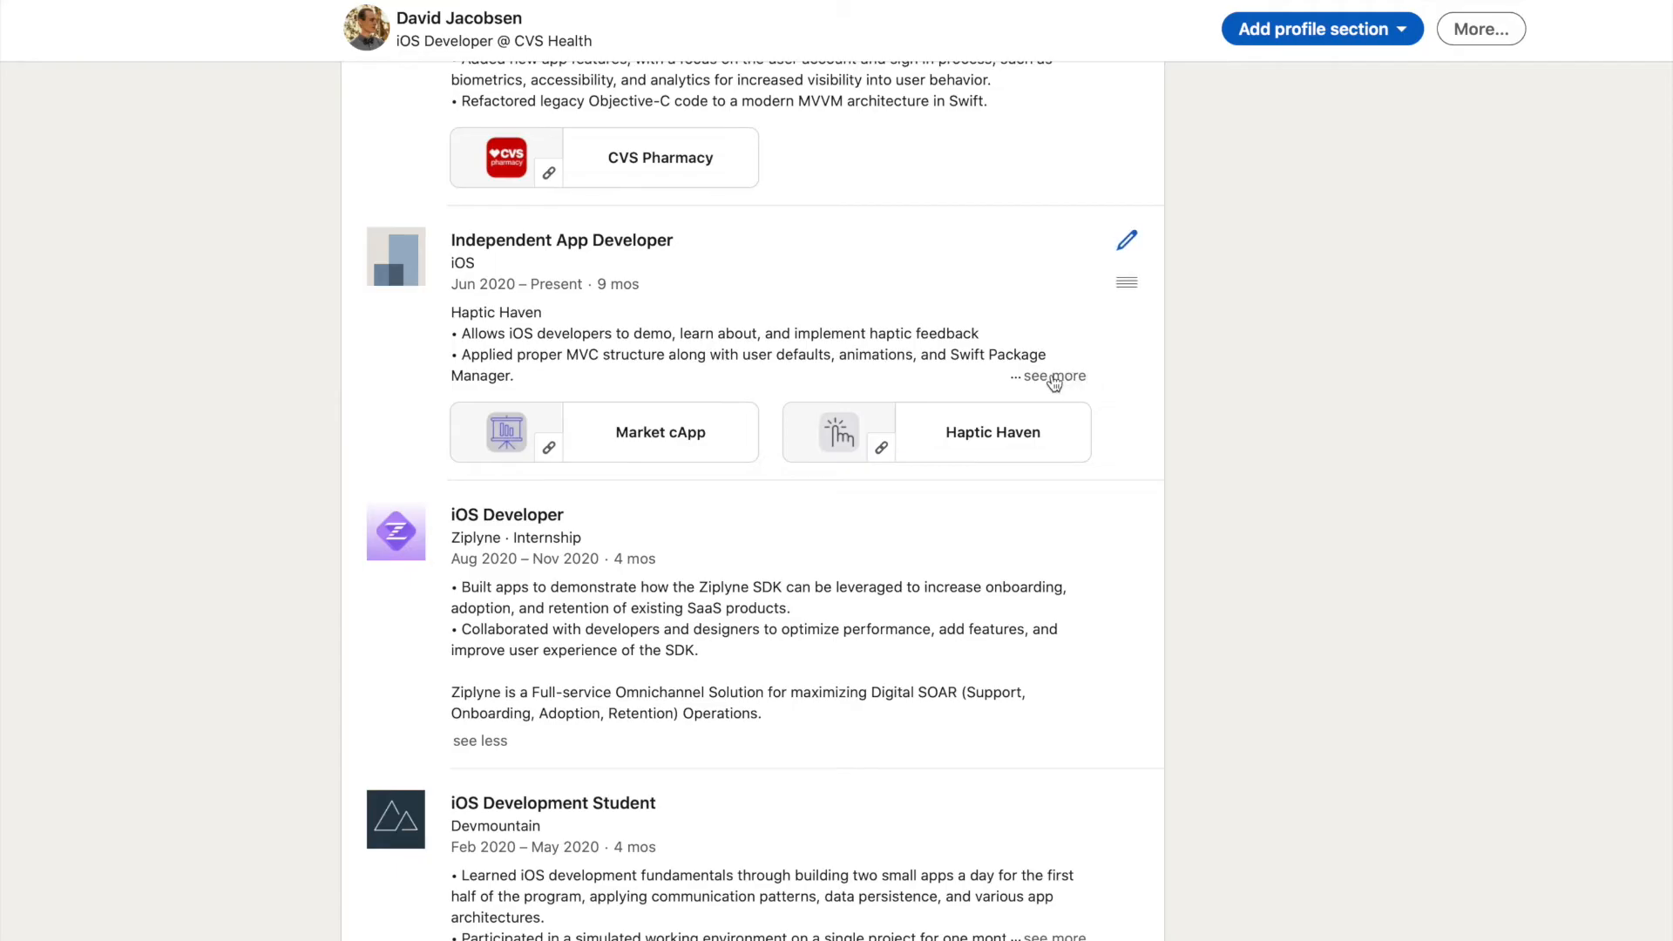
- Expand the Independent App Developer description and keep scrolling through the profile
{"action": "left_click", "coordinate": [1053, 376]}
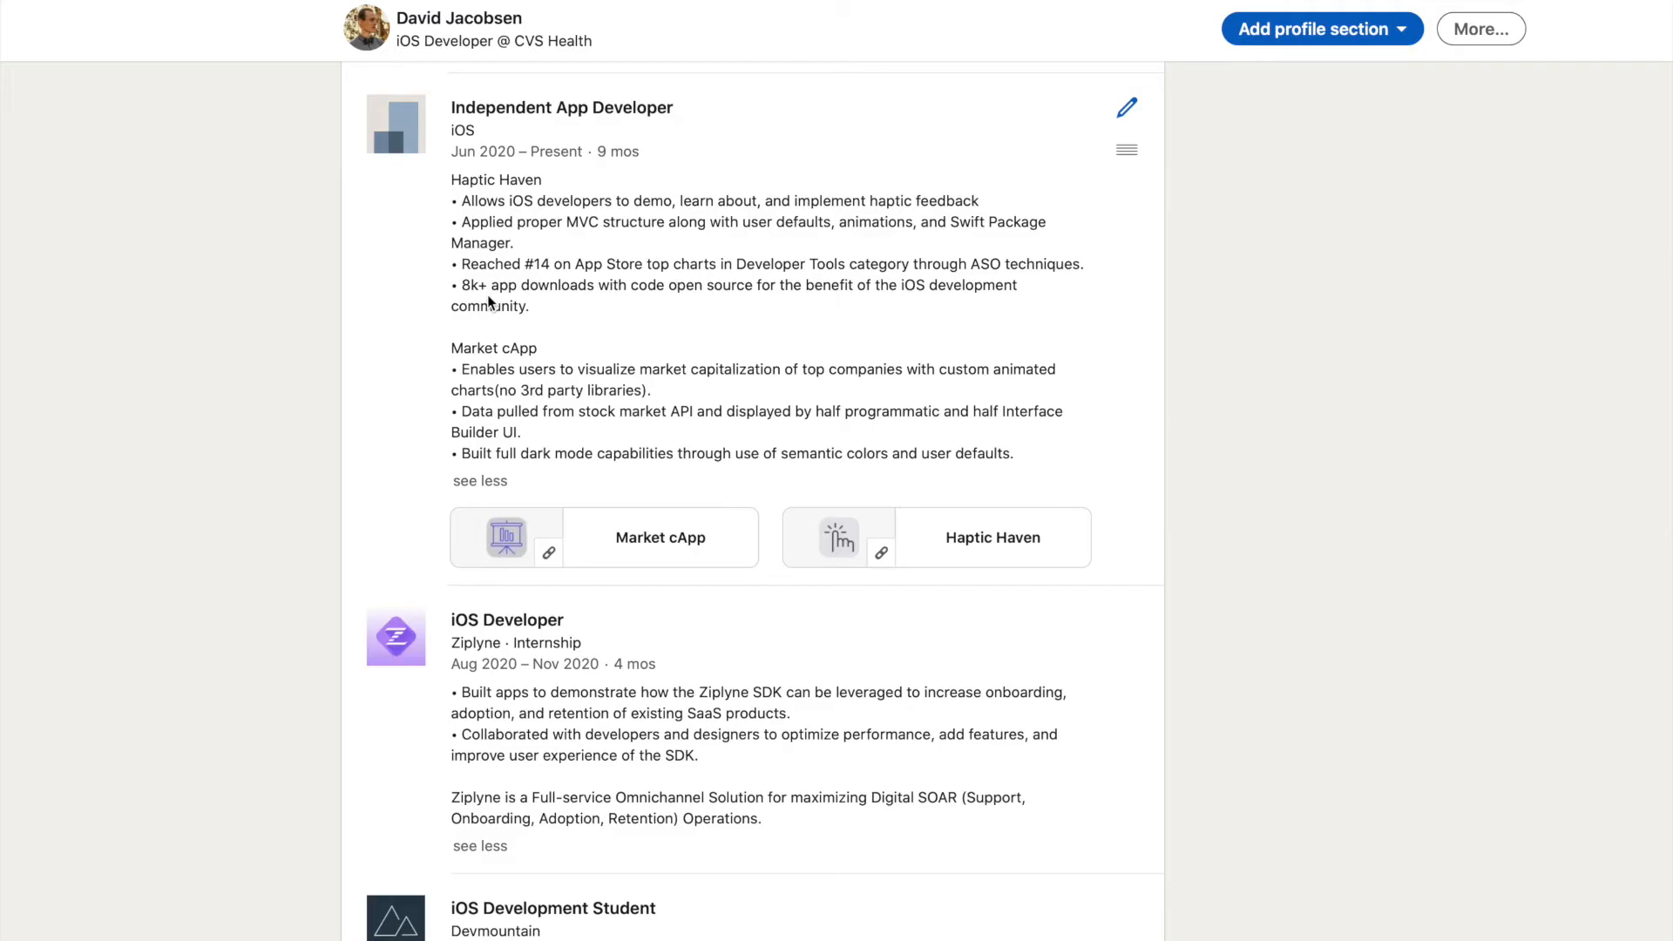
{"action": "scroll", "scroll_direction": "down", "scroll_amount": 3}
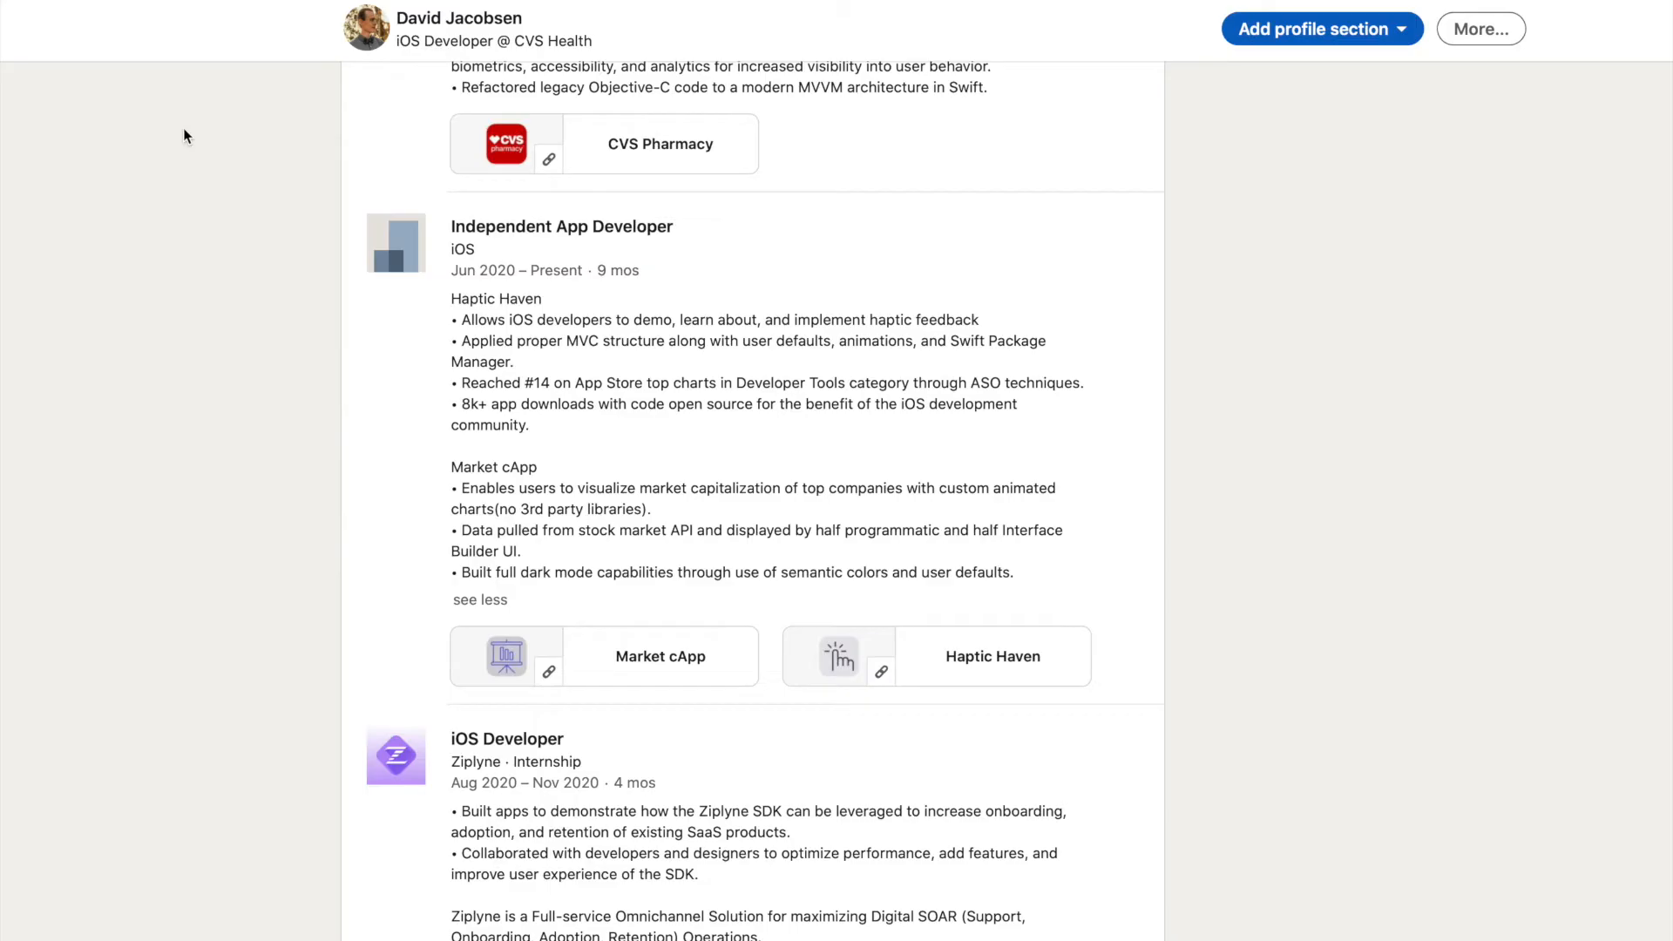
{"action": "scroll", "scroll_direction": "down", "scroll_amount": 3}
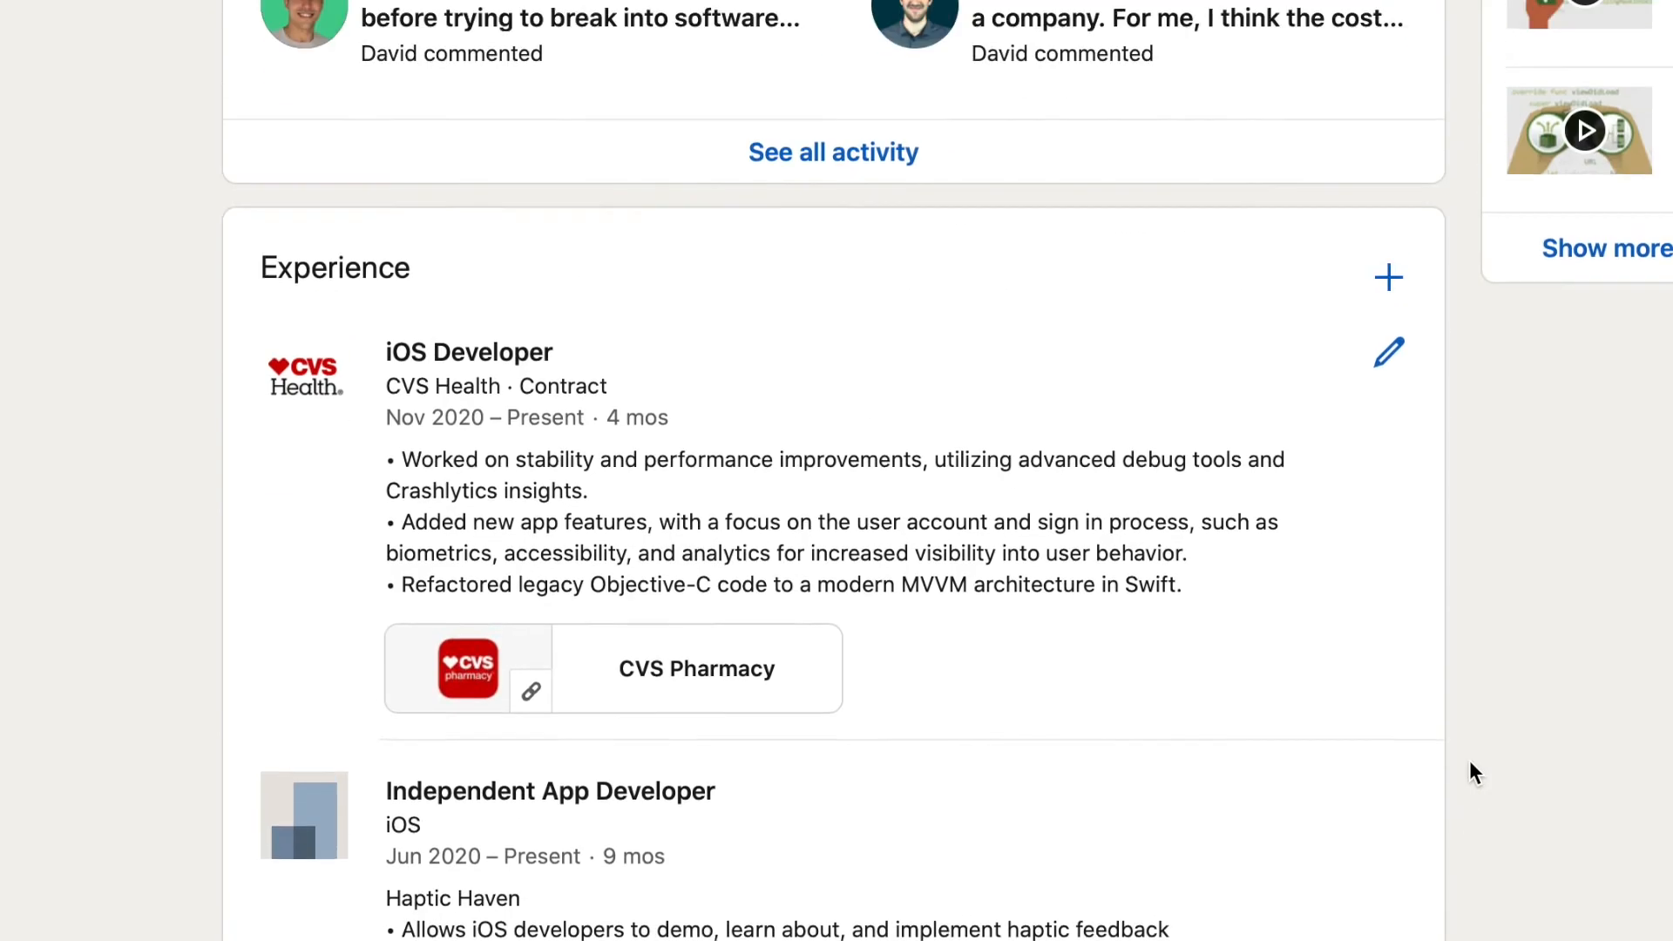
{"action": "scroll", "scroll_direction": "down", "scroll_amount": 3}
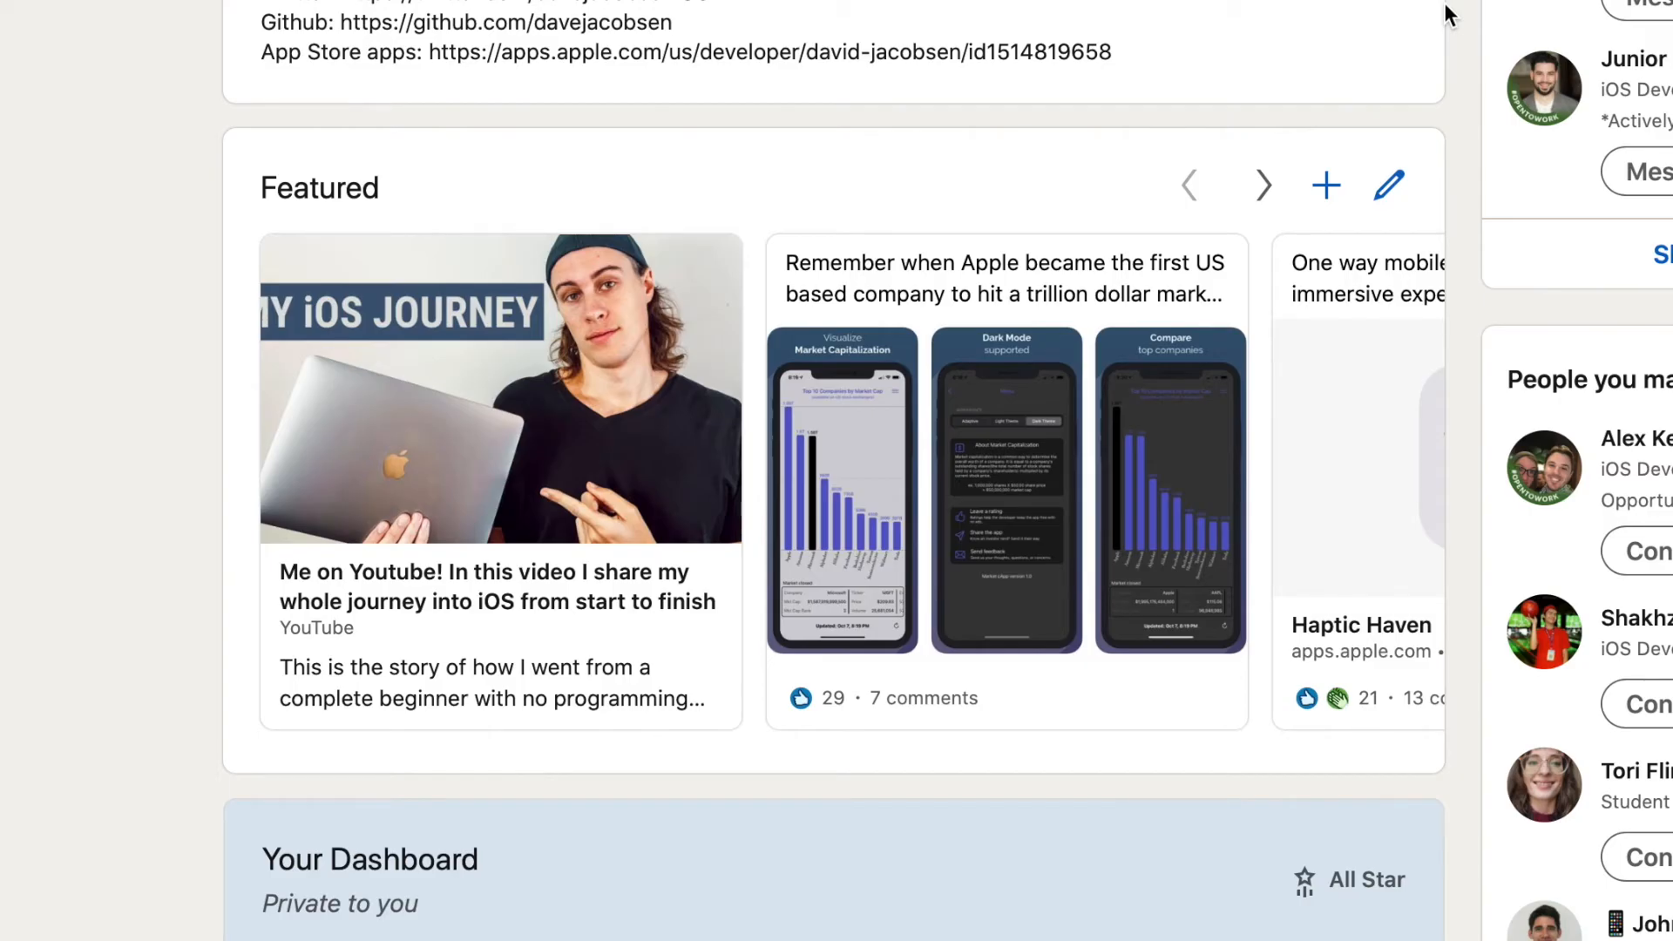
{"action": "mouse_move", "coordinate": [1144, 116]}
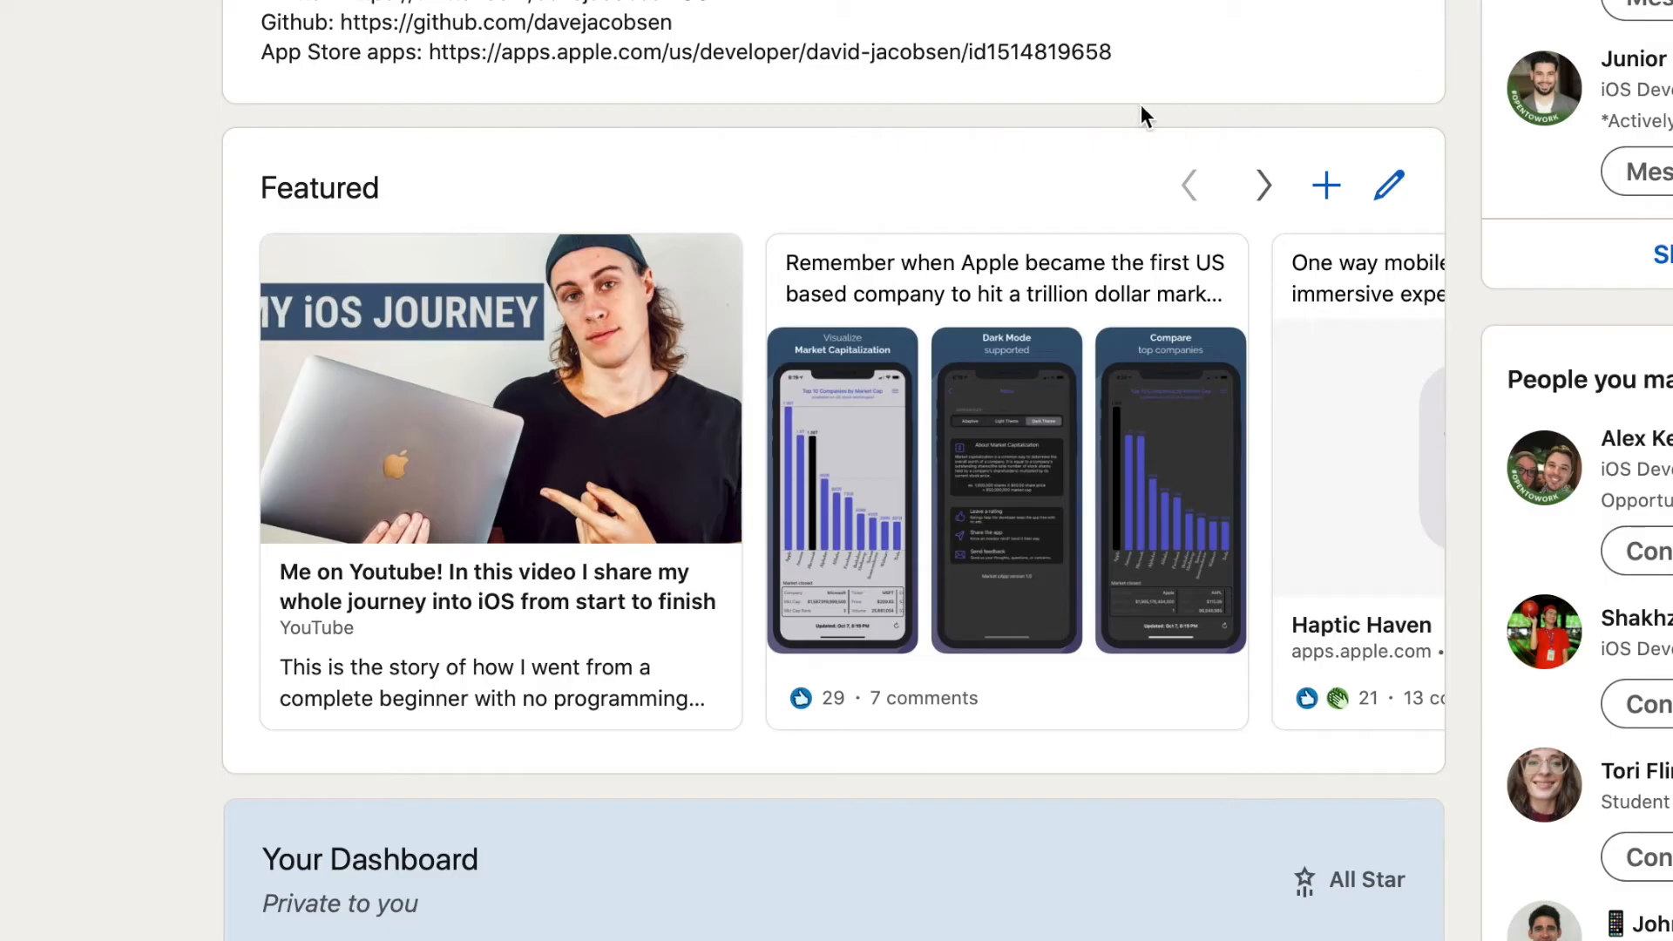
{"action": "mouse_move", "coordinate": [1398, 485]}
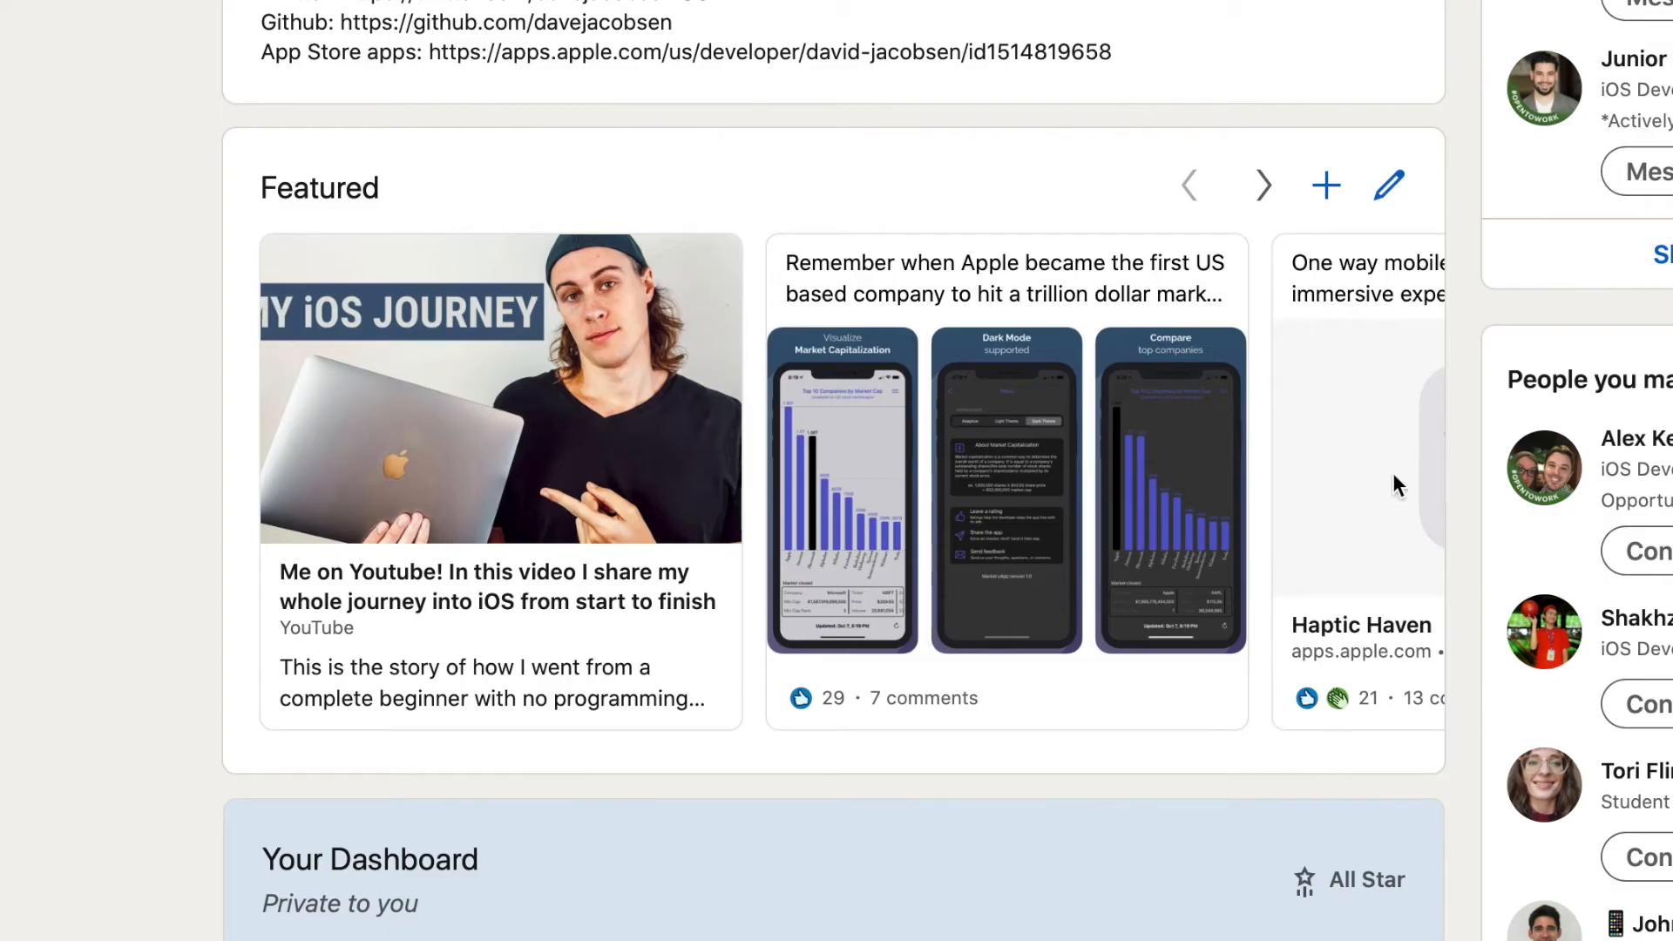
- Advance the Featured carousel twice so the Haptic Haven card shows in full
{"action": "left_click", "coordinate": [1264, 184]}
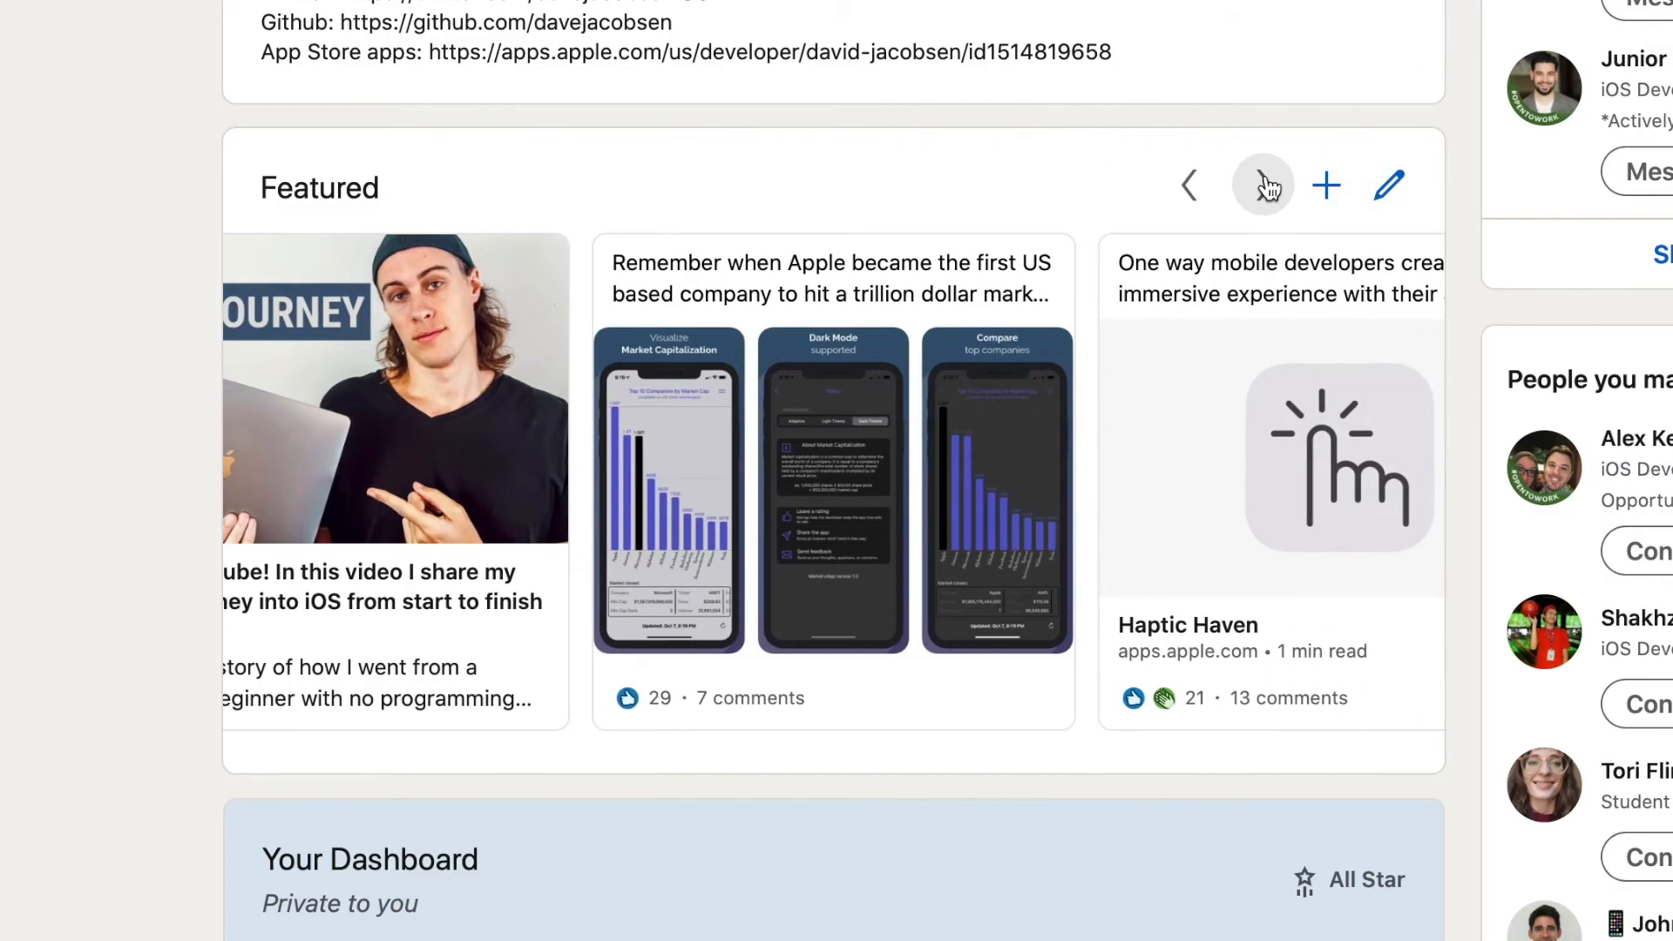
{"action": "left_click", "coordinate": [1263, 184]}
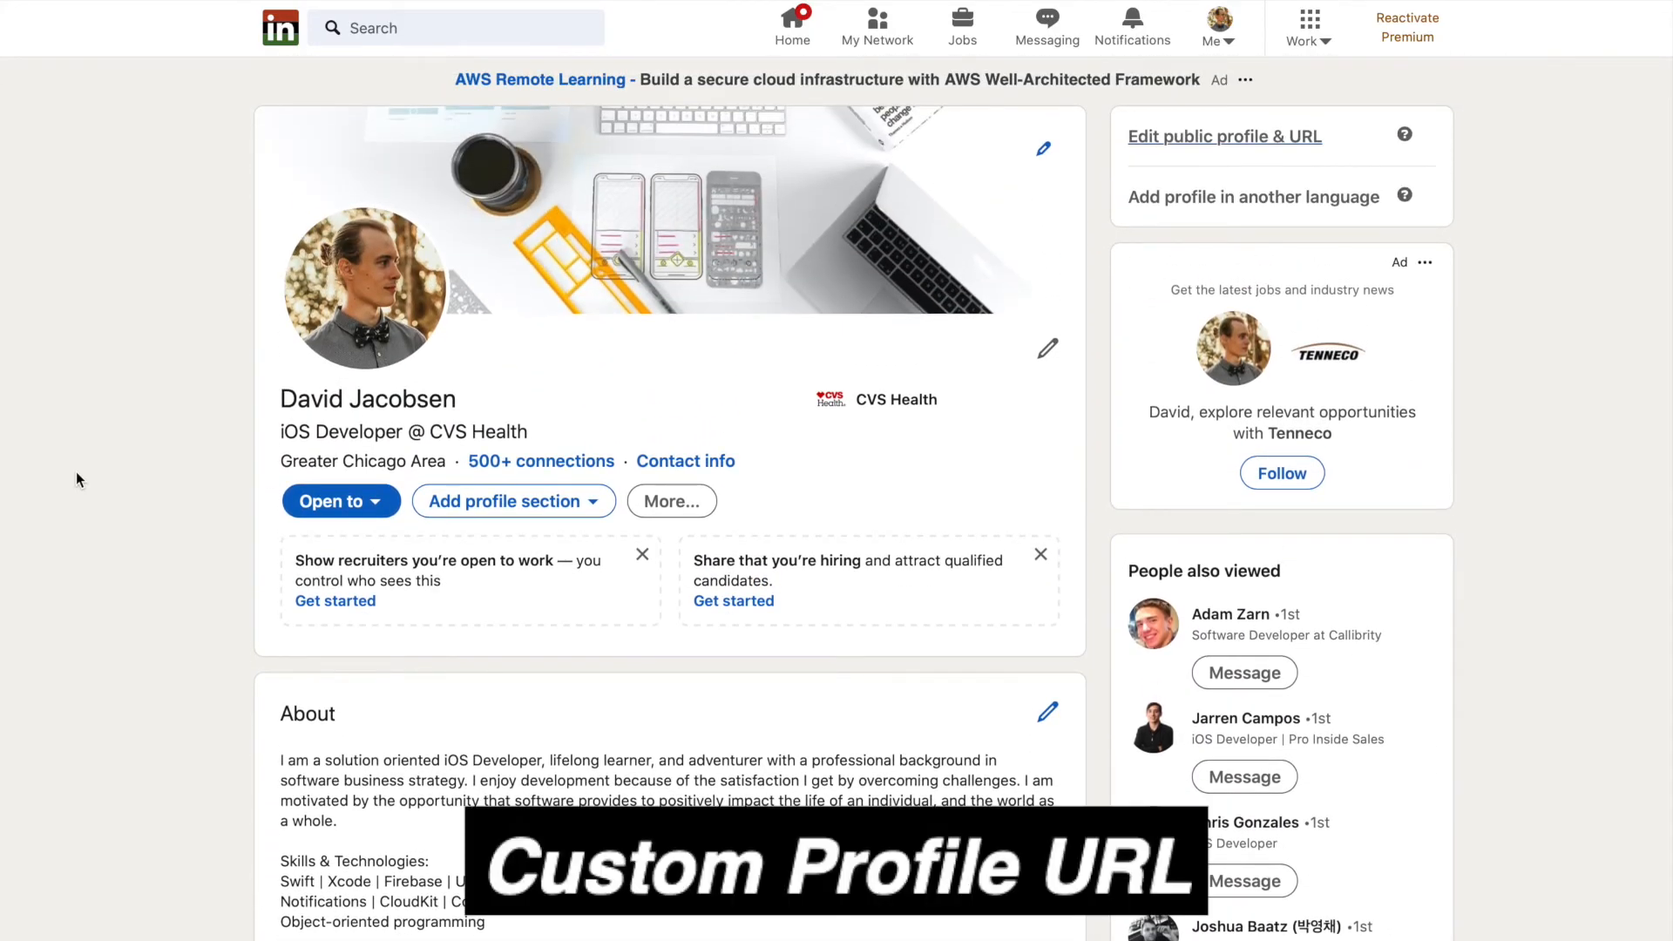
{"action": "mouse_move", "coordinate": [1198, 350]}
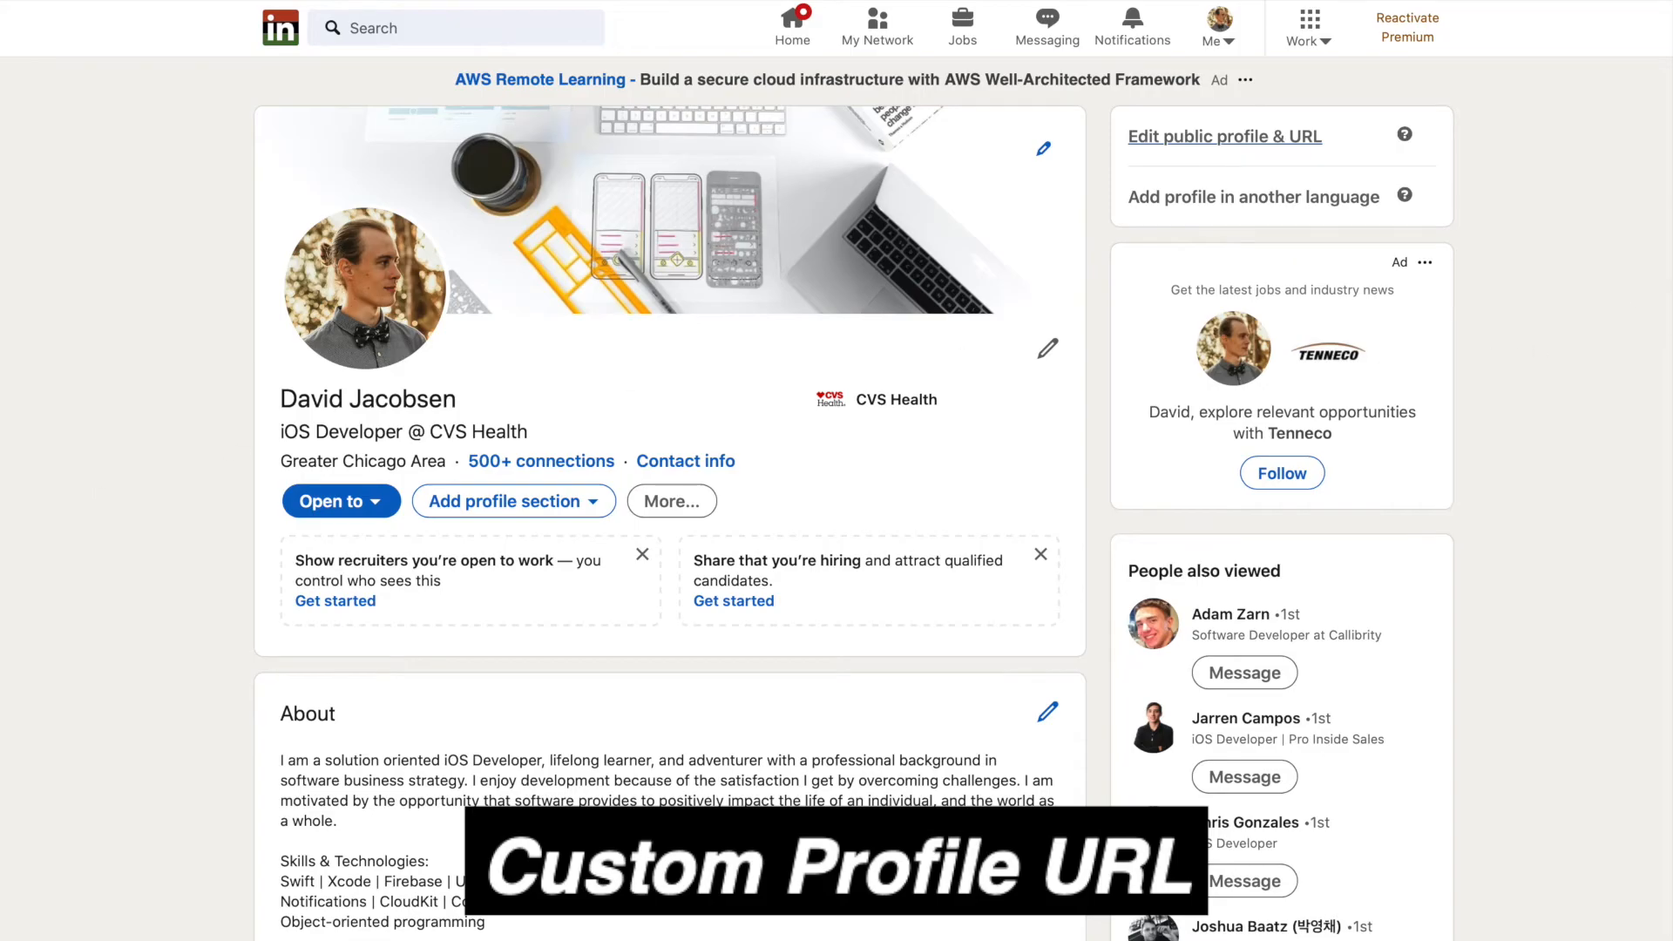
{"action": "mouse_move", "coordinate": [1447, 110]}
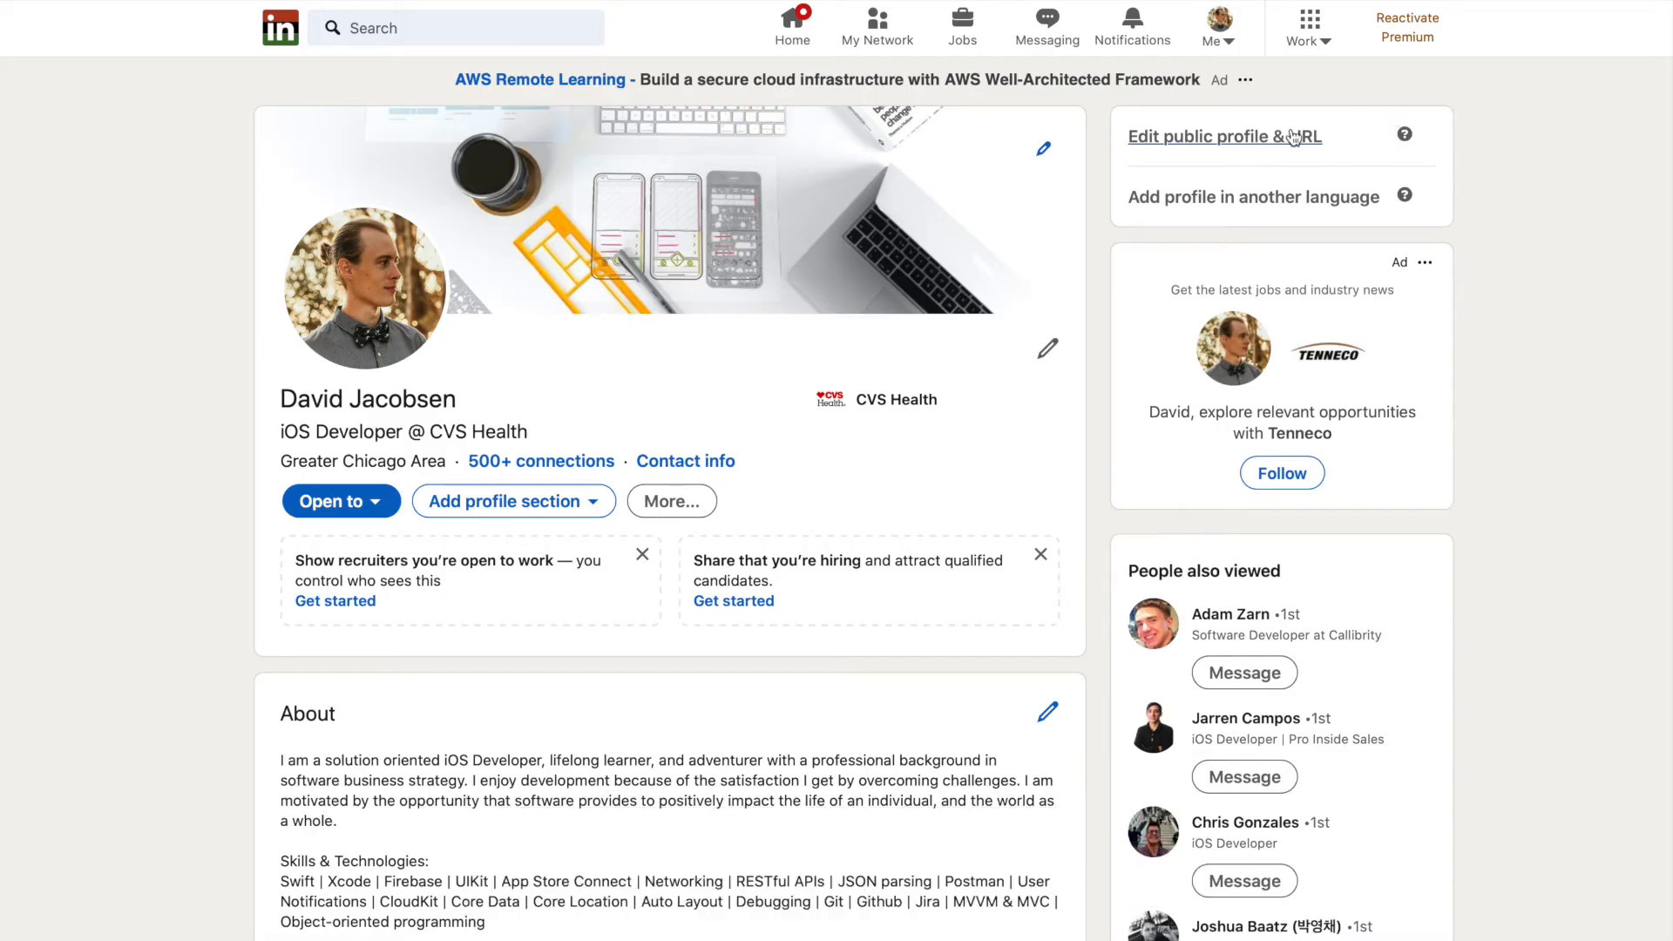
{"action": "mouse_move", "coordinate": [1250, 145]}
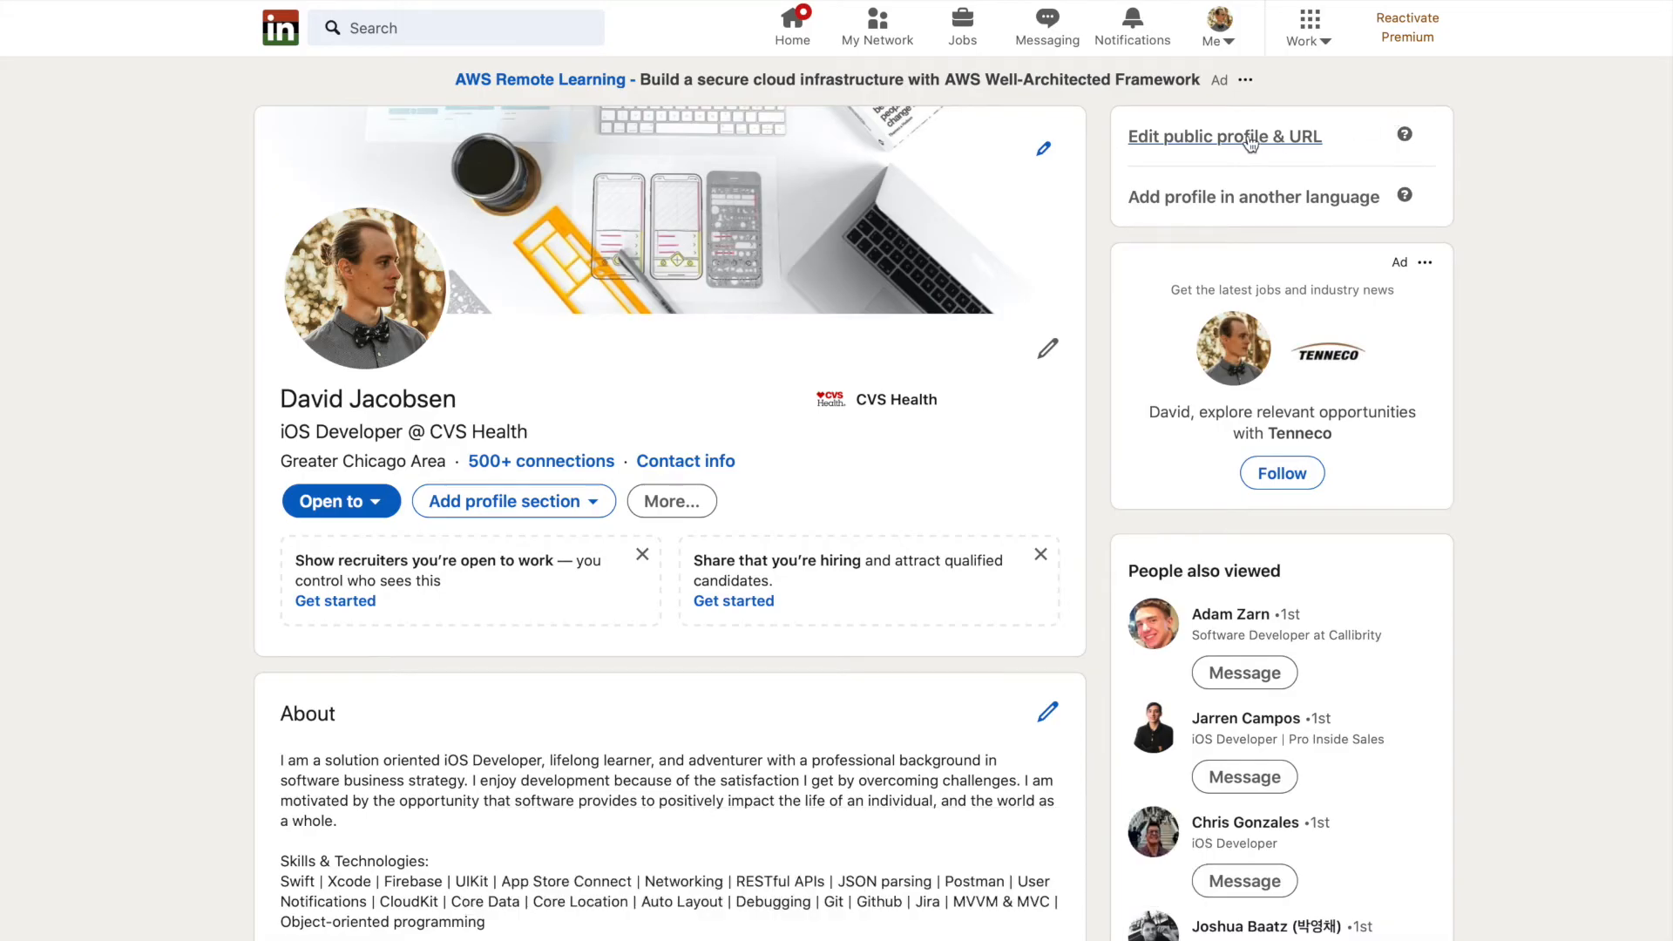
- Open the 'Edit public profile & URL' settings from the right sidebar
{"action": "left_click", "coordinate": [1224, 137]}
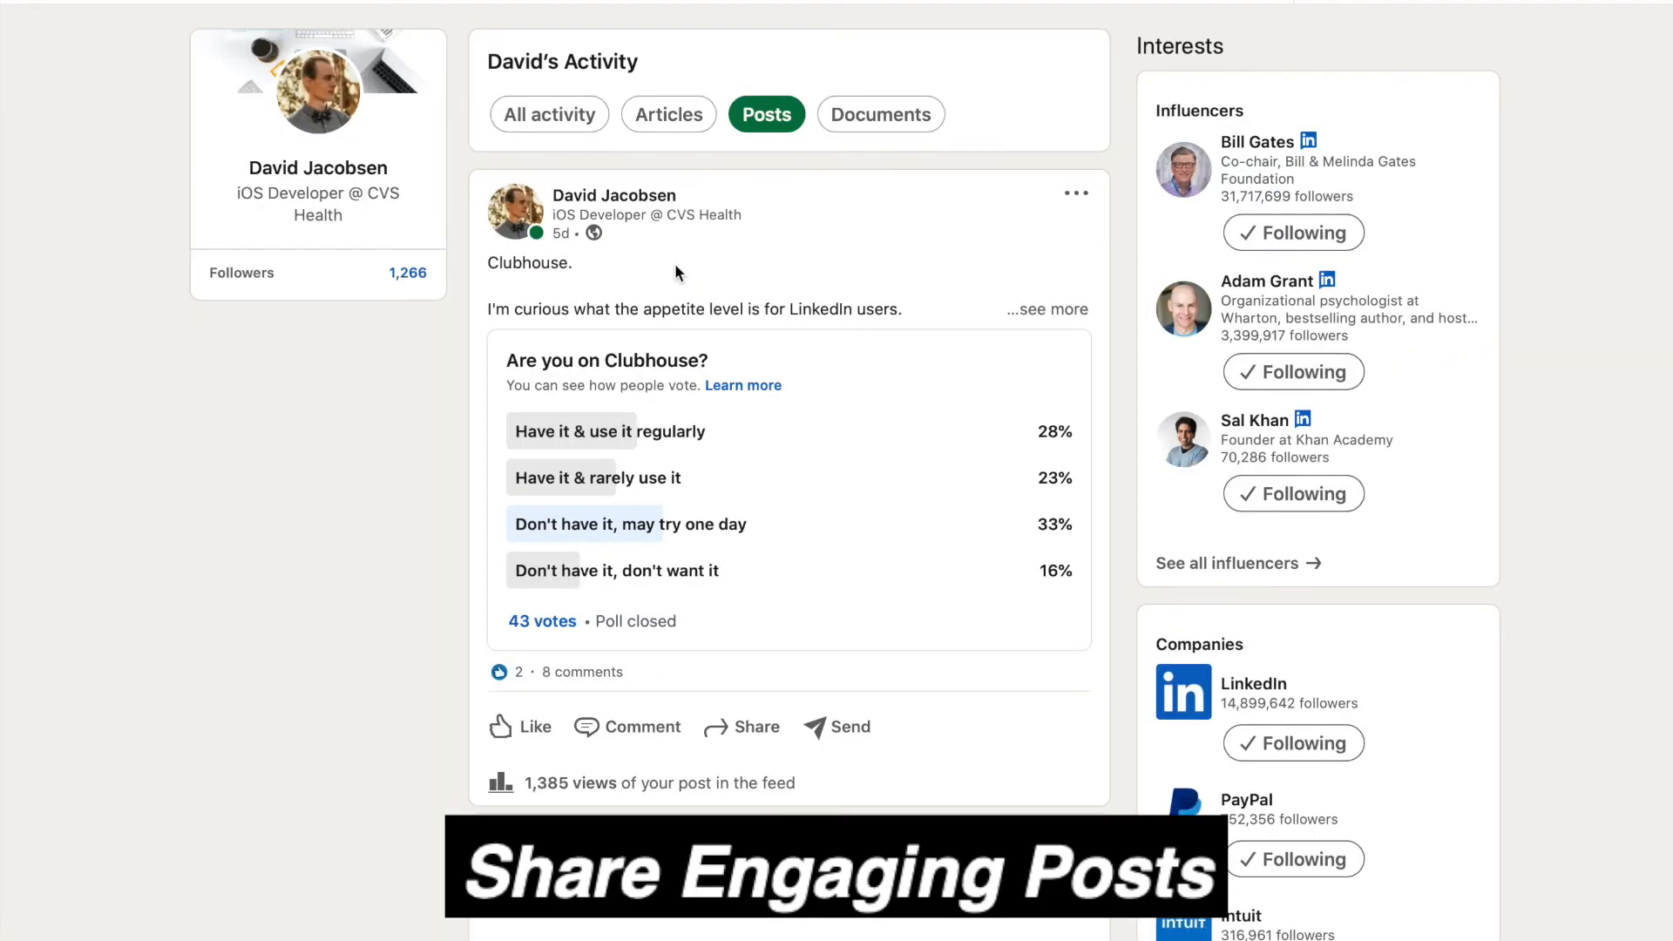
{"action": "mouse_move", "coordinate": [967, 755]}
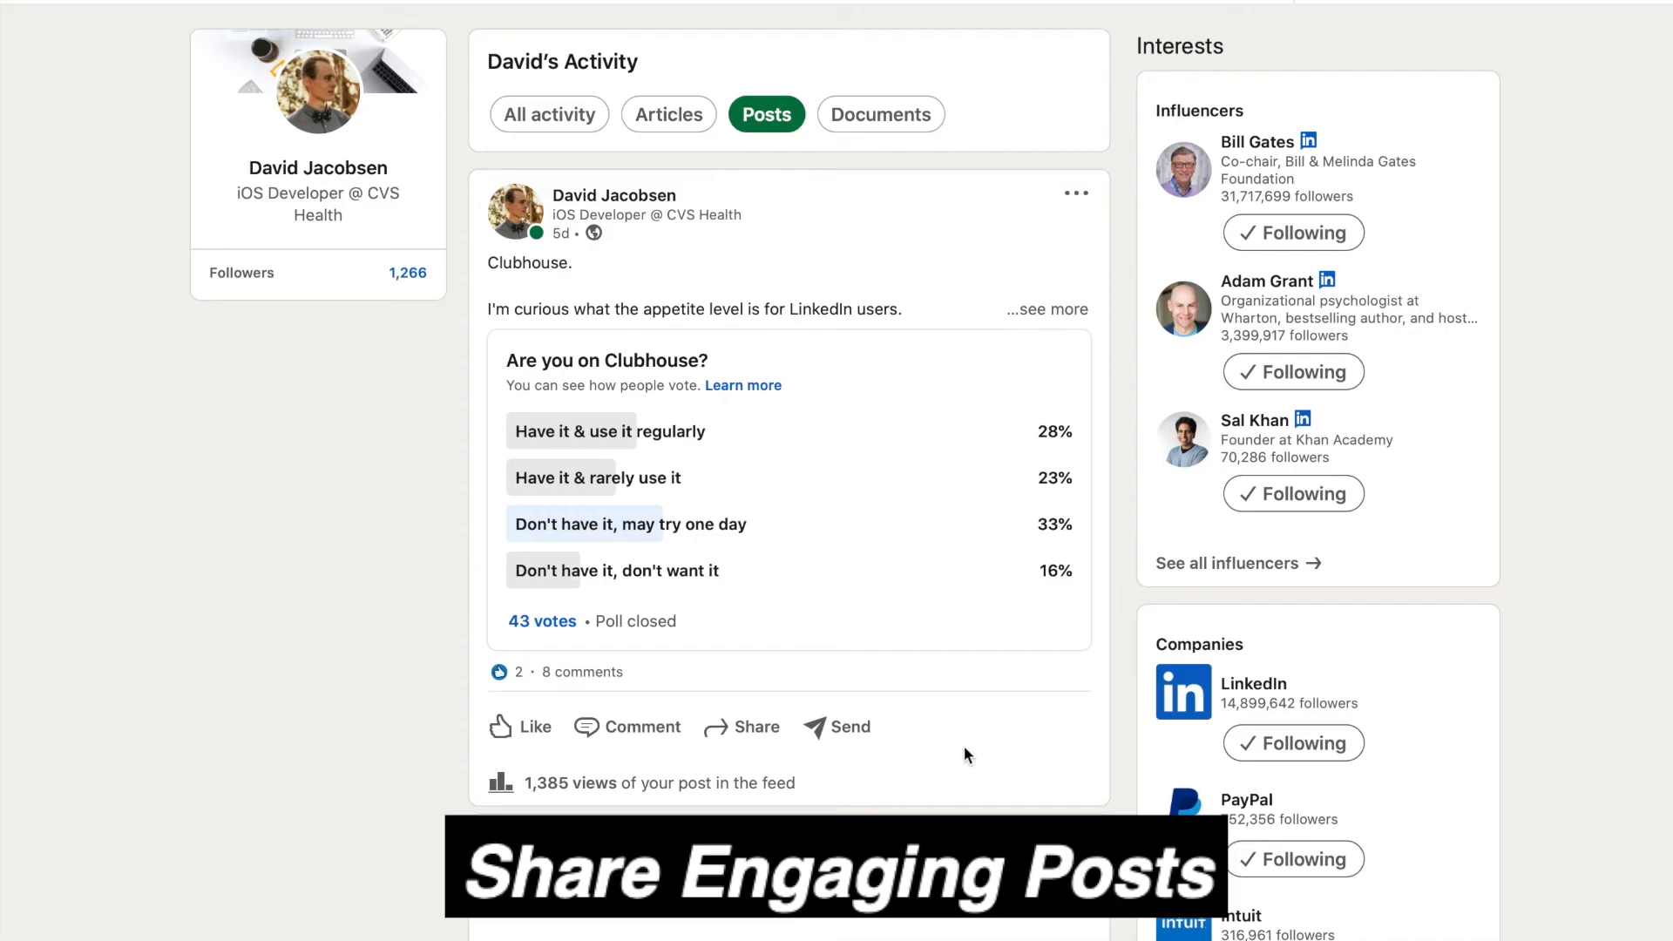
- Scroll the Posts feed from the Clubhouse poll down to the iOS 14.3 privacy labels post
{"action": "scroll", "scroll_direction": "down", "scroll_amount": 3}
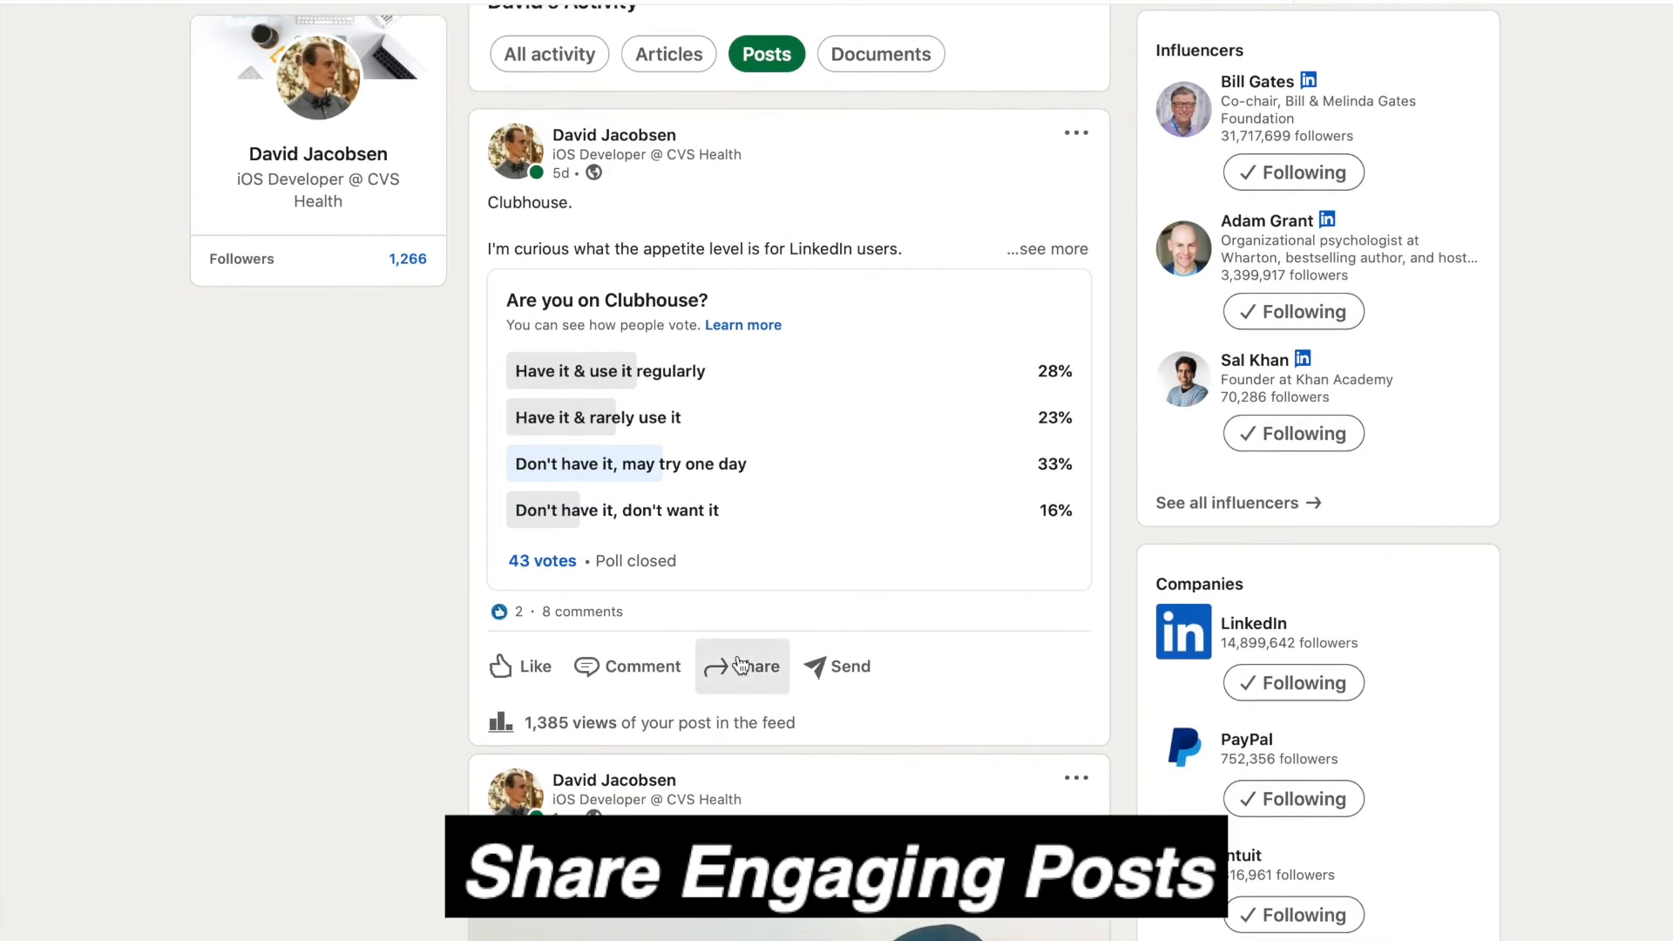
{"action": "scroll", "scroll_direction": "down", "scroll_amount": 3}
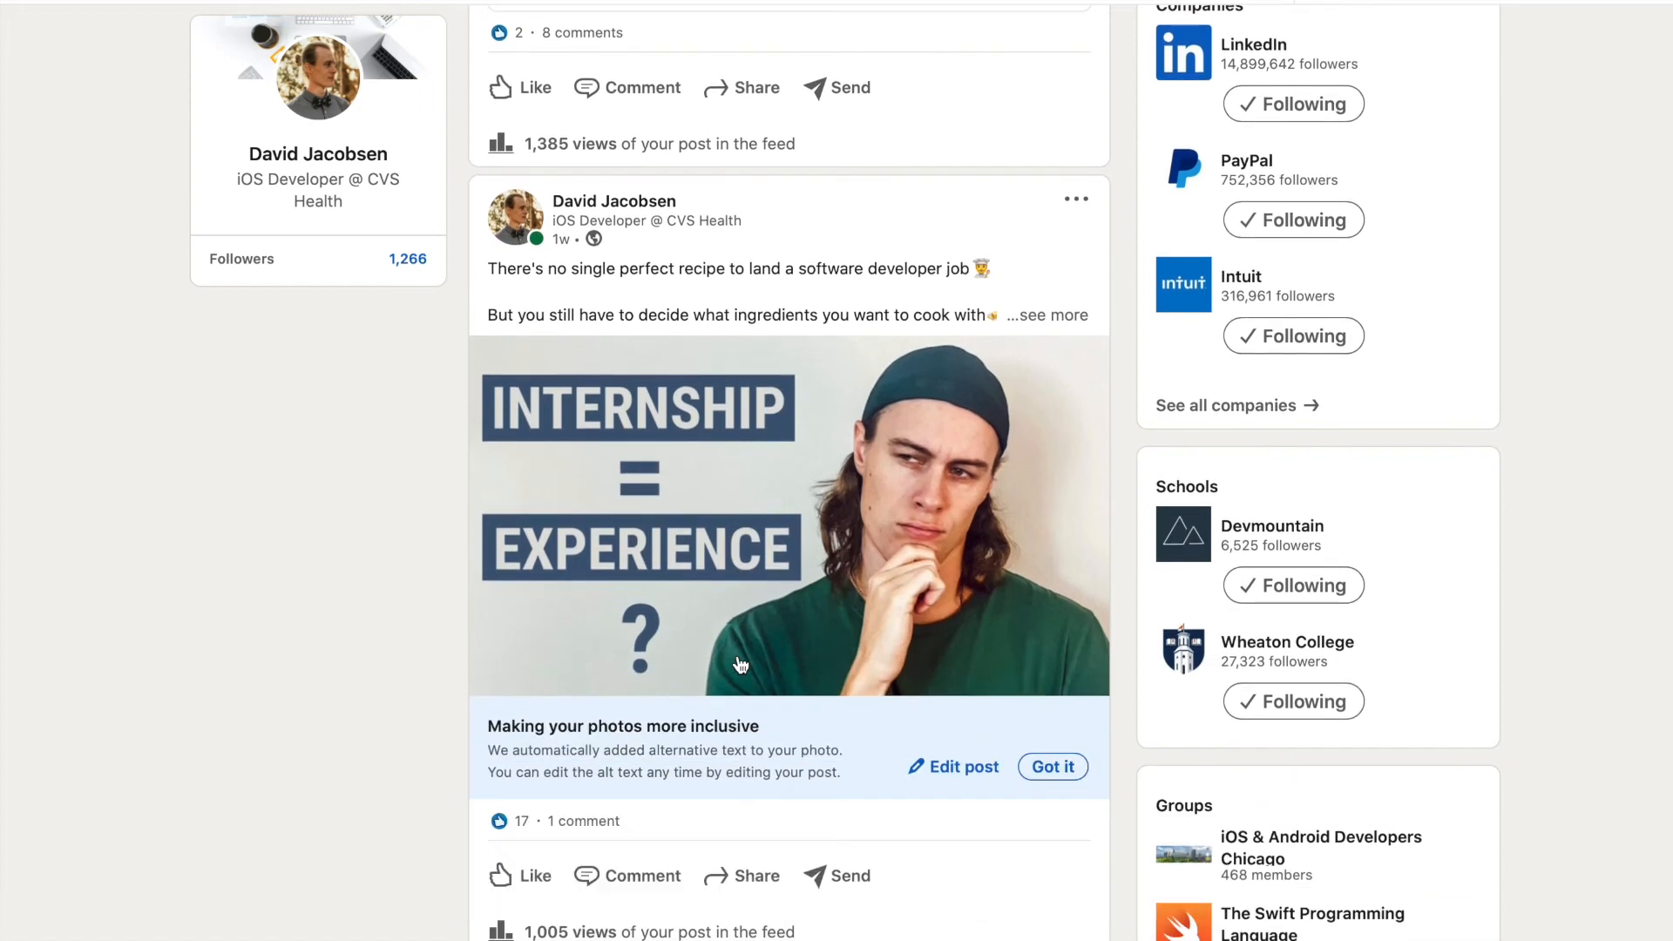
{"action": "scroll", "scroll_direction": "down", "scroll_amount": 3}
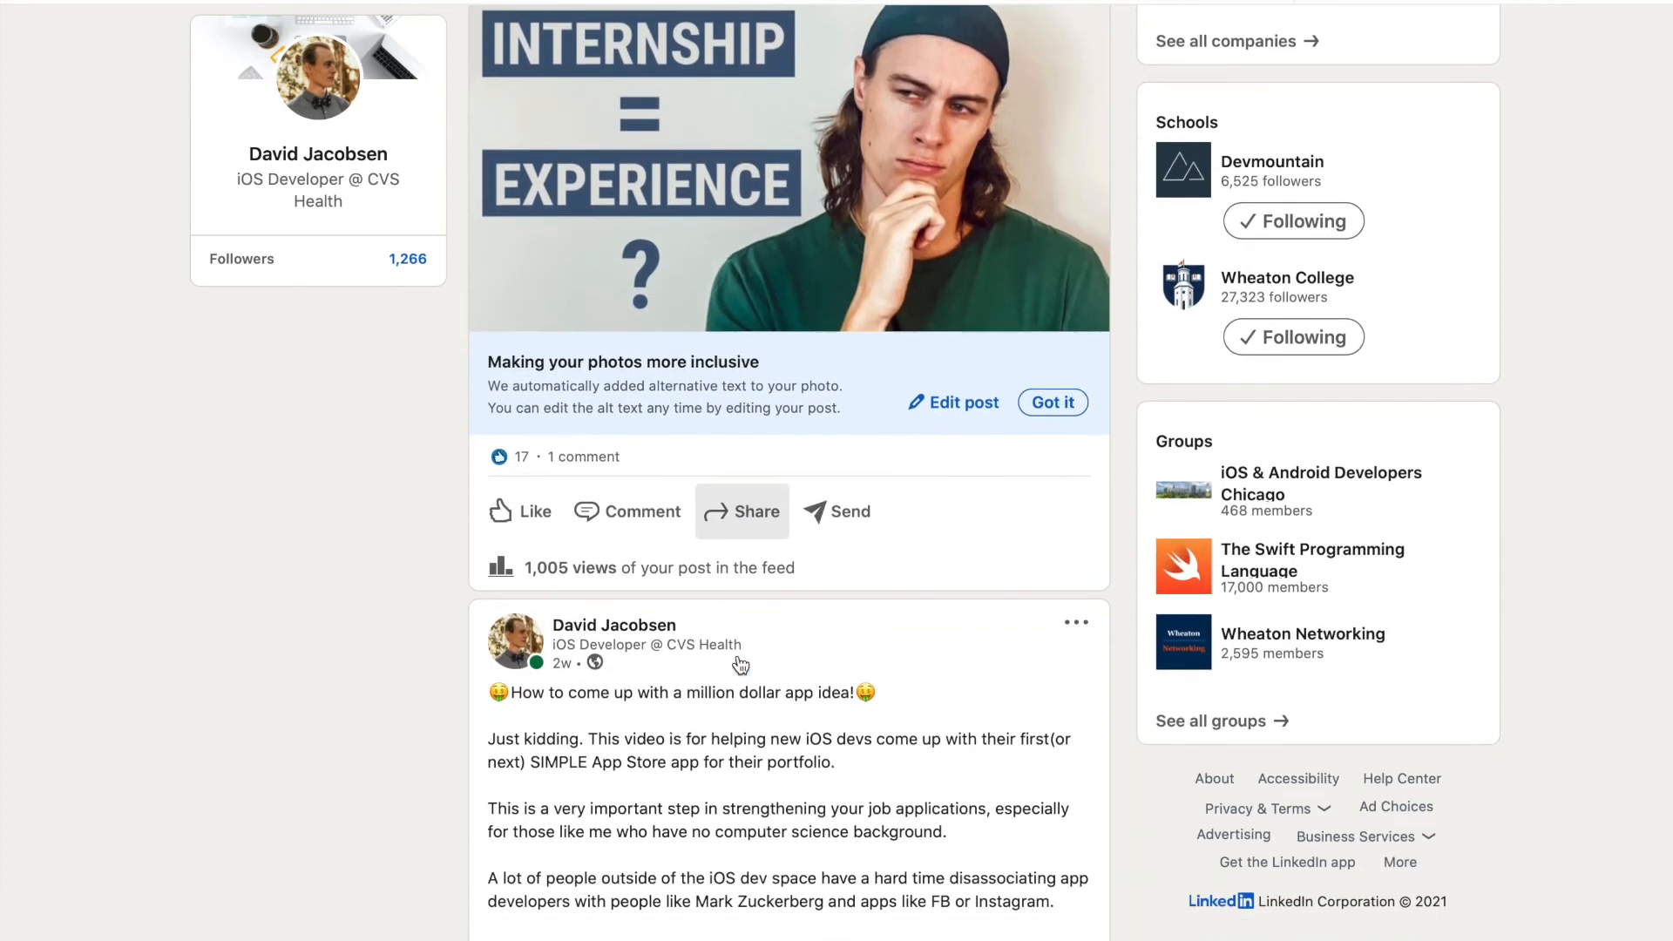
{"action": "scroll", "scroll_direction": "down", "scroll_amount": 3}
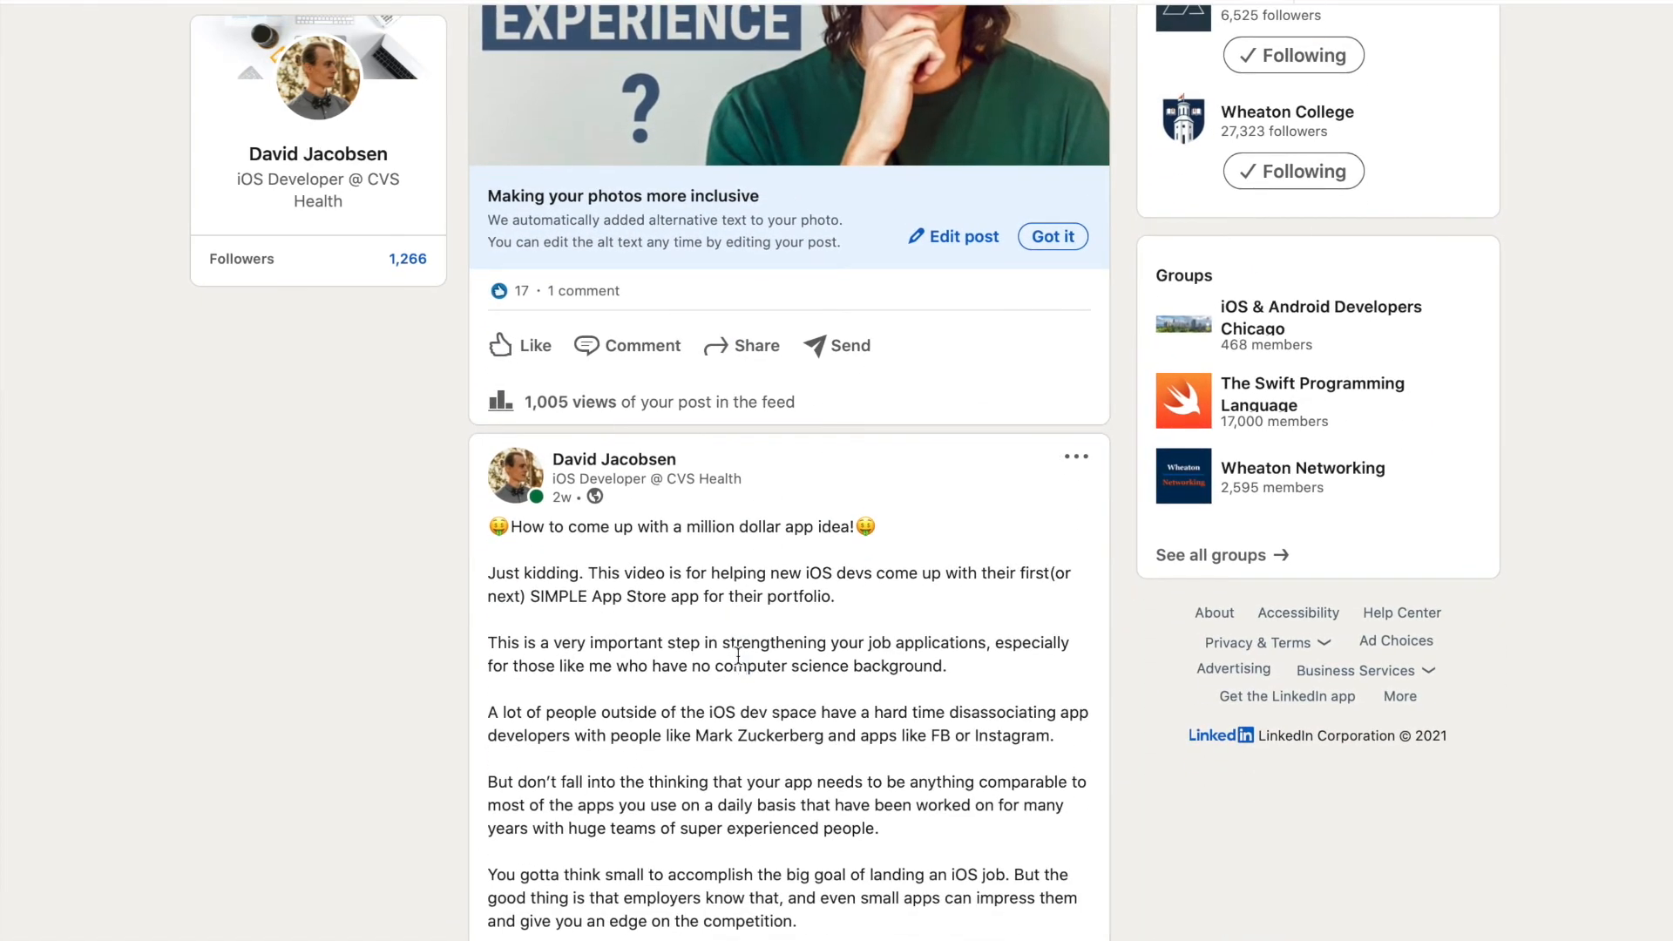
{"action": "scroll", "scroll_direction": "down", "scroll_amount": 3}
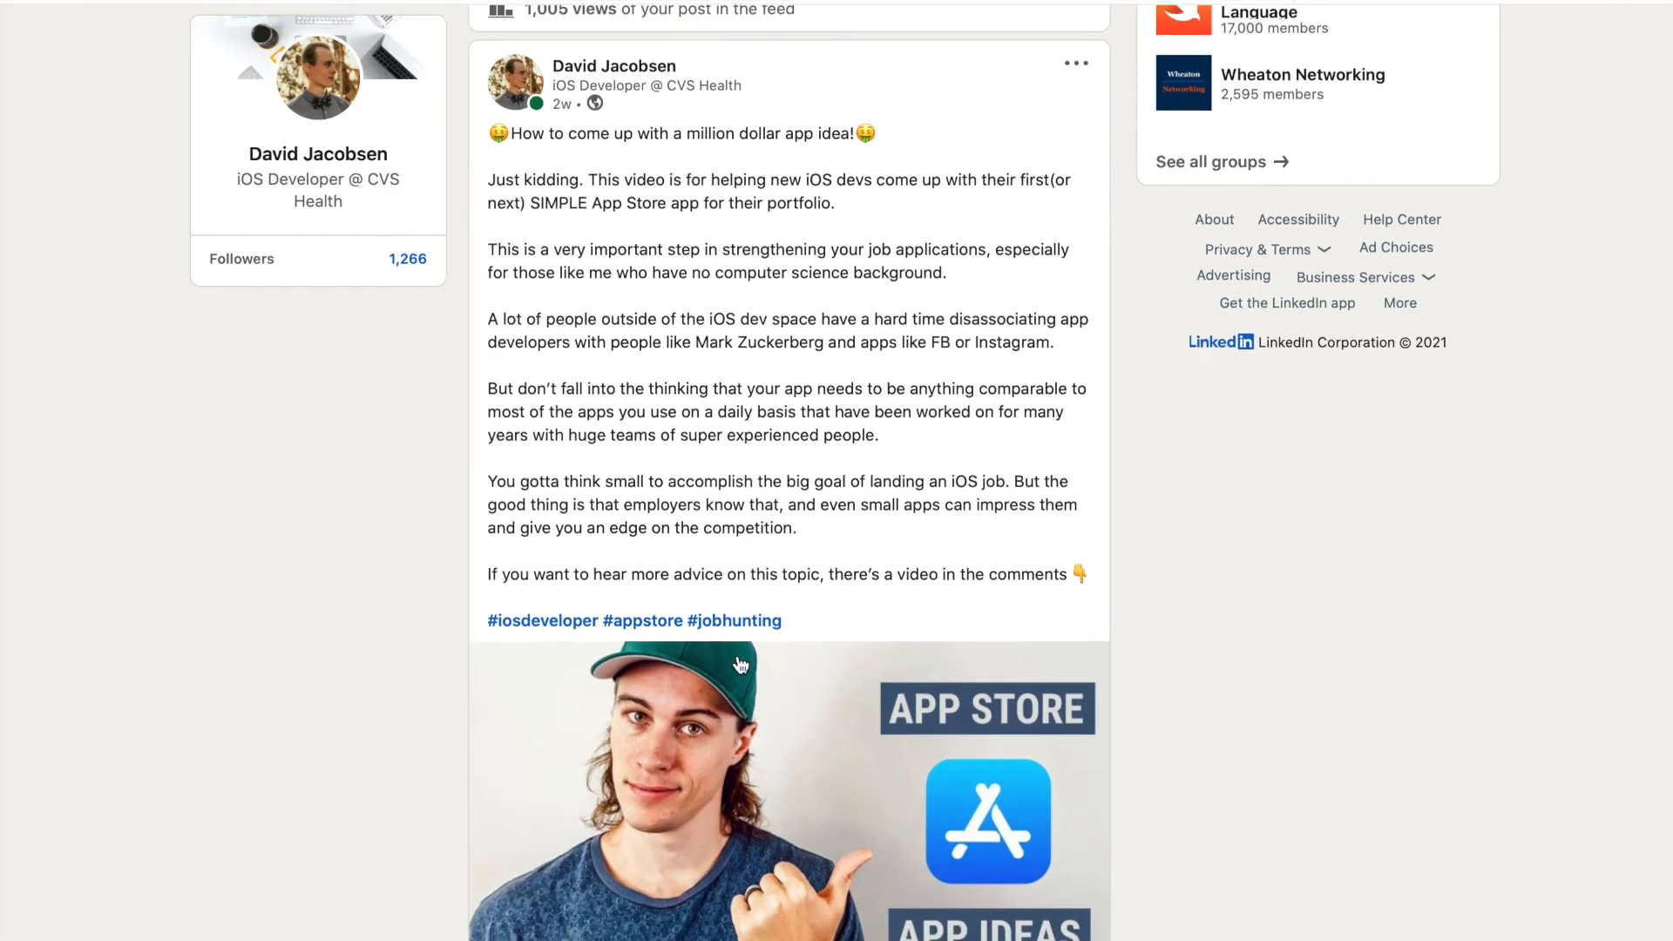
{"action": "scroll", "scroll_direction": "down", "scroll_amount": 3}
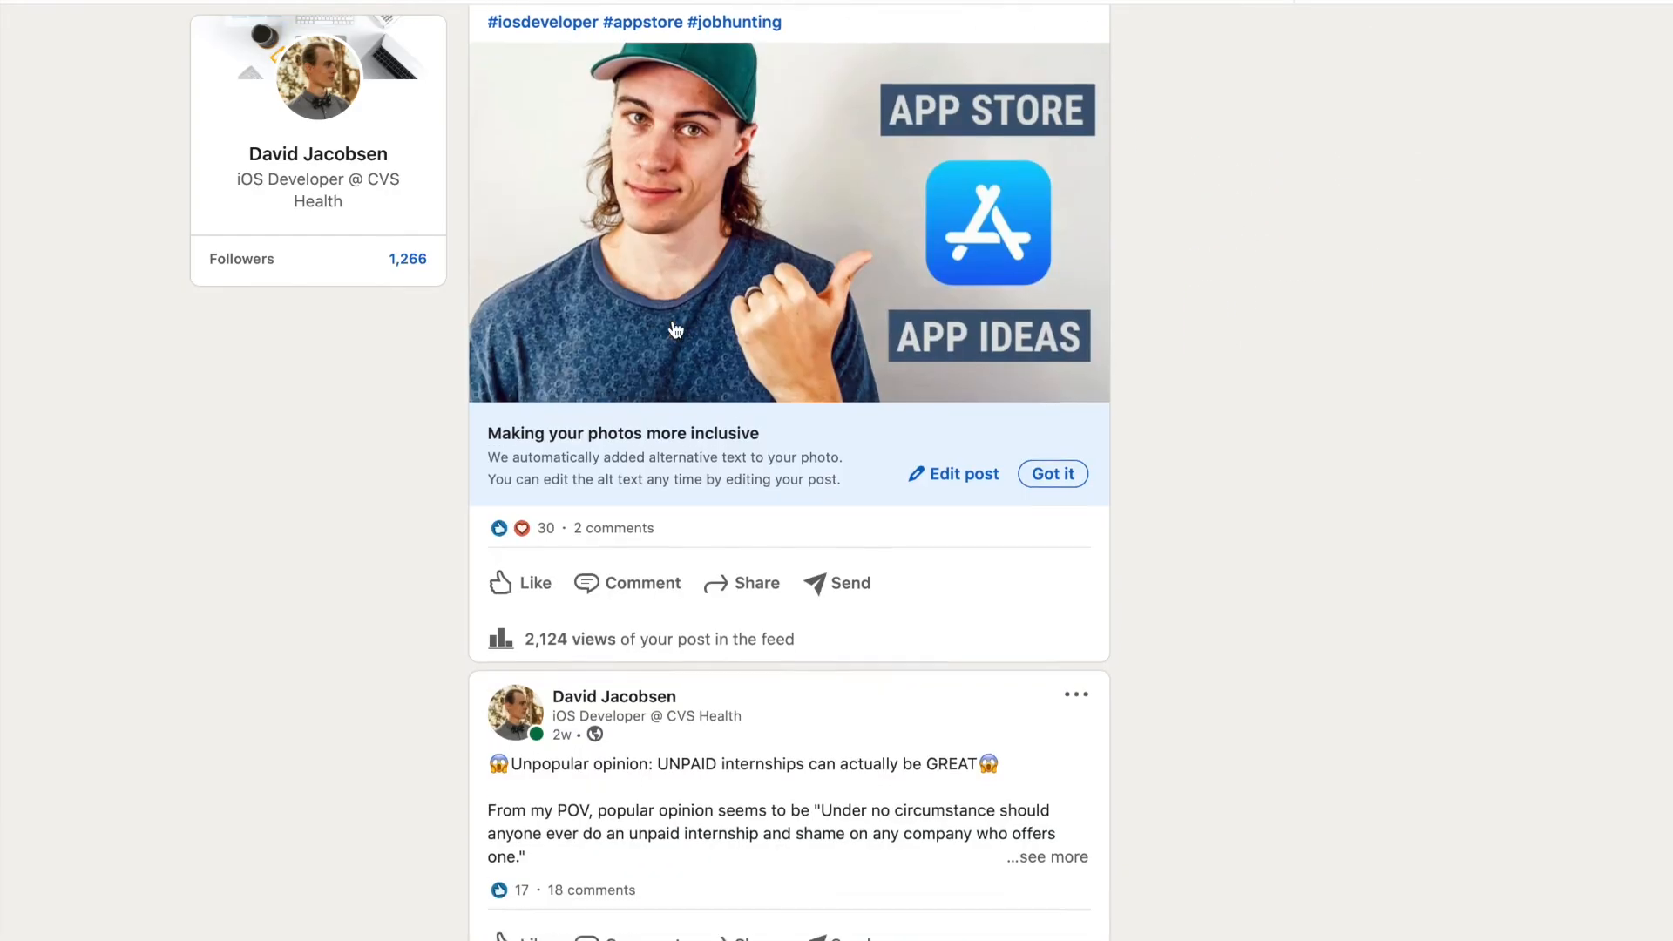
{"action": "scroll", "scroll_direction": "down", "scroll_amount": 3}
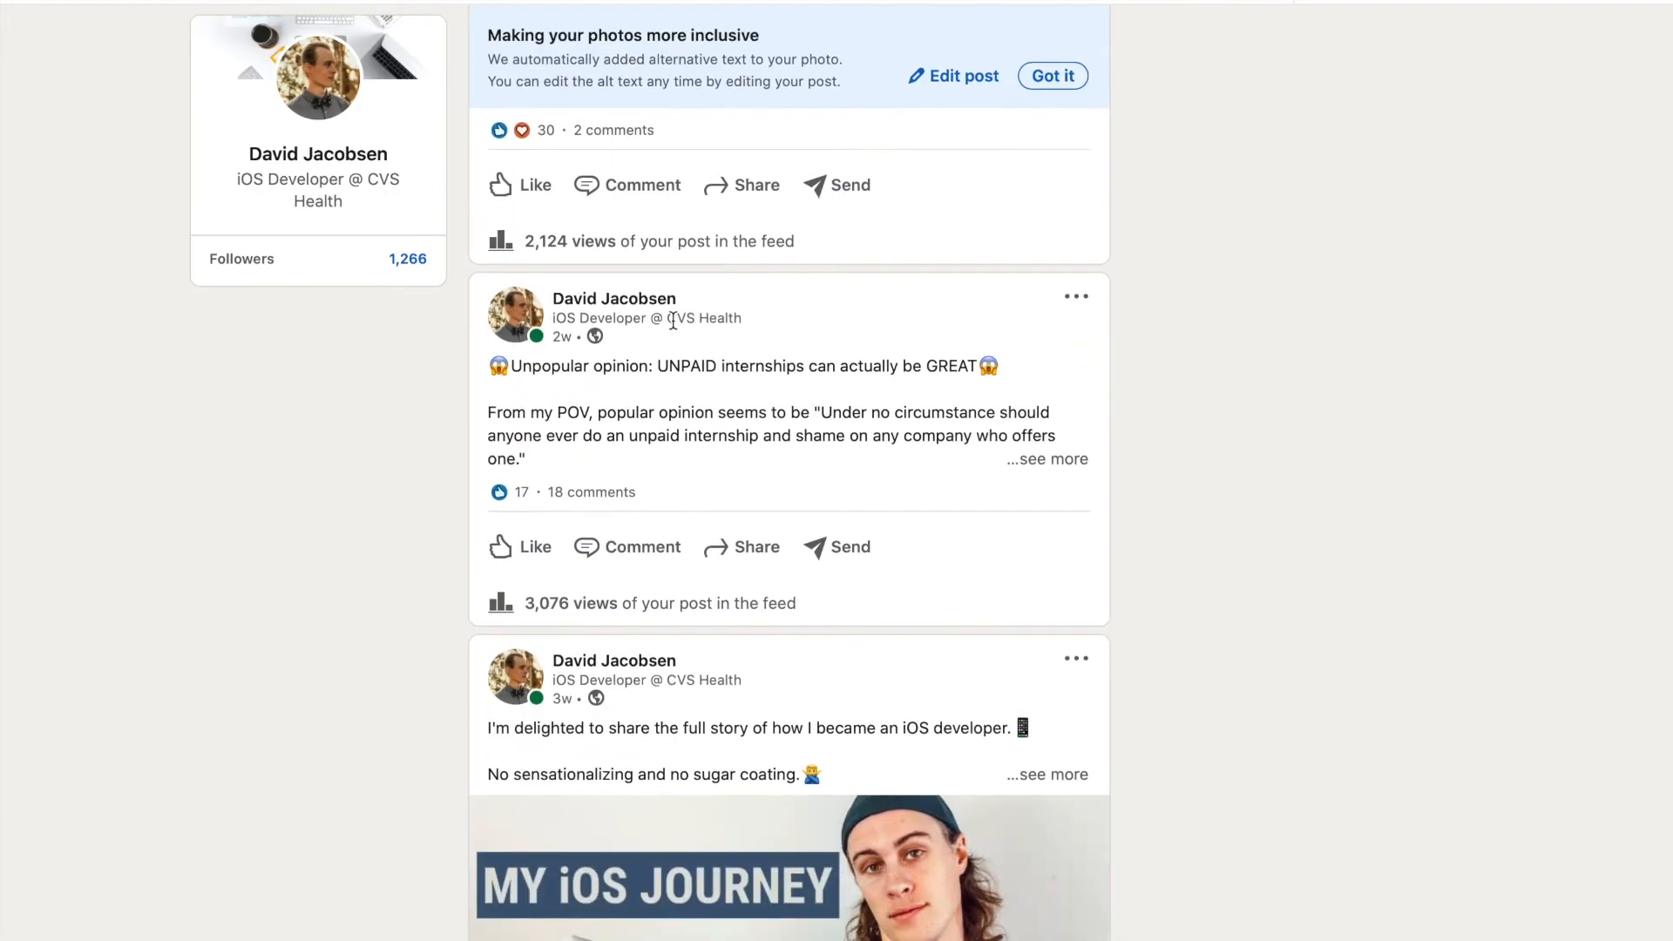
{"action": "scroll", "scroll_direction": "down", "scroll_amount": 3}
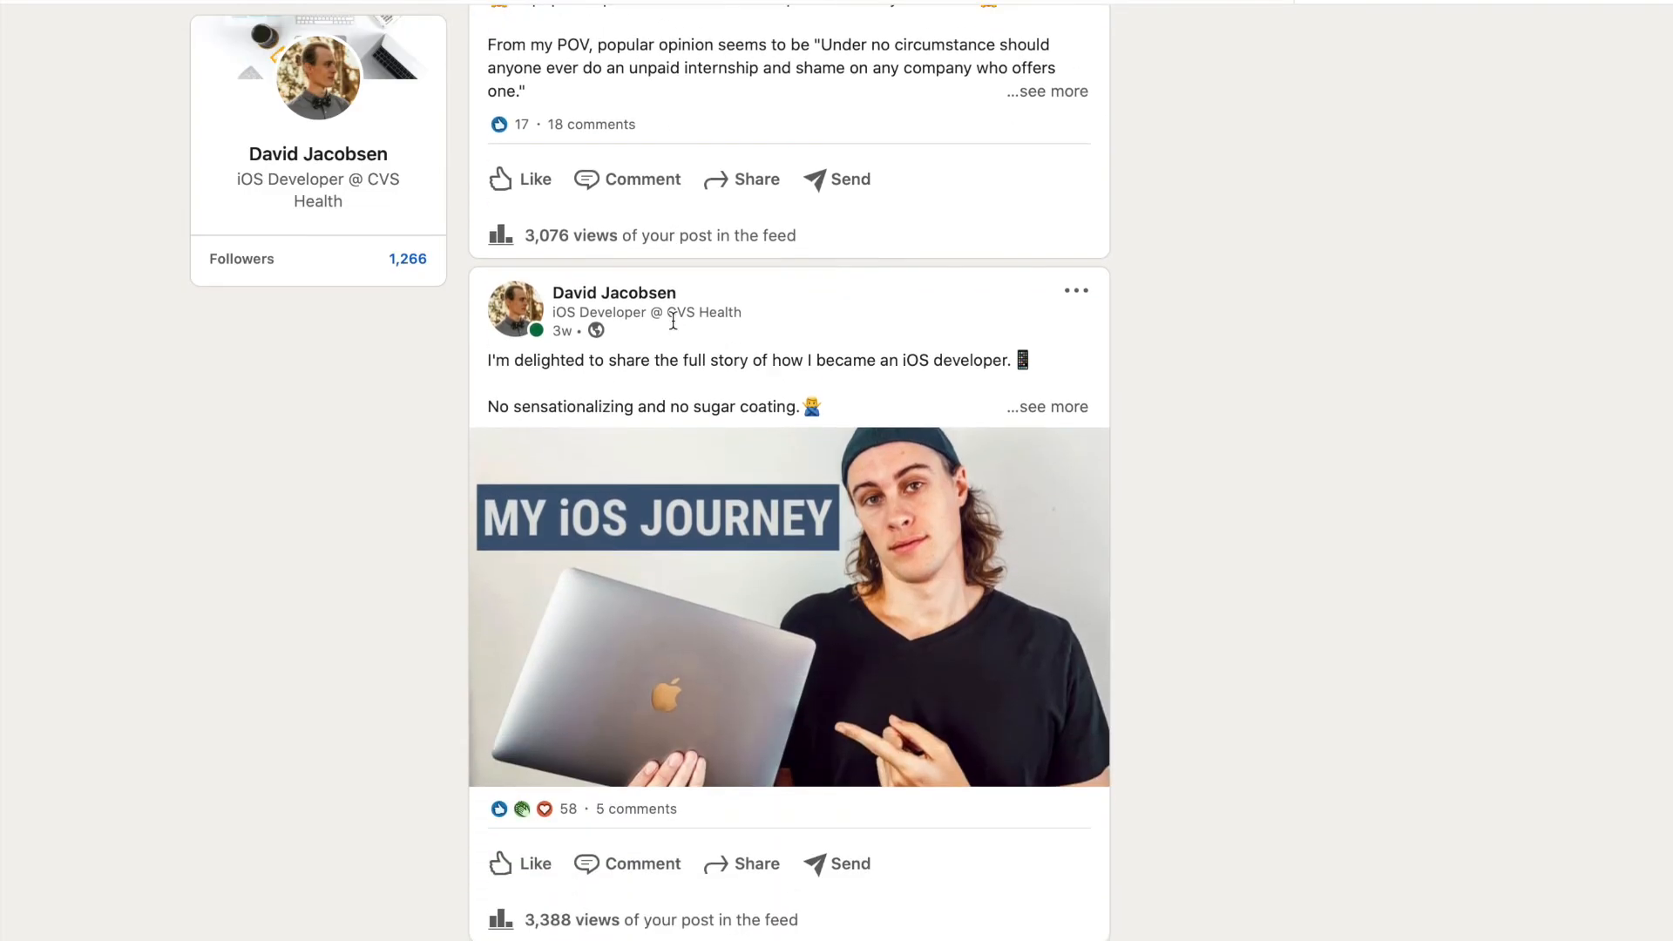
{"action": "scroll", "scroll_direction": "down", "scroll_amount": 3}
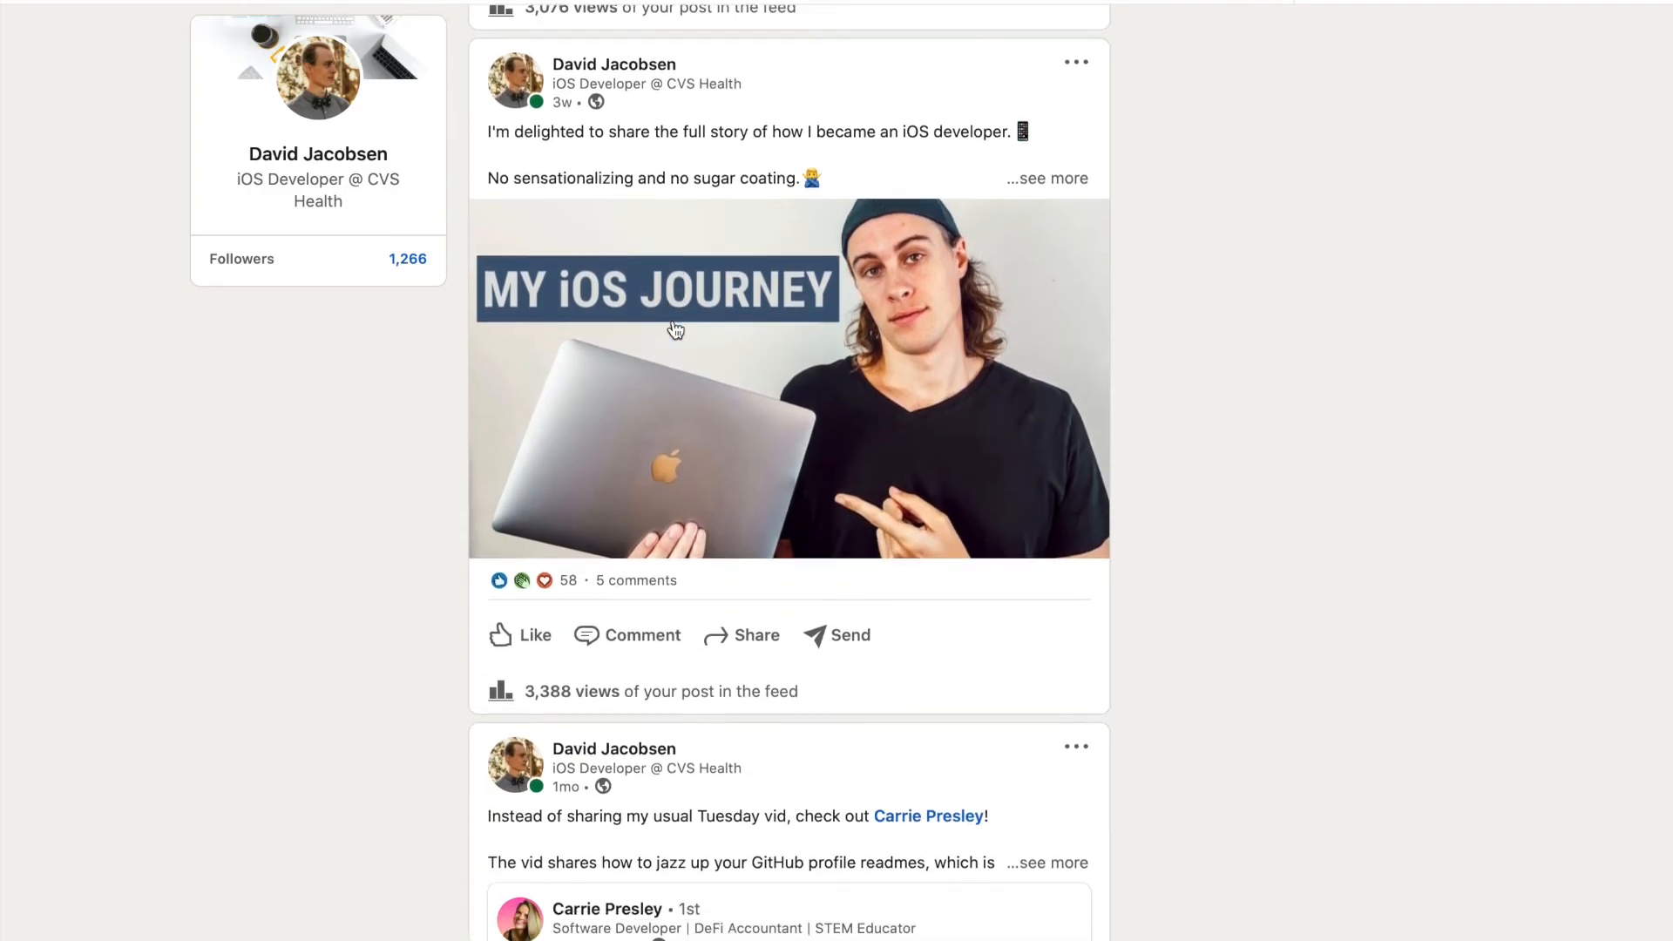
{"action": "scroll", "scroll_direction": "down", "scroll_amount": 3}
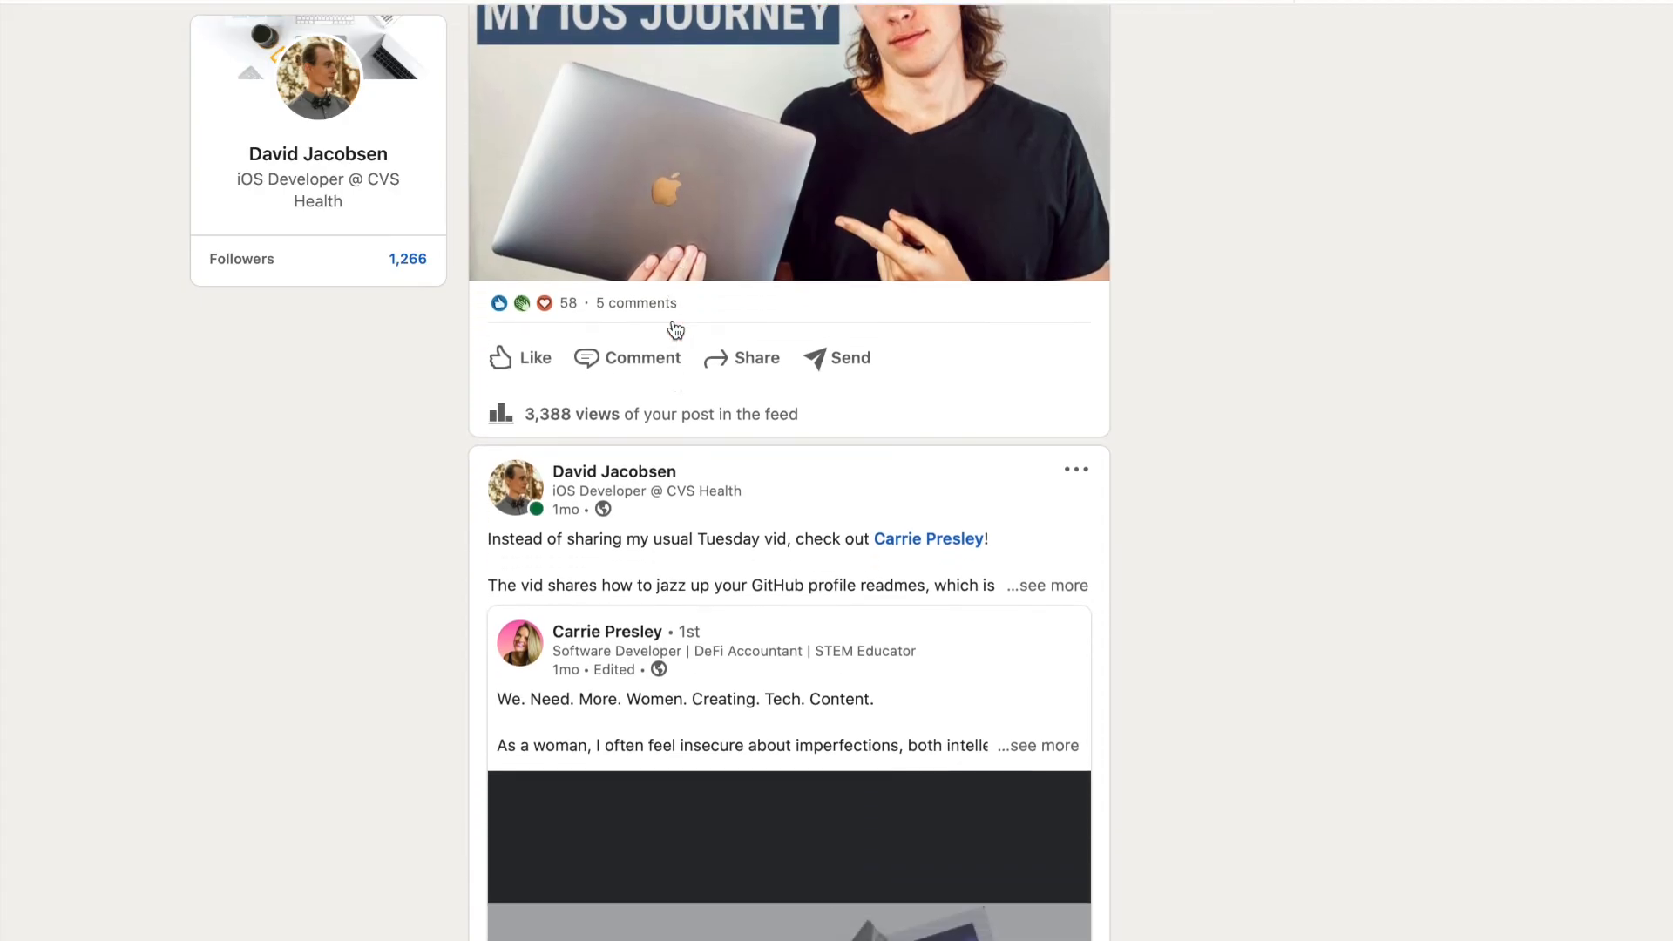
{"action": "scroll", "scroll_direction": "down", "scroll_amount": 3}
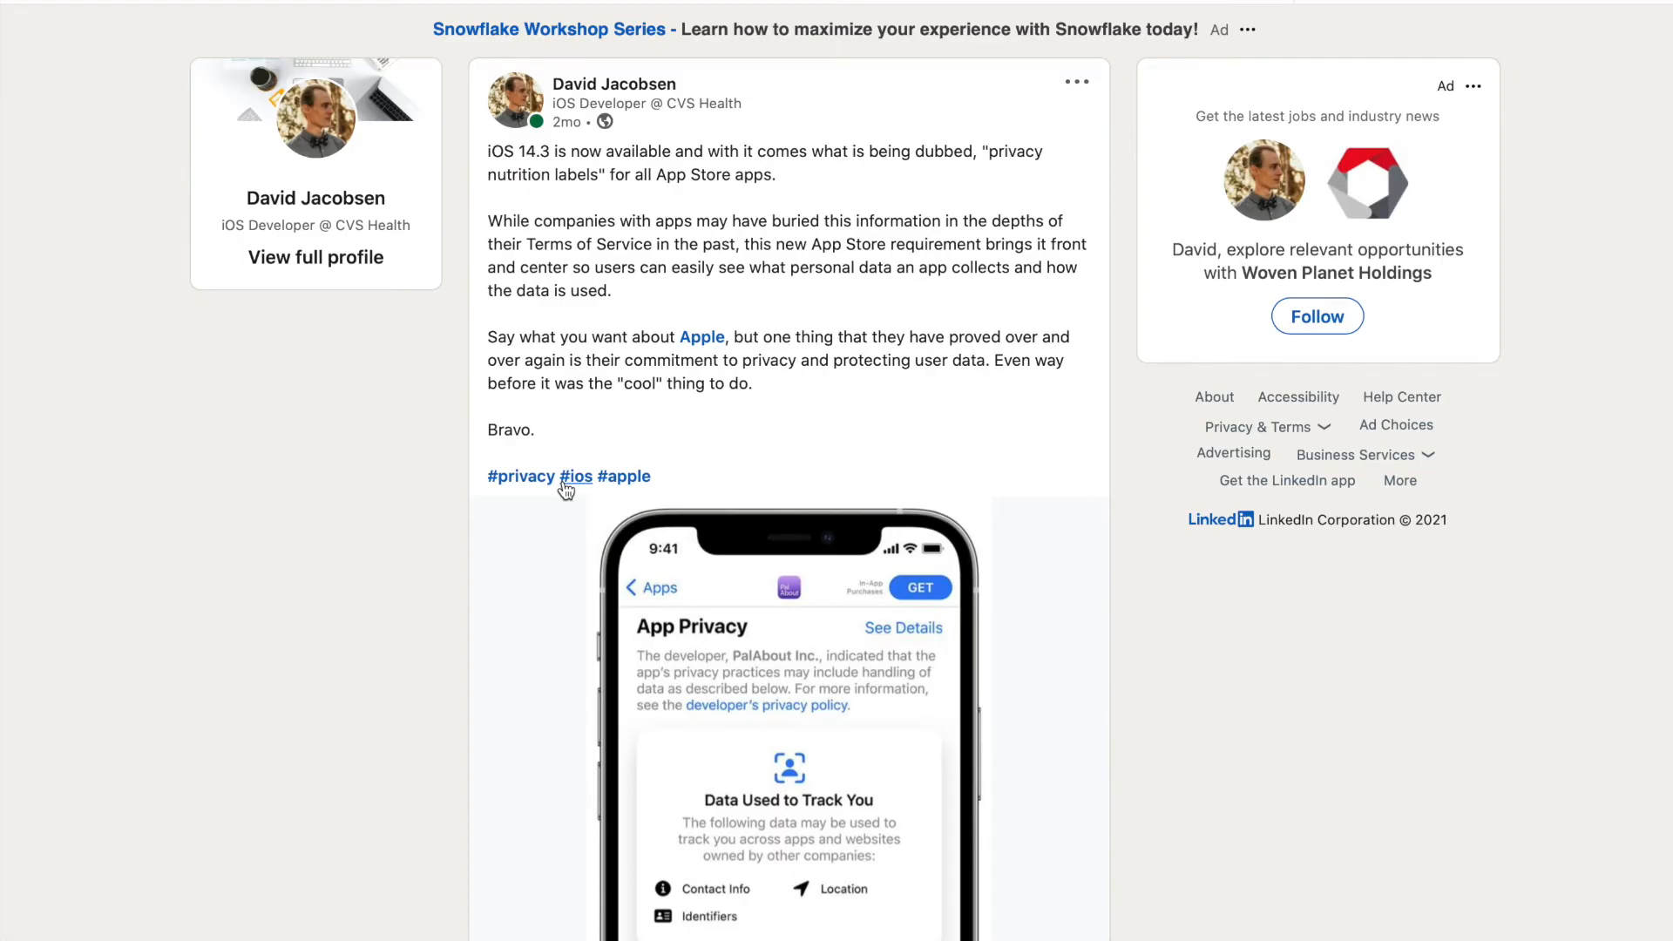
- Scroll down to the Haptic Haven 5,000-downloads post with its 72 reactions and comments
{"action": "scroll", "scroll_direction": "down", "scroll_amount": 3}
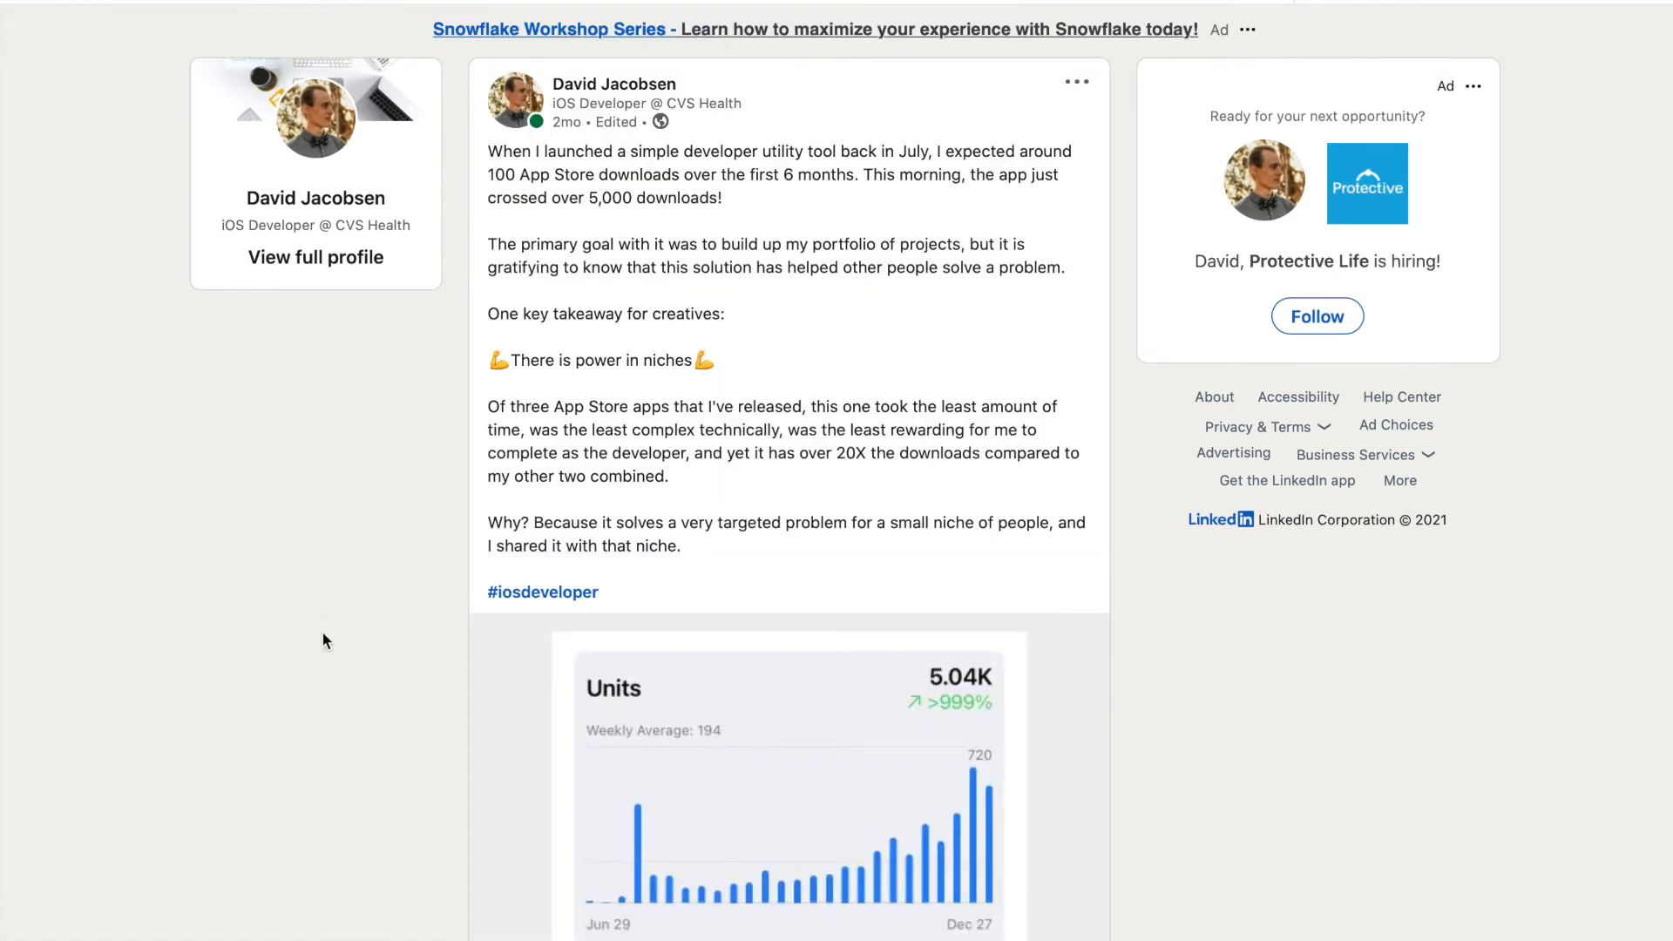
{"action": "scroll", "scroll_direction": "down", "scroll_amount": 3}
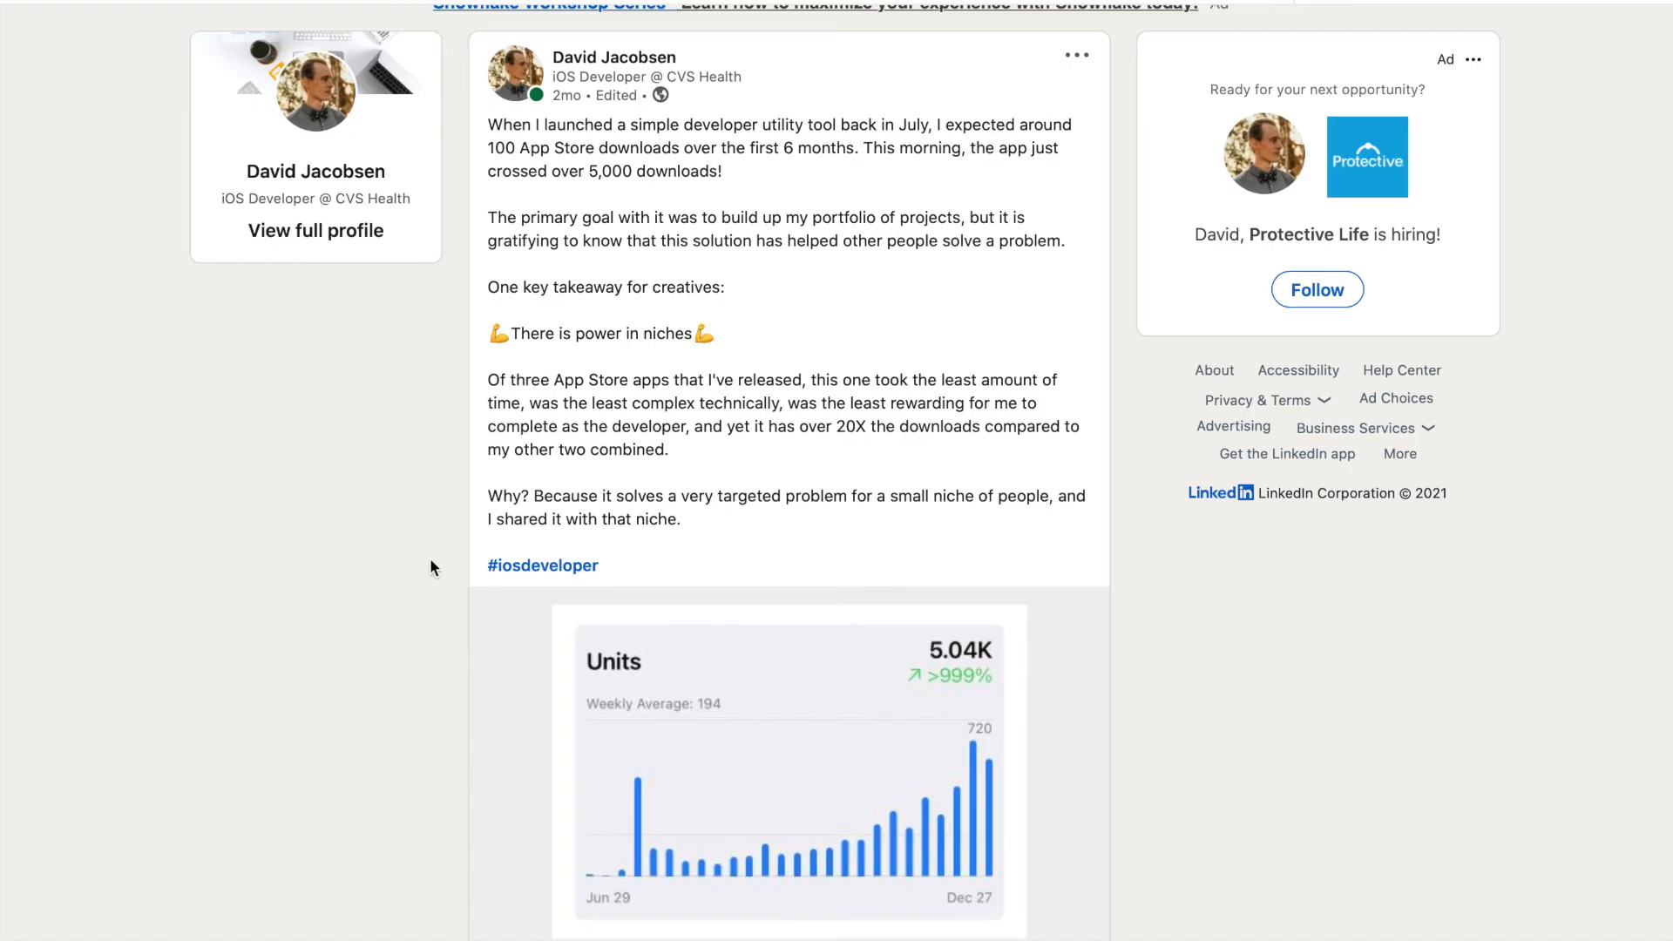
{"action": "scroll", "scroll_direction": "down", "scroll_amount": 3}
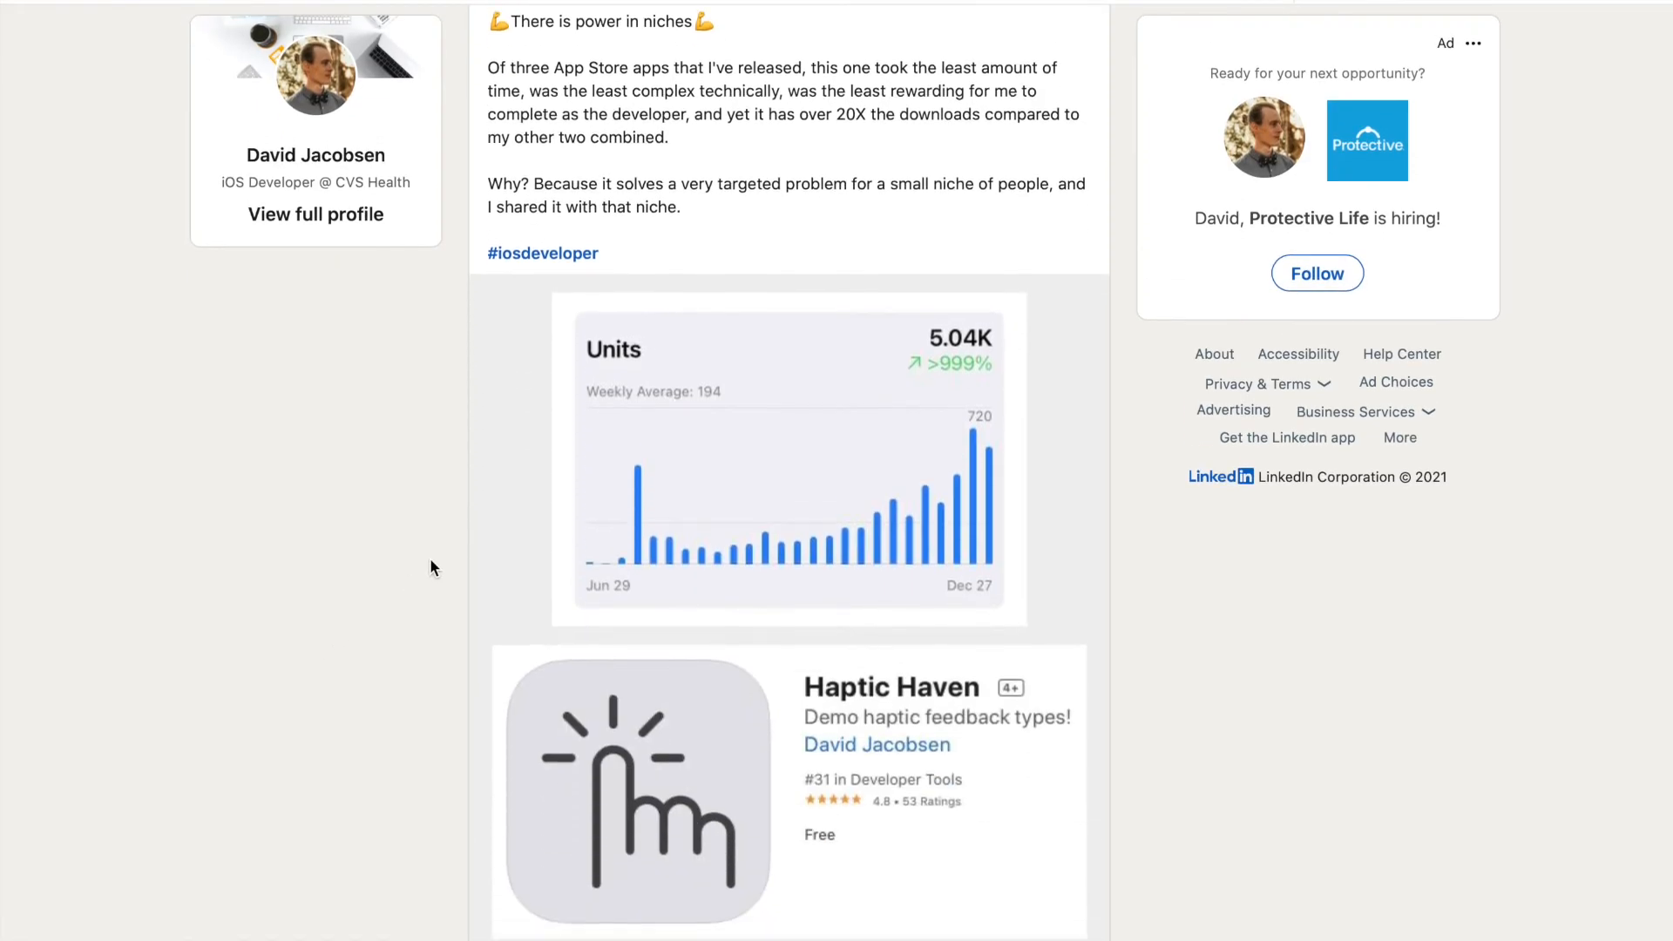
{"action": "scroll", "scroll_direction": "down", "scroll_amount": 3}
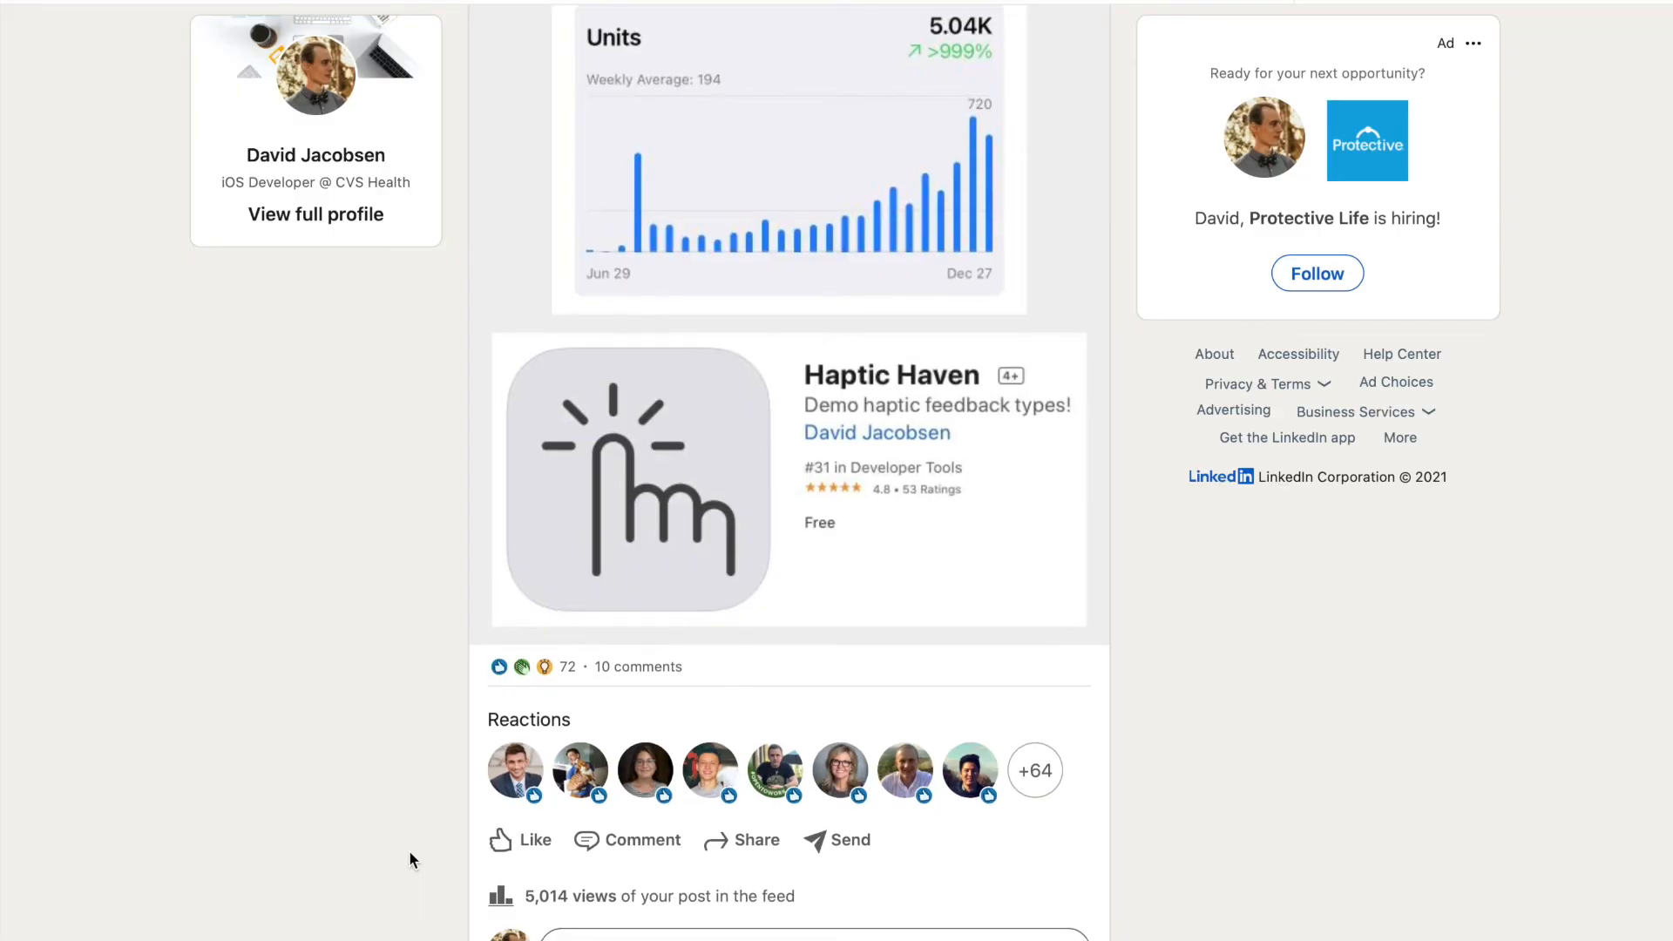
{"action": "scroll", "scroll_direction": "down", "scroll_amount": 3}
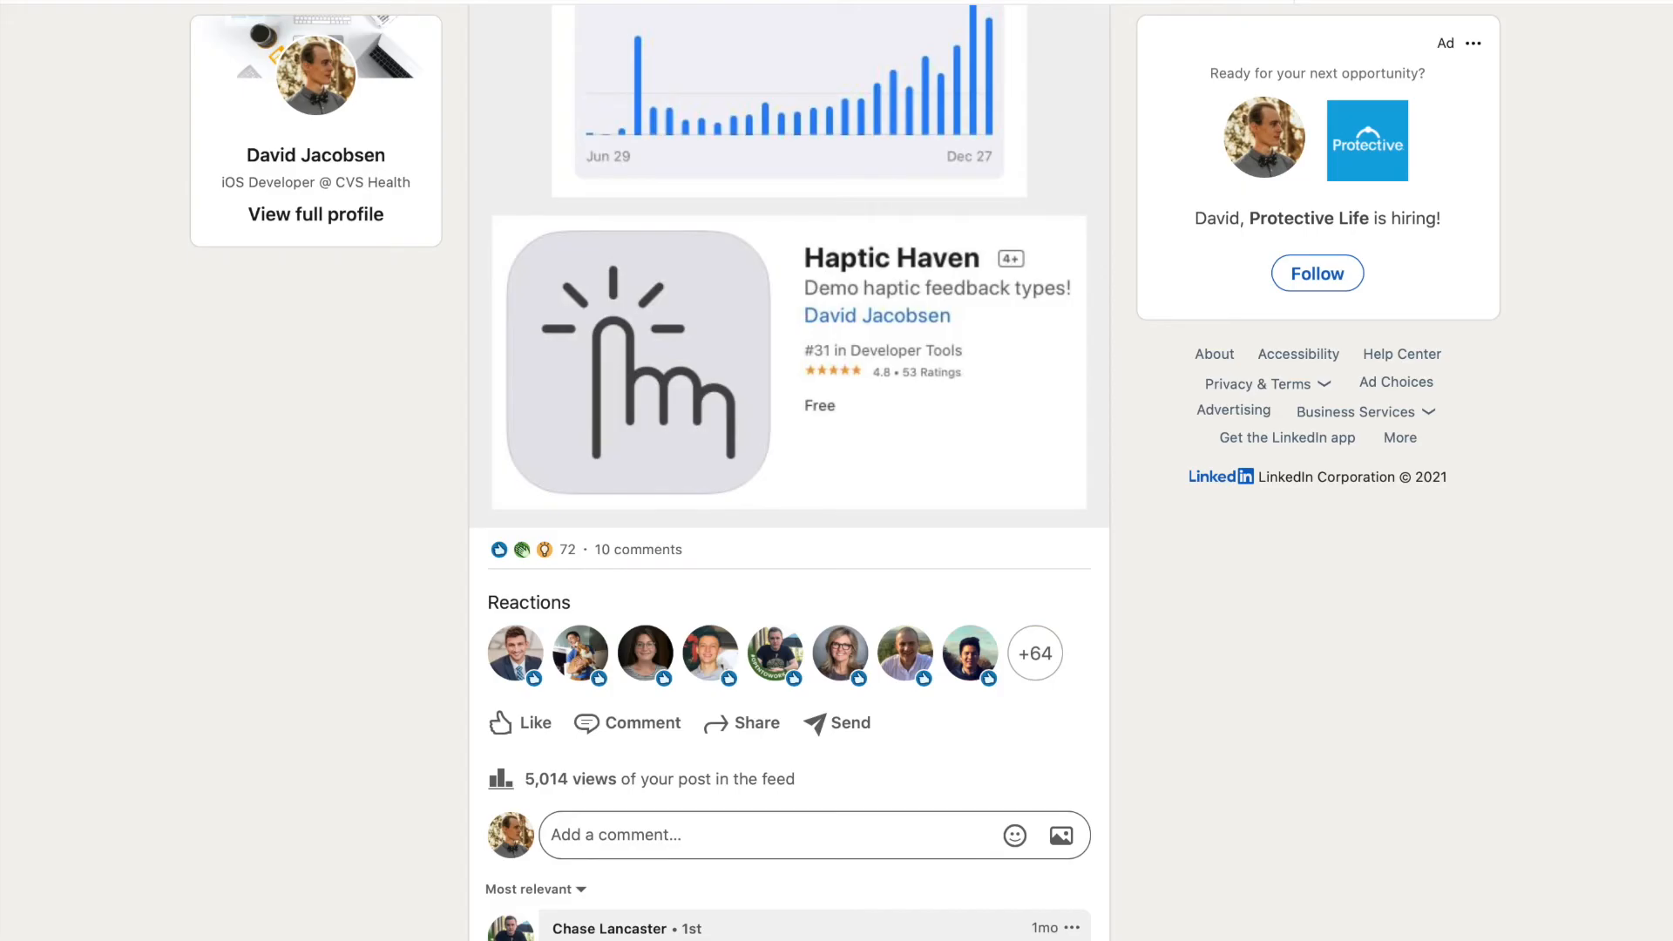
{"action": "scroll", "scroll_direction": "down", "scroll_amount": 3}
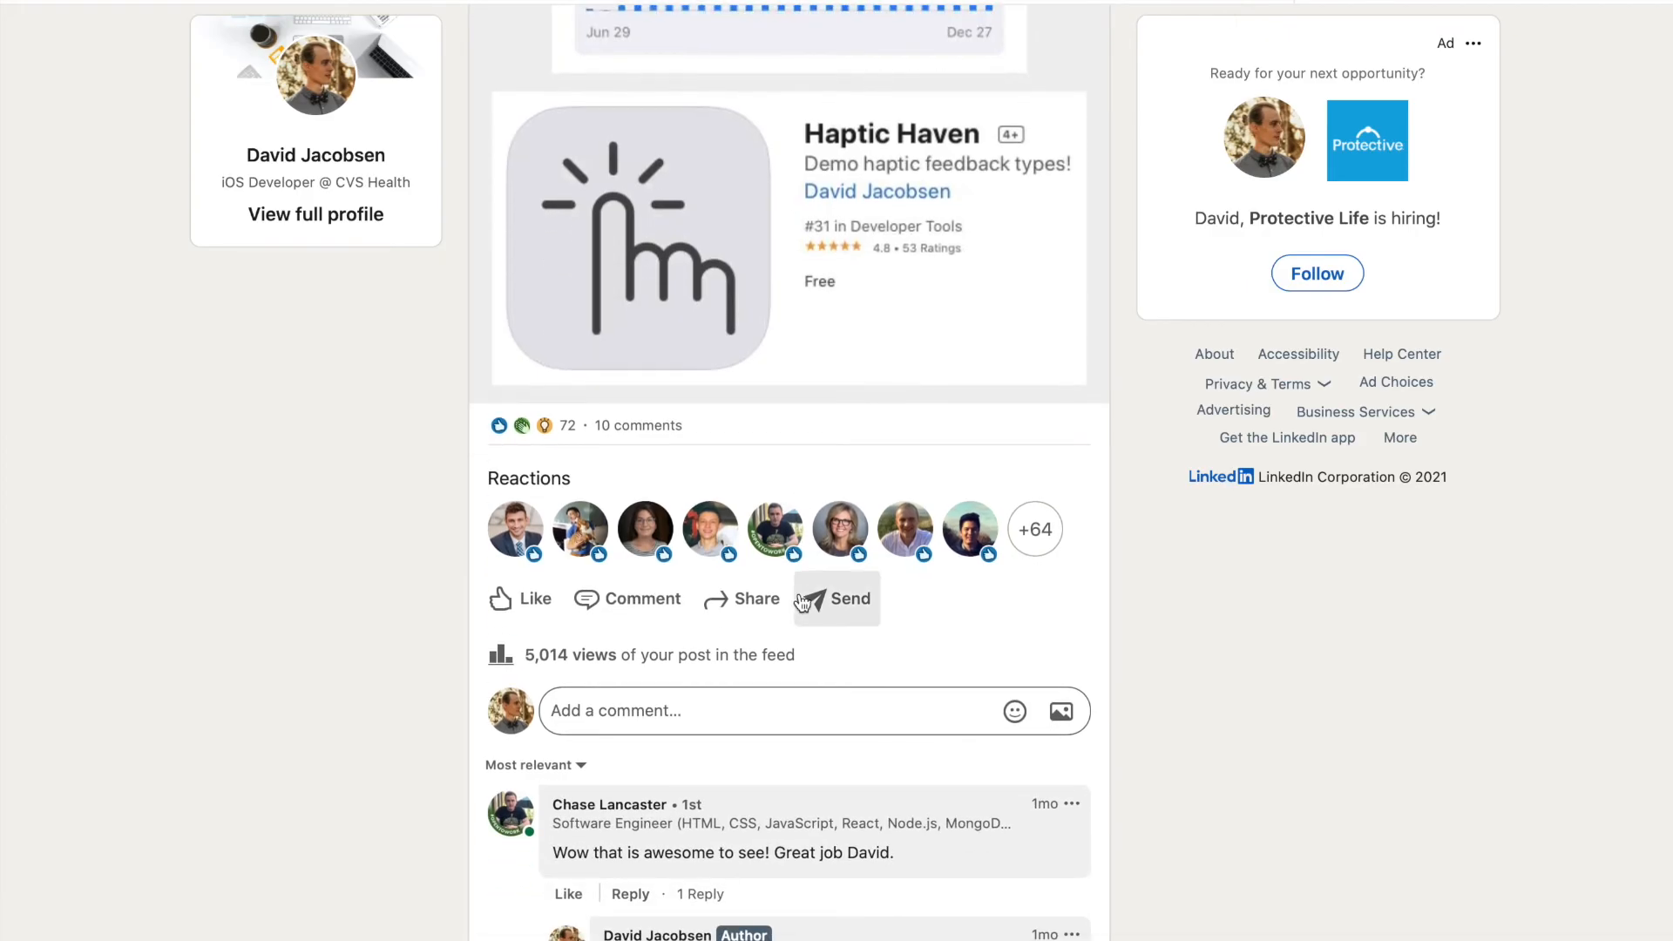